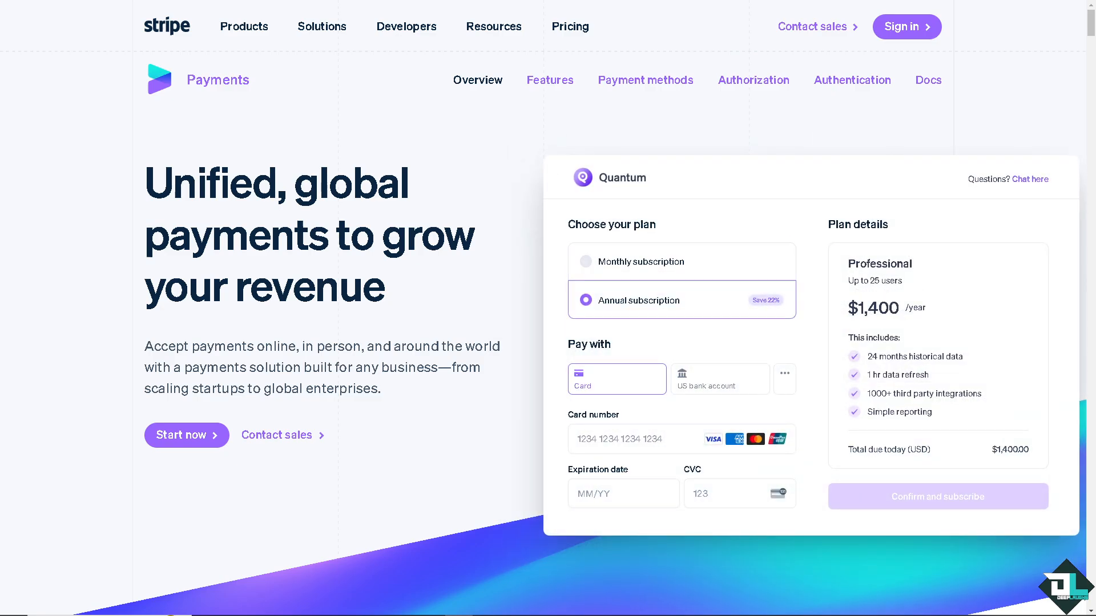
Go from the Payments page to the Terminal product page via Products > Terminal
click(719, 379)
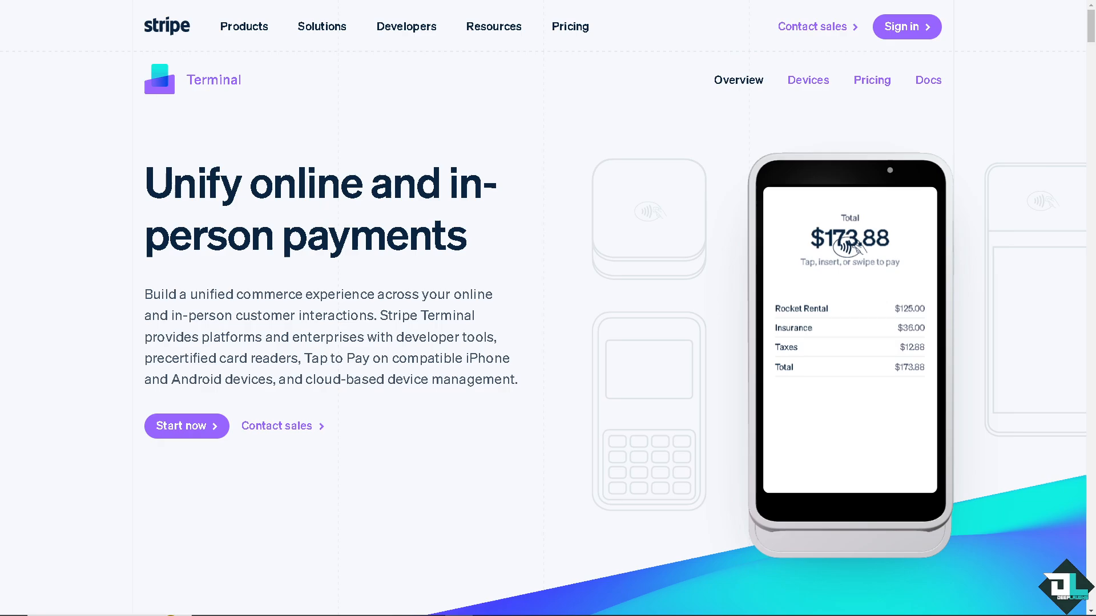
mouse_move(186, 425)
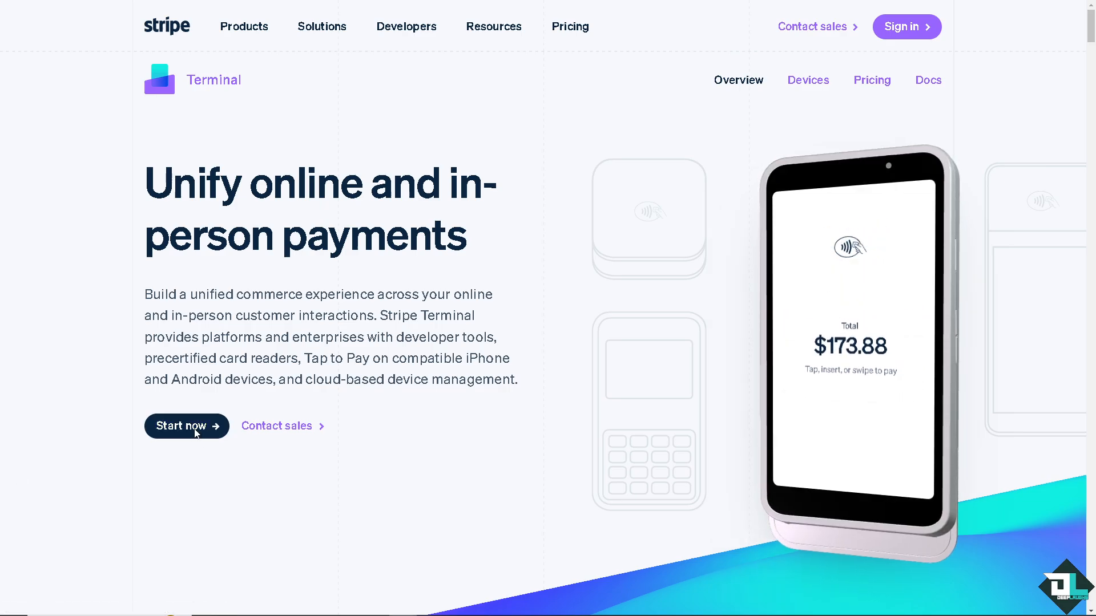
Start account creation, then open the 'How to retry a failed payment on Stripe' product ($69.00) for editing
click(186, 426)
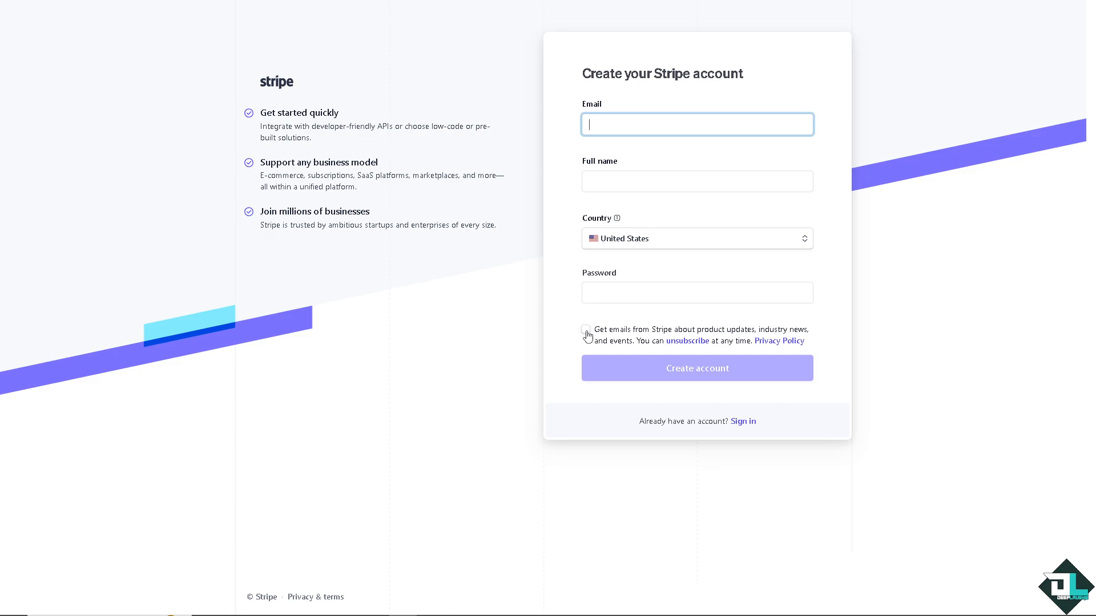
click(586, 329)
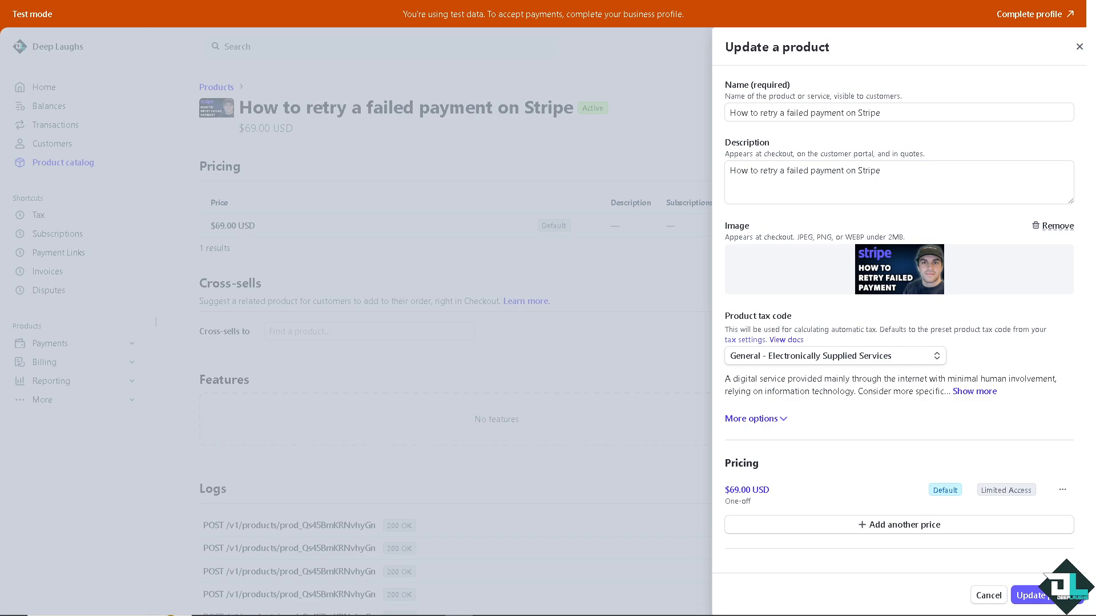
mouse_move(1078, 47)
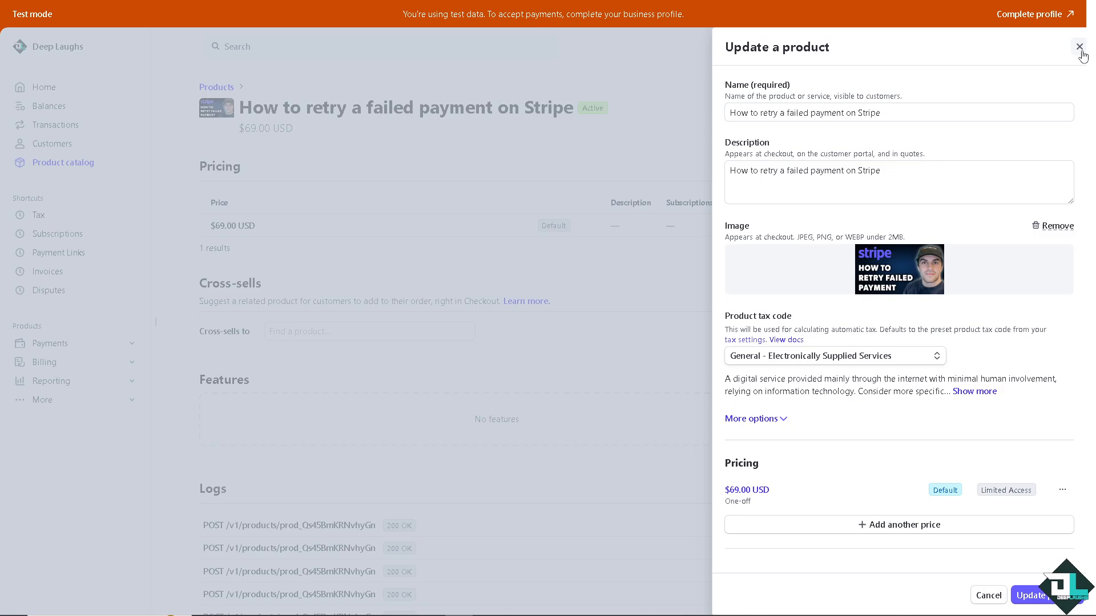
Close the product editor unsaved and go to Revenue recovery's Retries settings (Smart Retry, 8 retries in 2 weeks)
click(1078, 46)
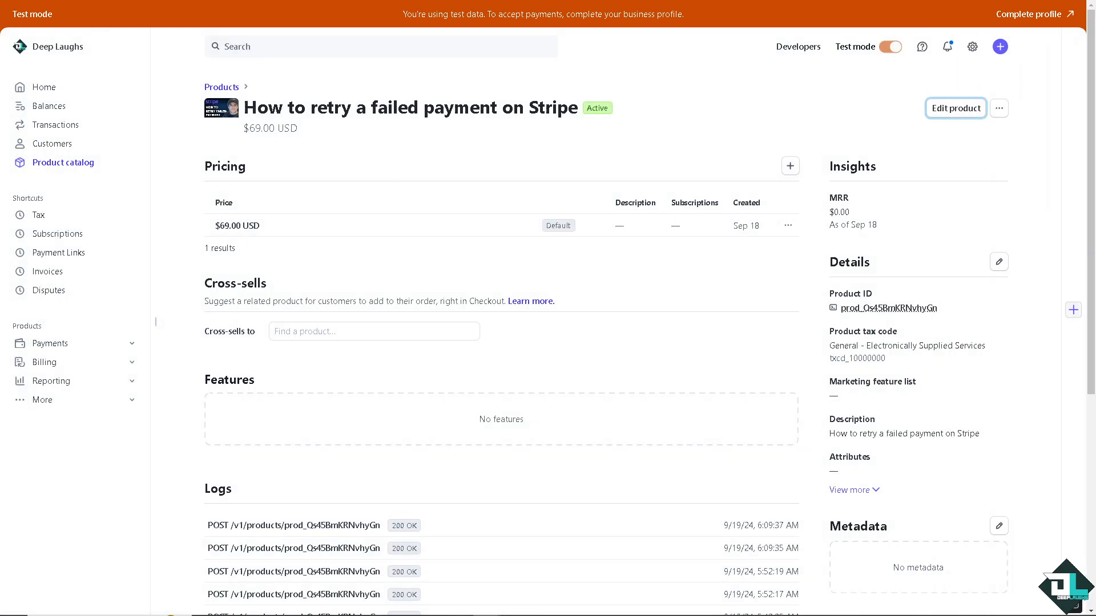
click(68, 215)
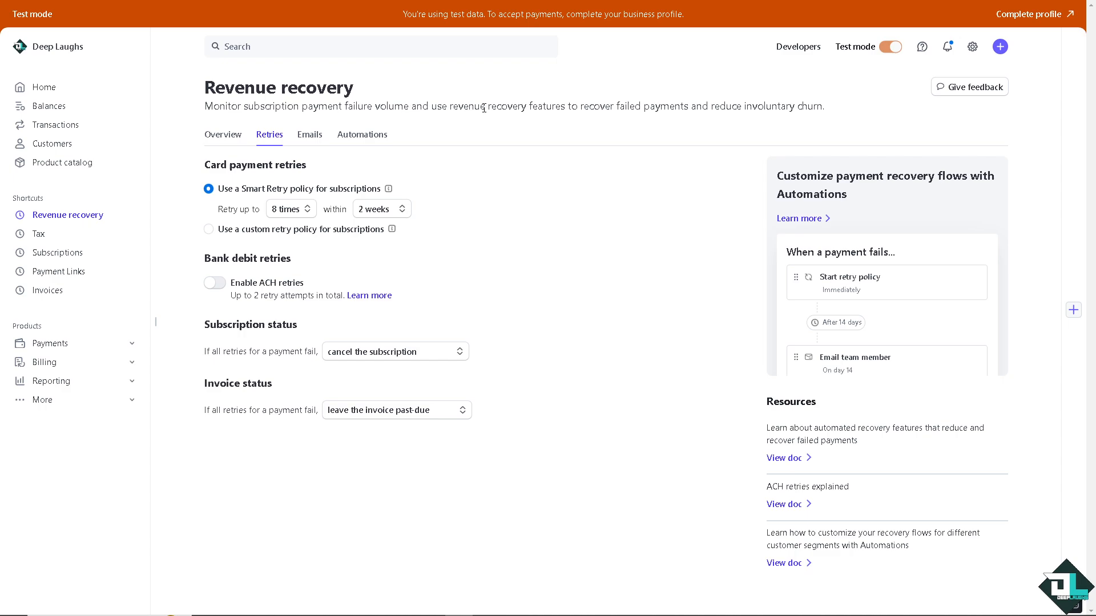
mouse_move(538, 116)
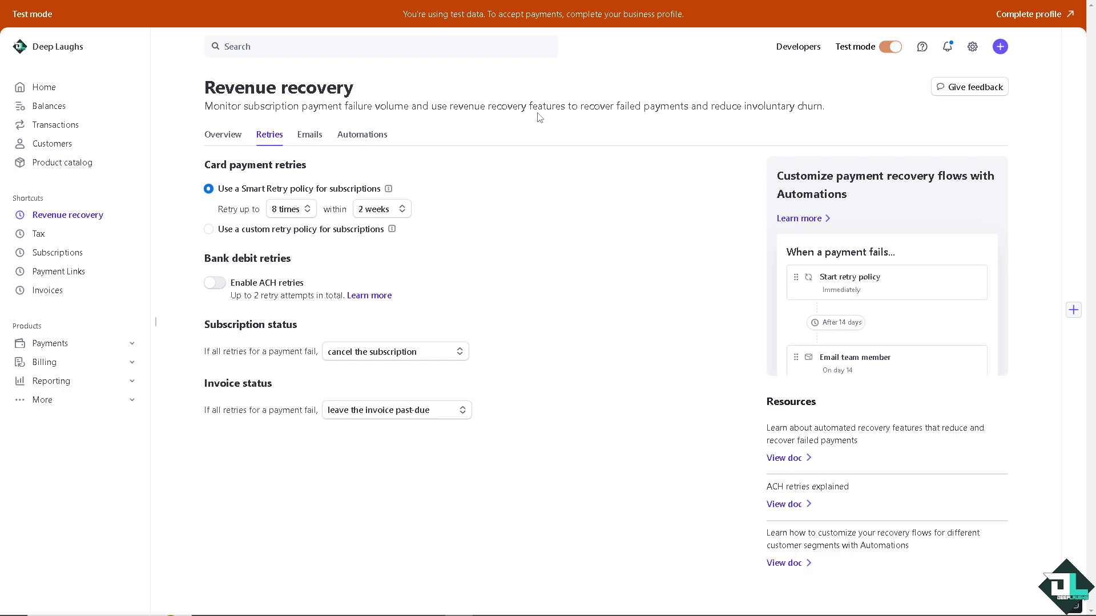
mouse_move(245, 182)
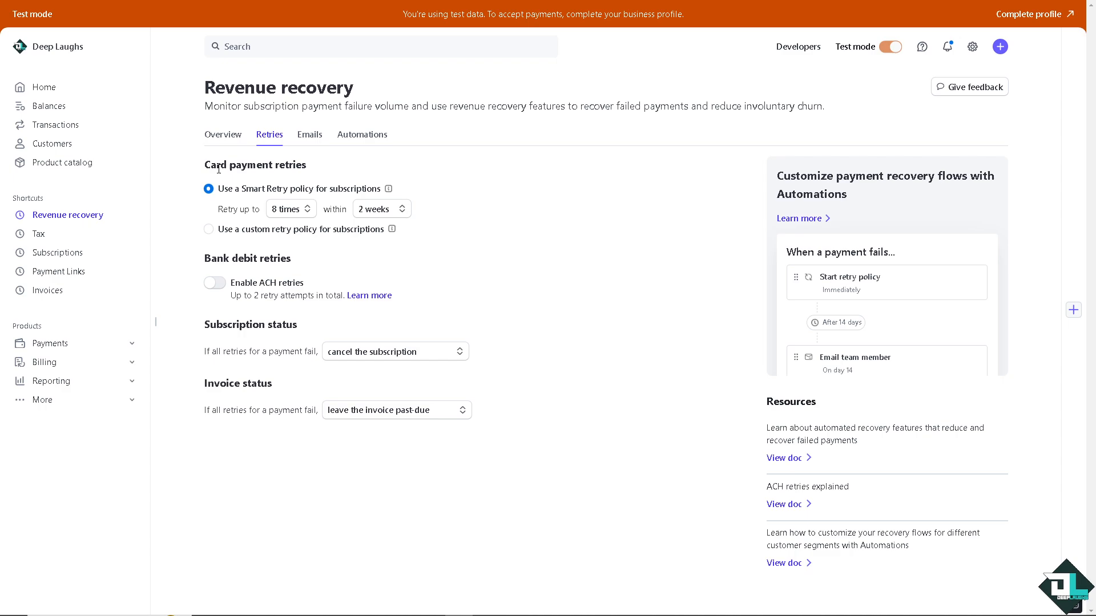
mouse_move(242, 199)
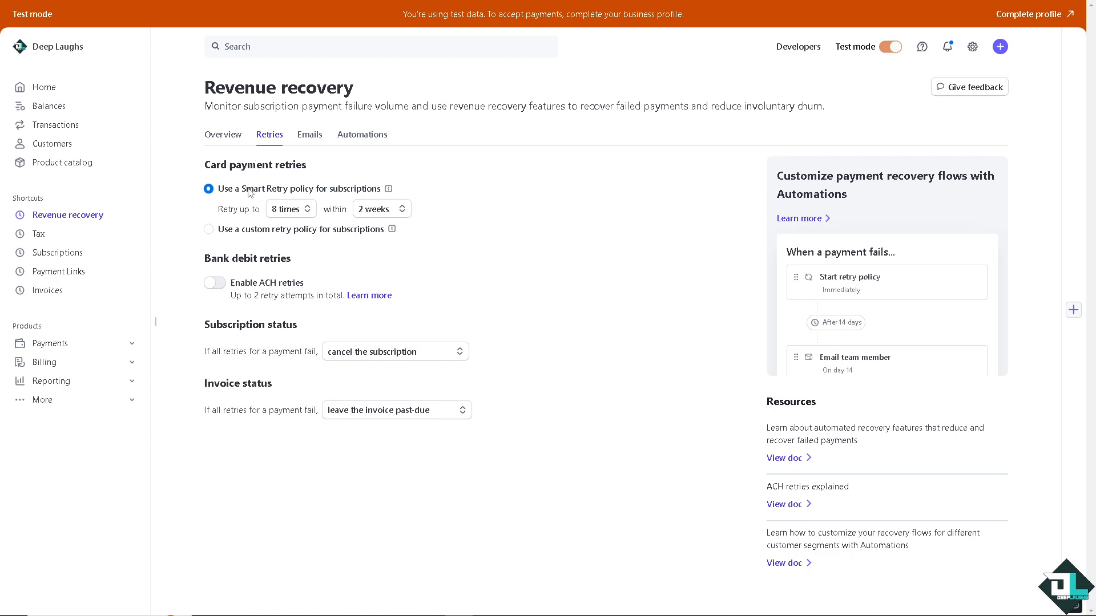
click(291, 208)
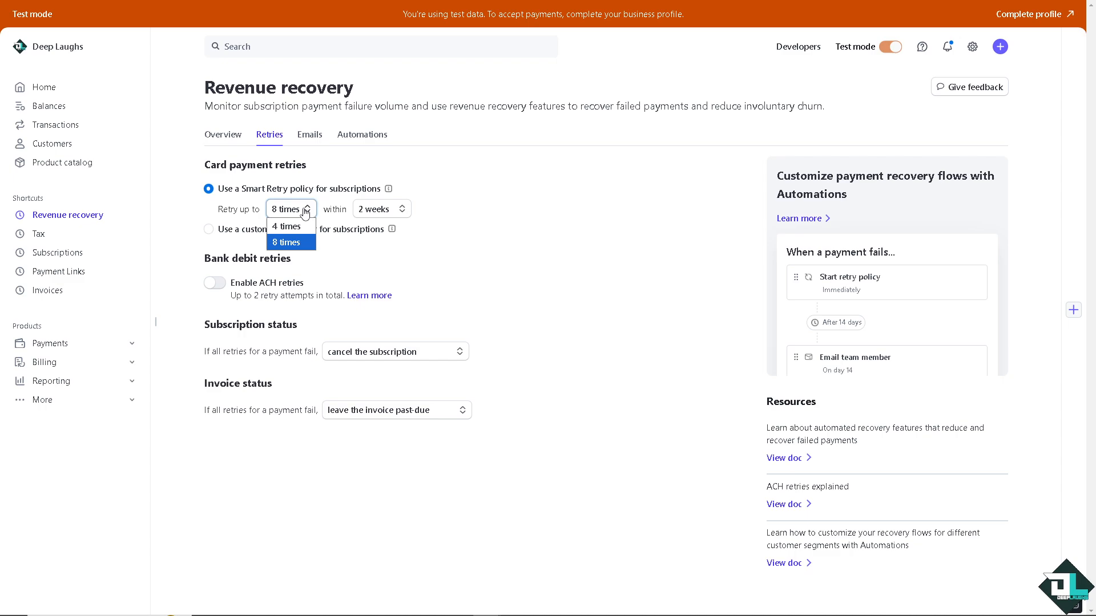
mouse_move(286, 226)
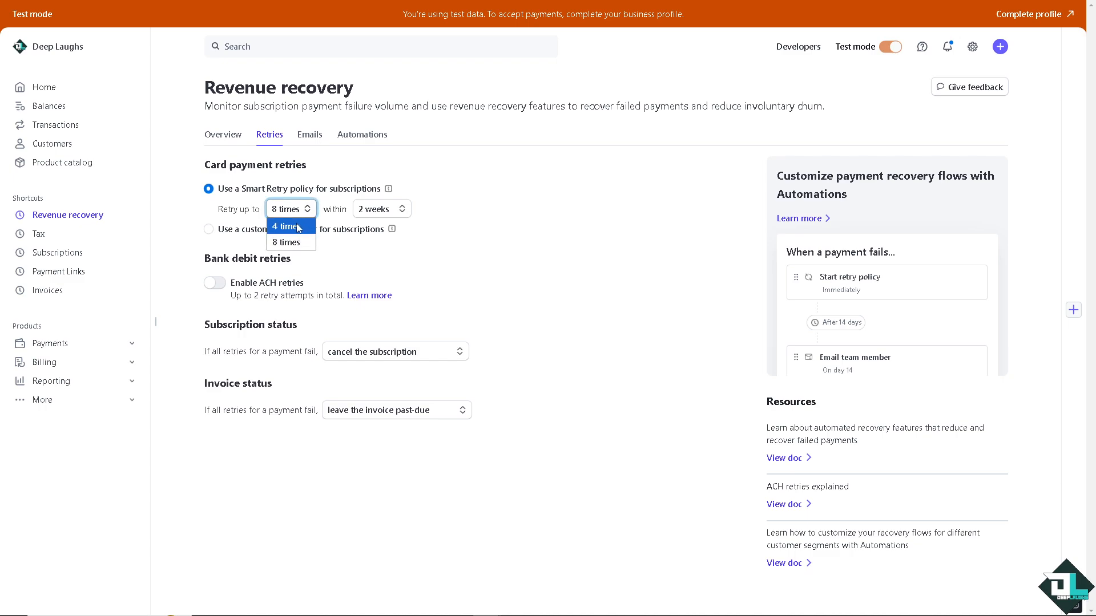
click(285, 226)
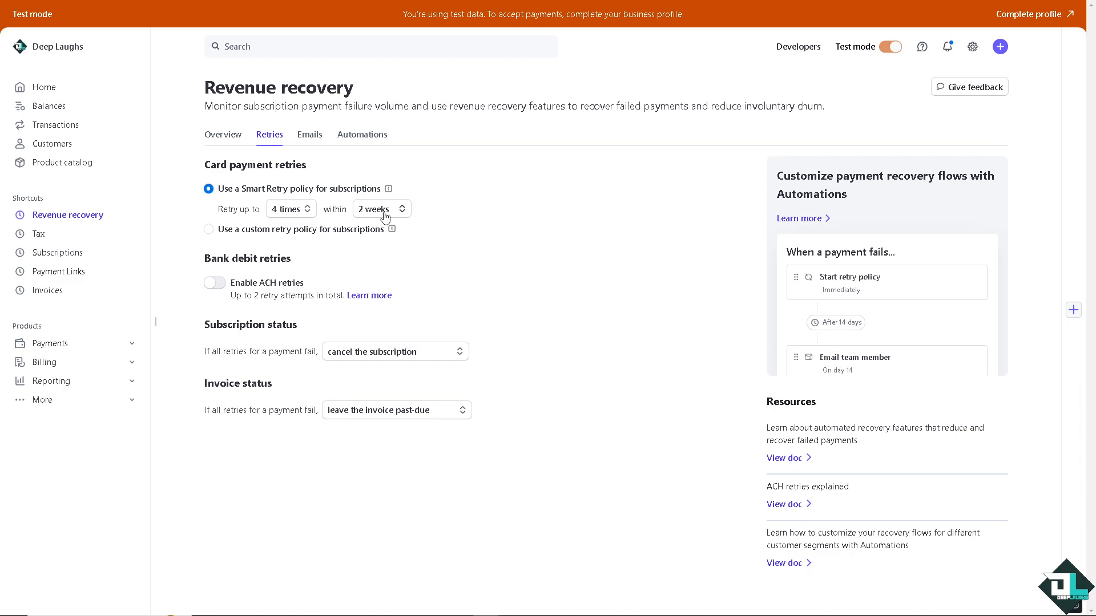
click(381, 208)
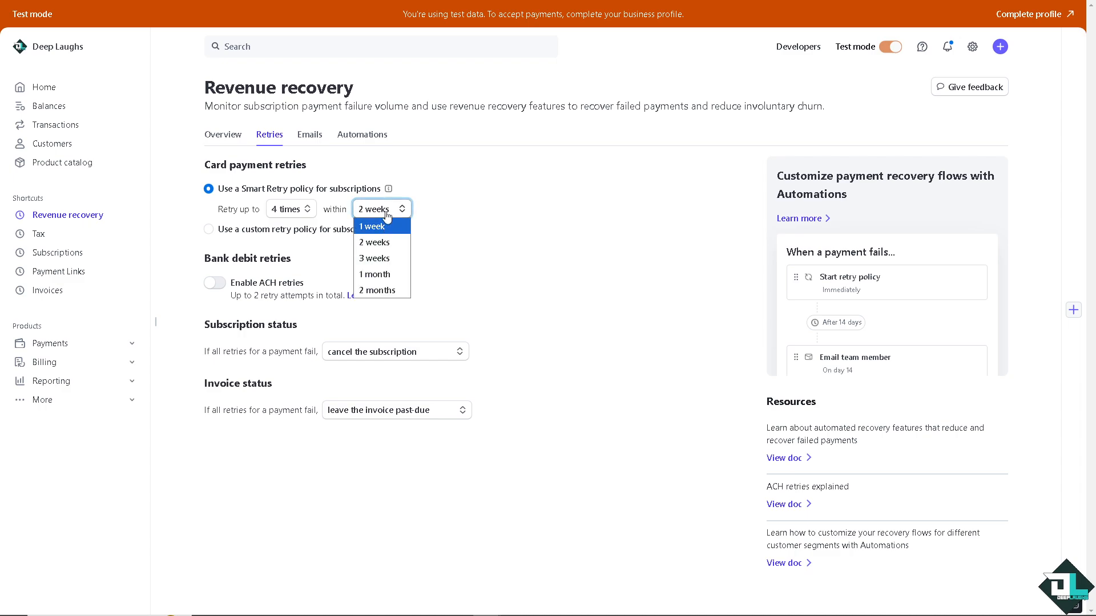
mouse_move(376, 290)
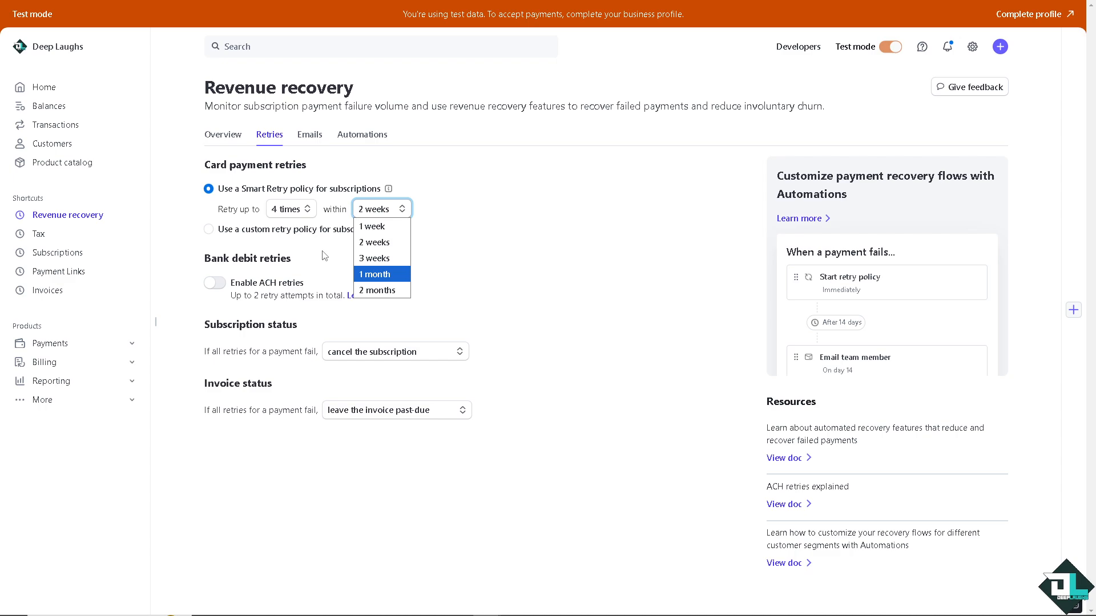
click(290, 209)
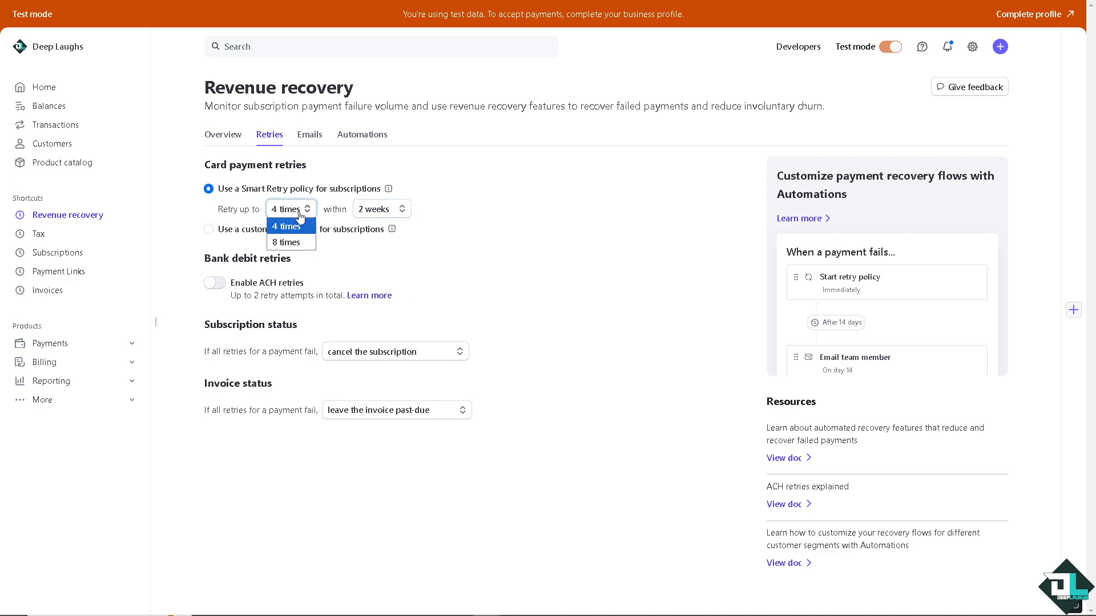
click(285, 242)
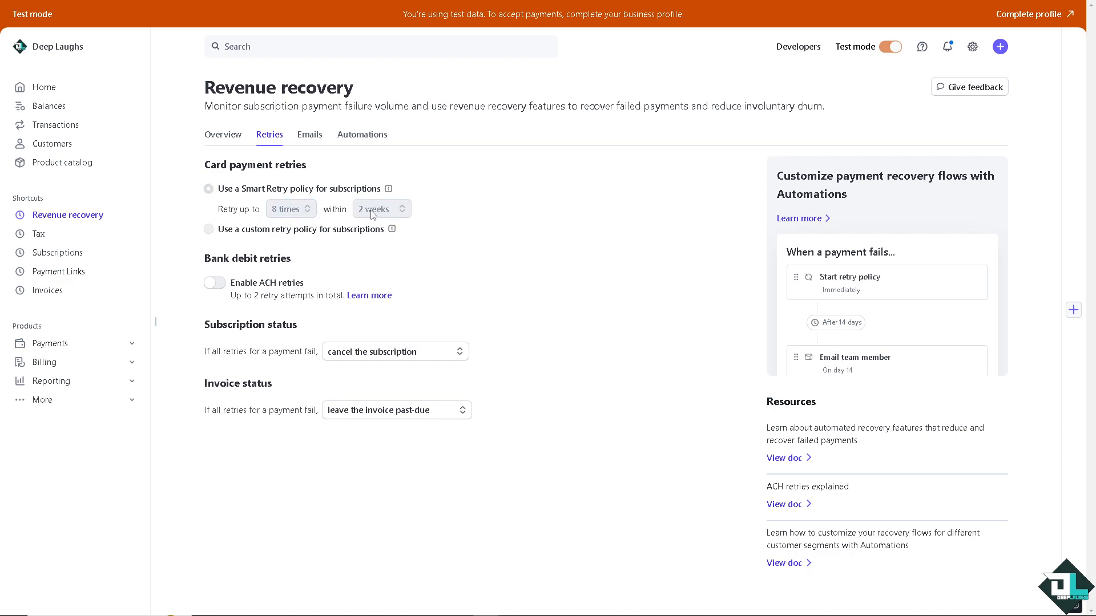
click(382, 207)
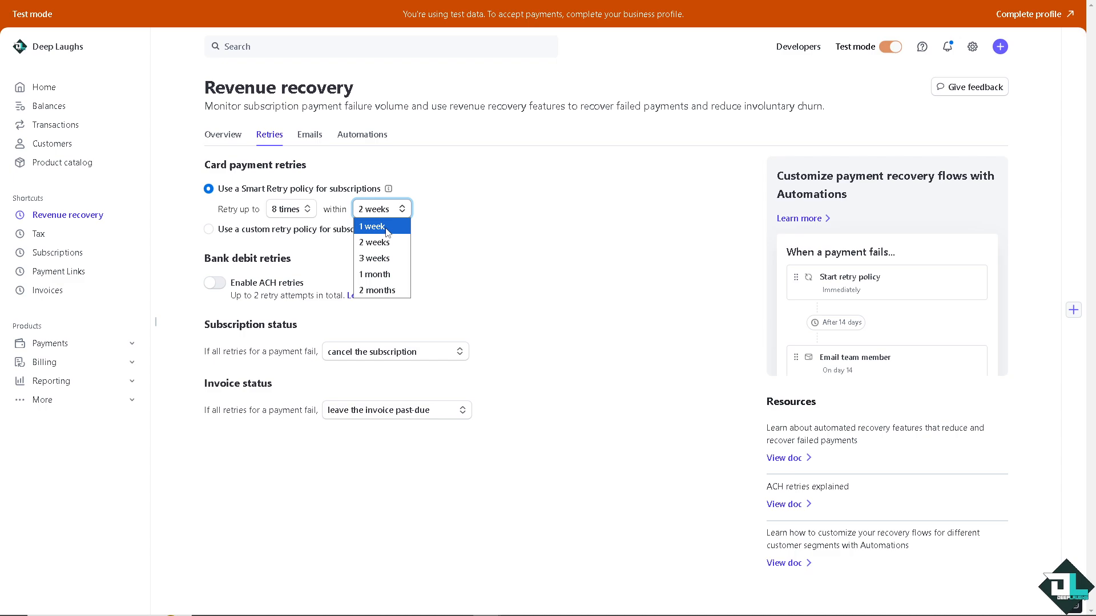
mouse_move(383, 290)
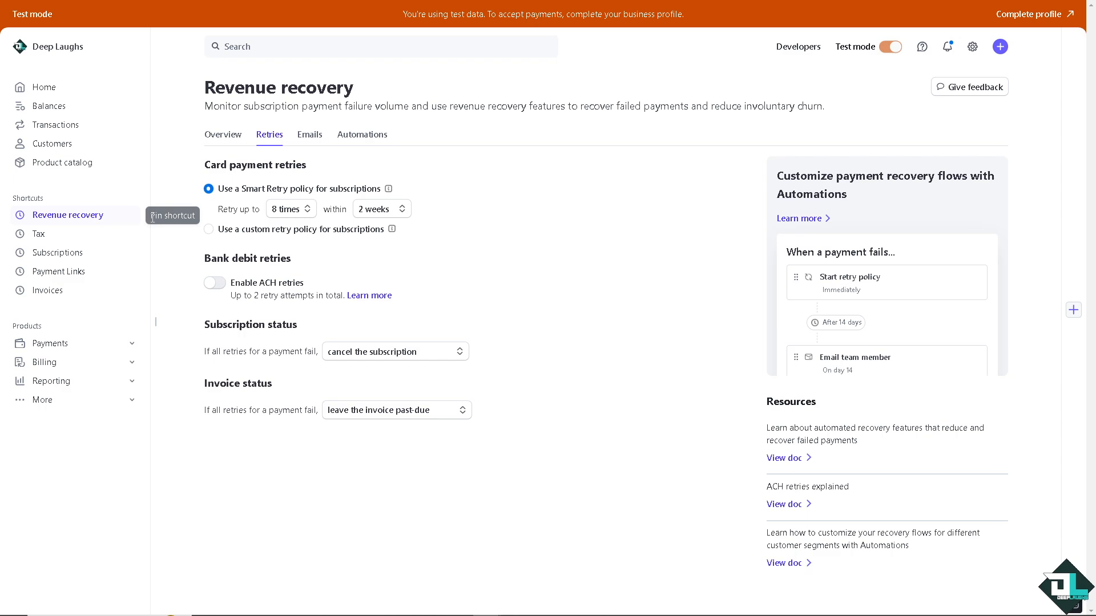
mouse_move(217, 240)
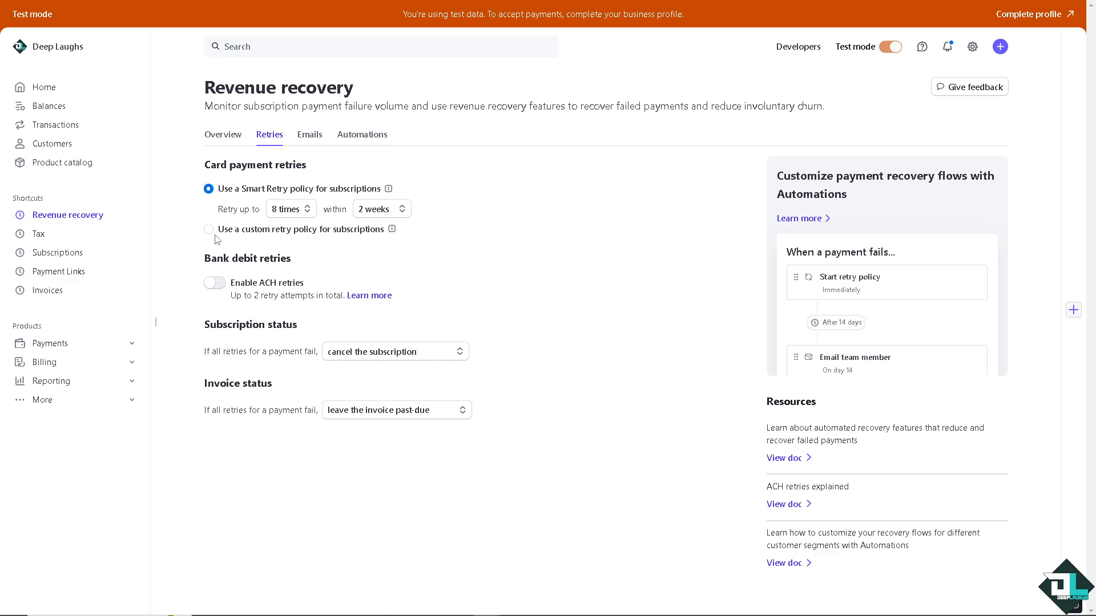
Use a custom card retry policy of 3 days, 5 days, then 1 day after the previous attempt
click(208, 229)
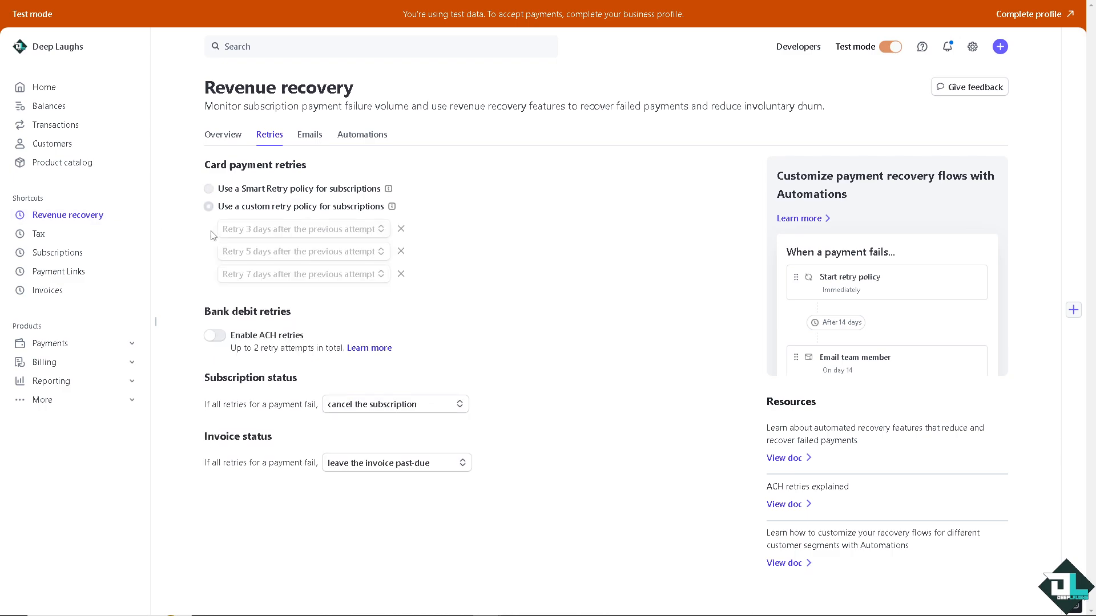
click(208, 206)
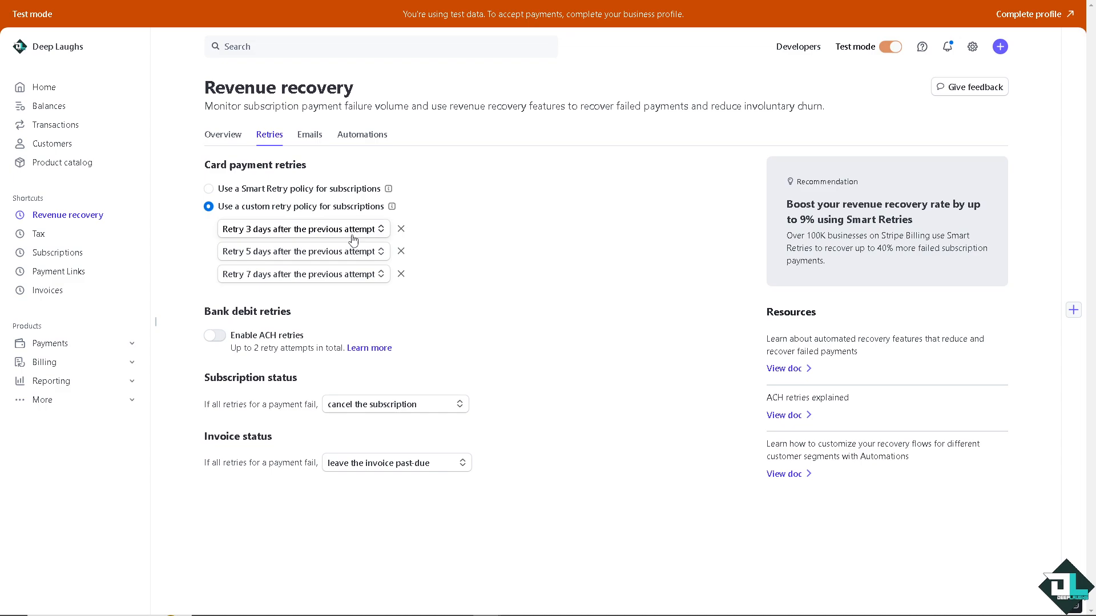
mouse_move(319, 241)
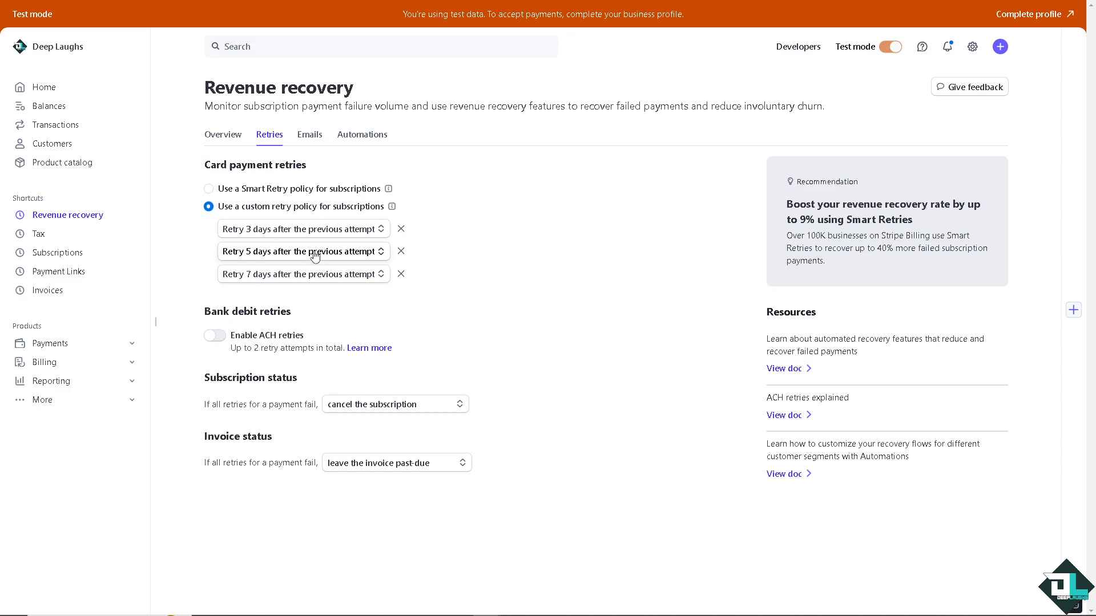
mouse_move(316, 282)
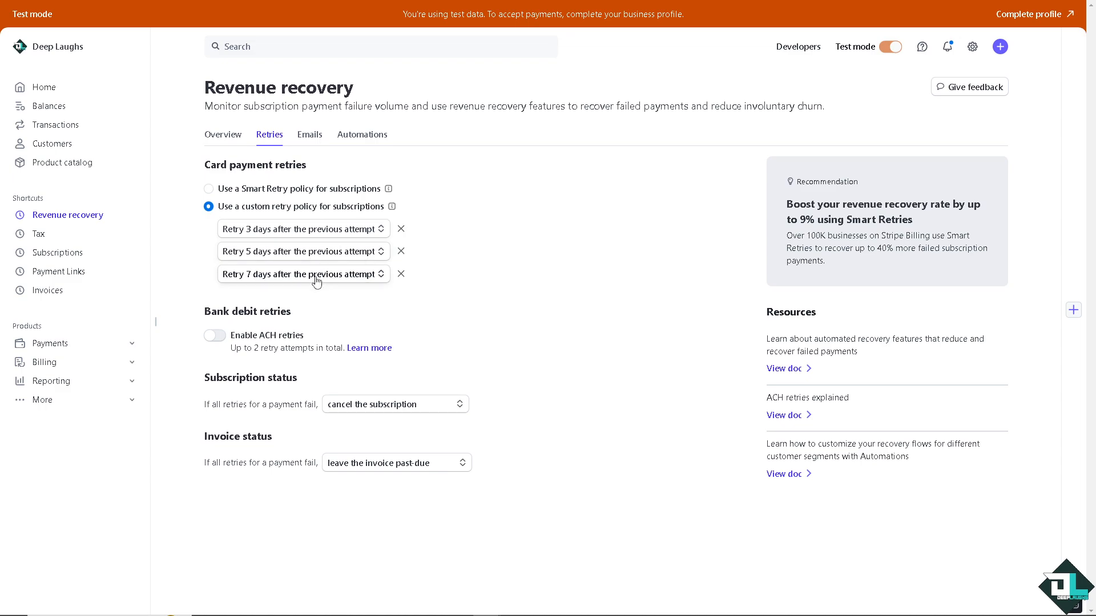
click(303, 273)
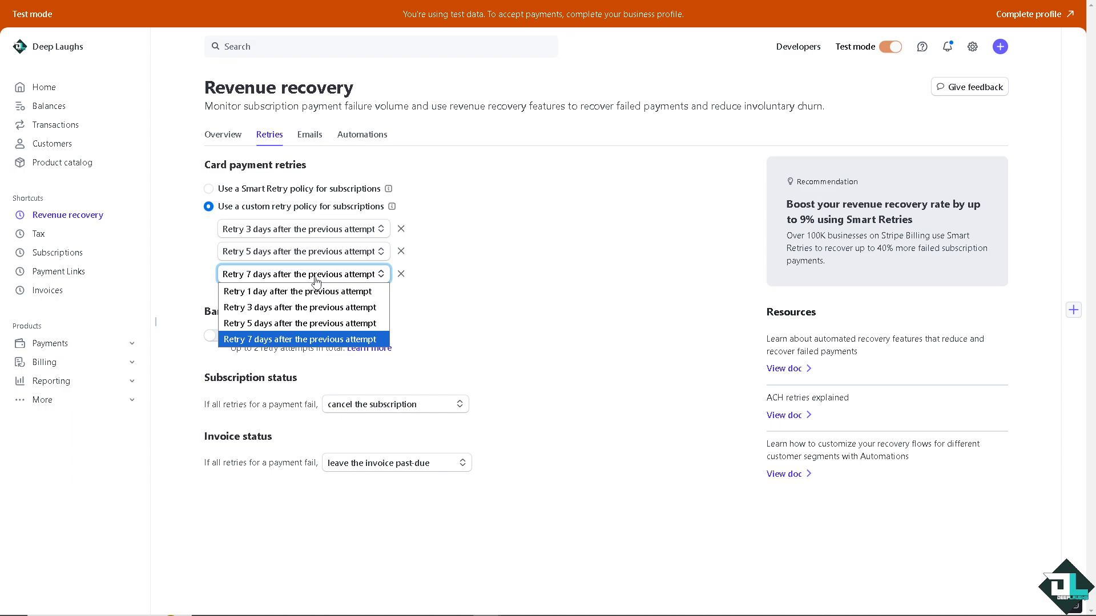
mouse_move(301, 291)
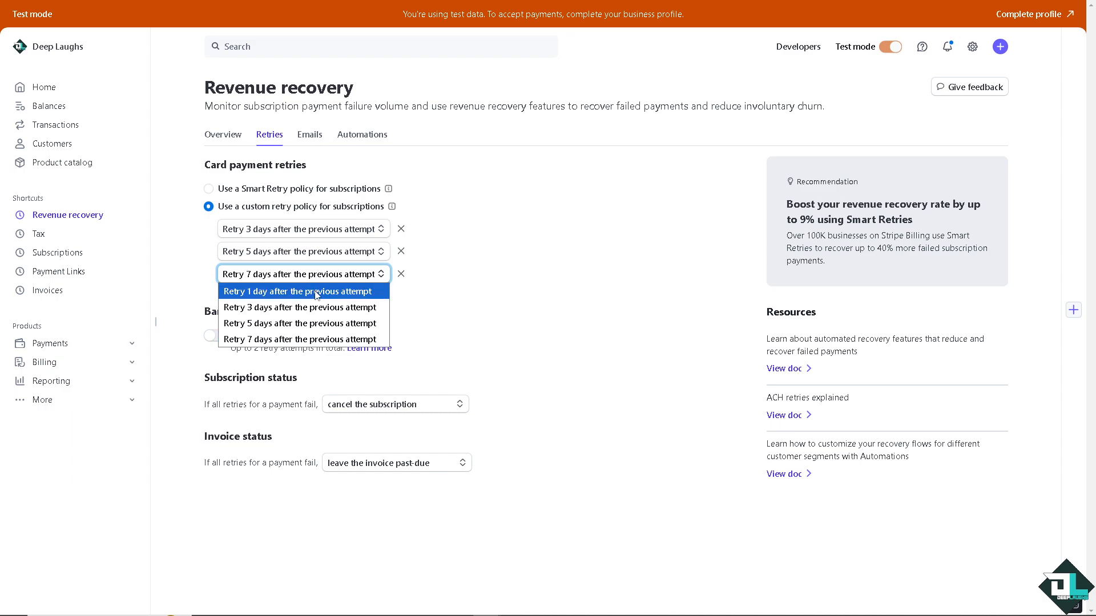
click(301, 291)
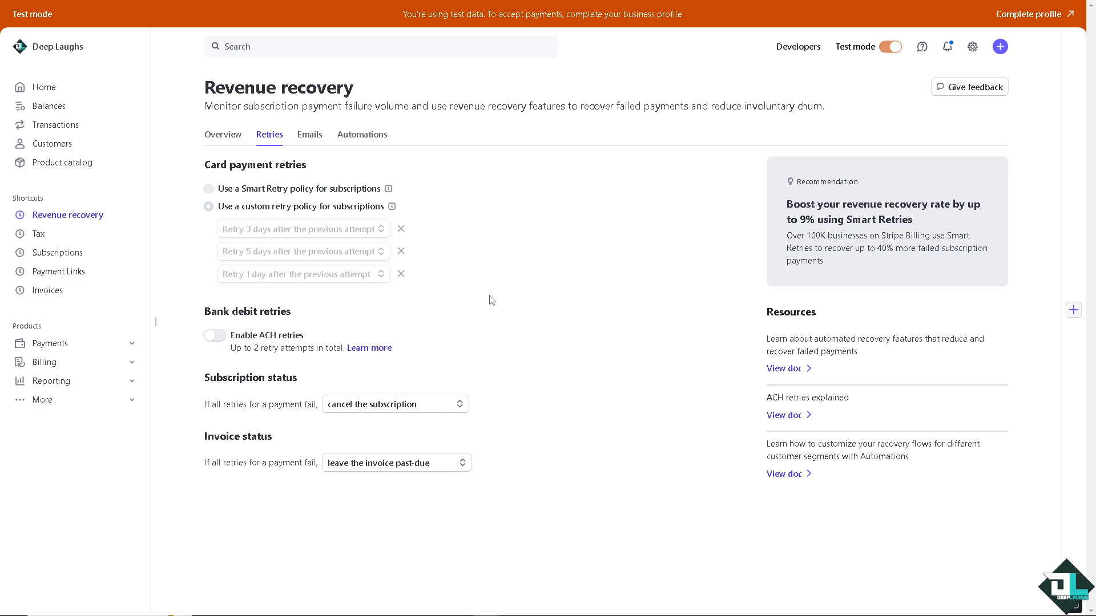
click(208, 207)
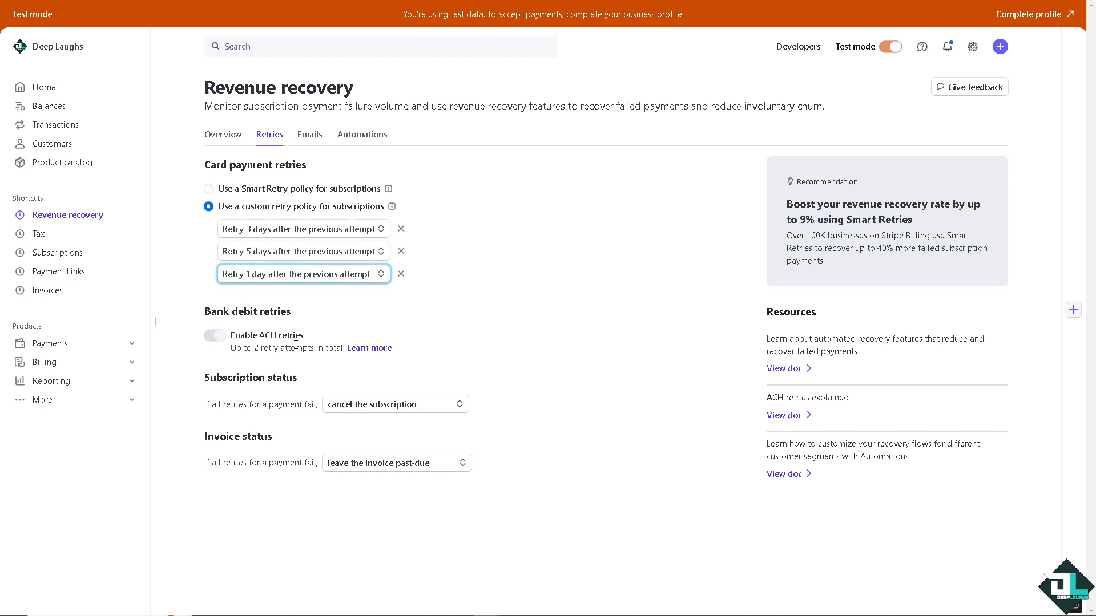
Enable retries for ACH bank debits alongside the custom card retry schedule
click(215, 335)
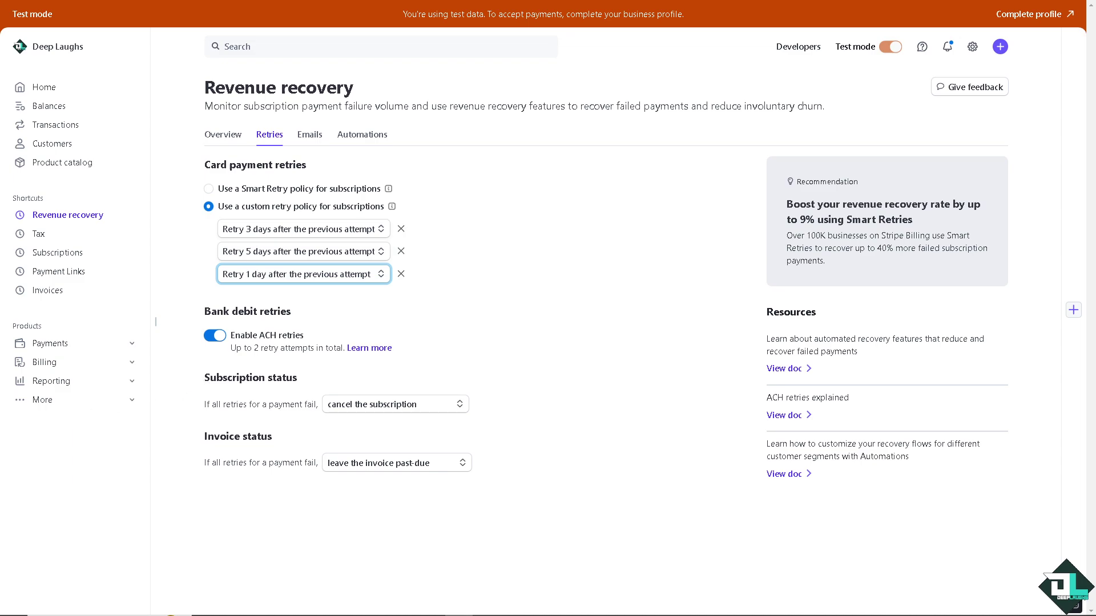
mouse_move(232, 368)
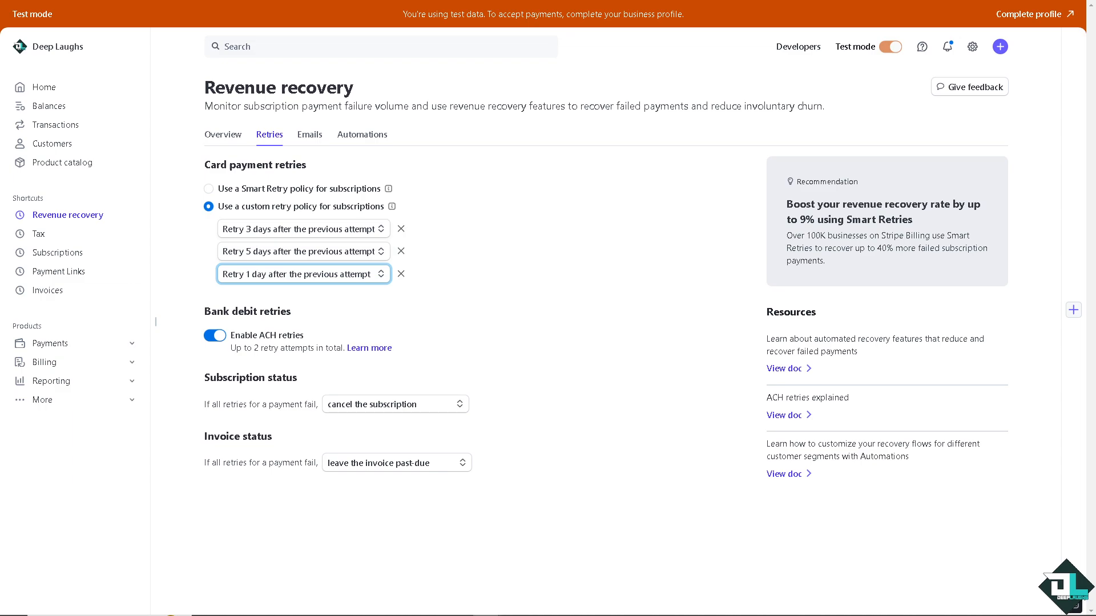
mouse_move(293, 342)
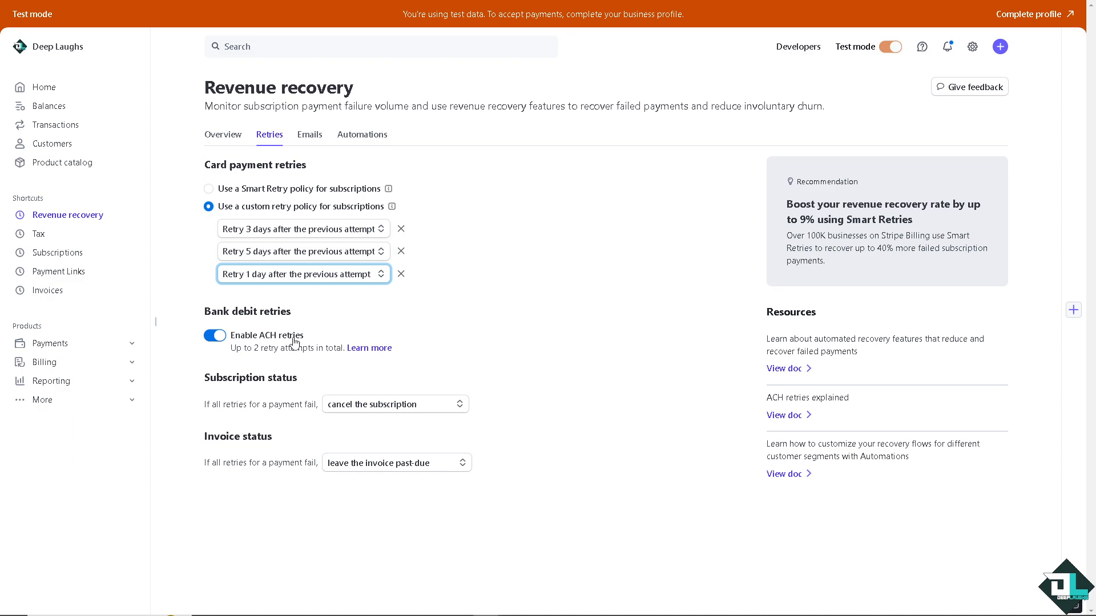
mouse_move(291, 418)
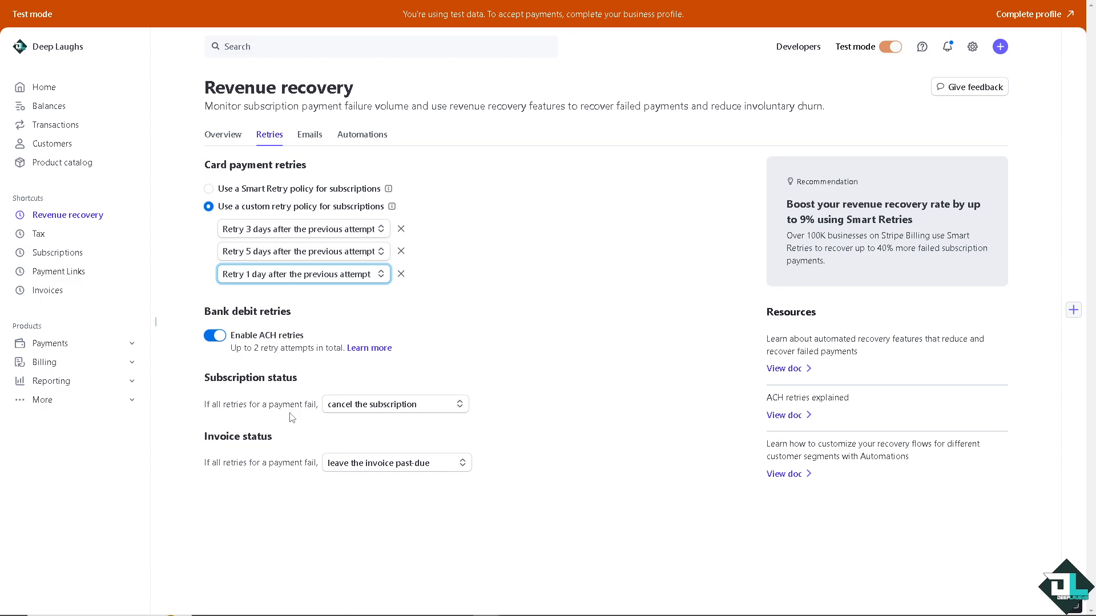
mouse_move(368, 418)
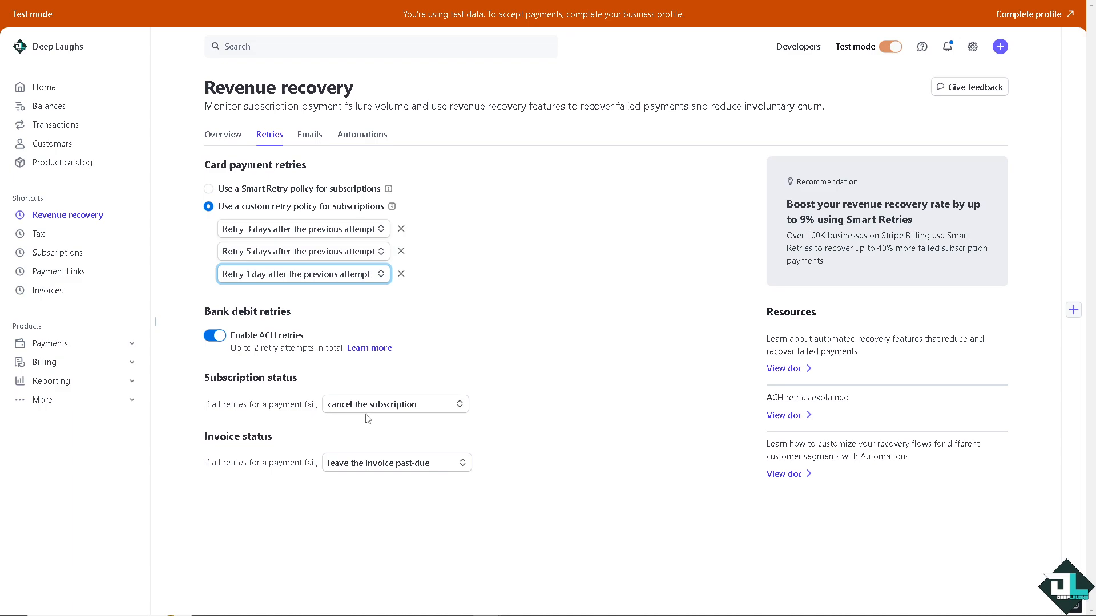
Set subscription status after all failed retries to 'leave the subscription past-due'
click(395, 404)
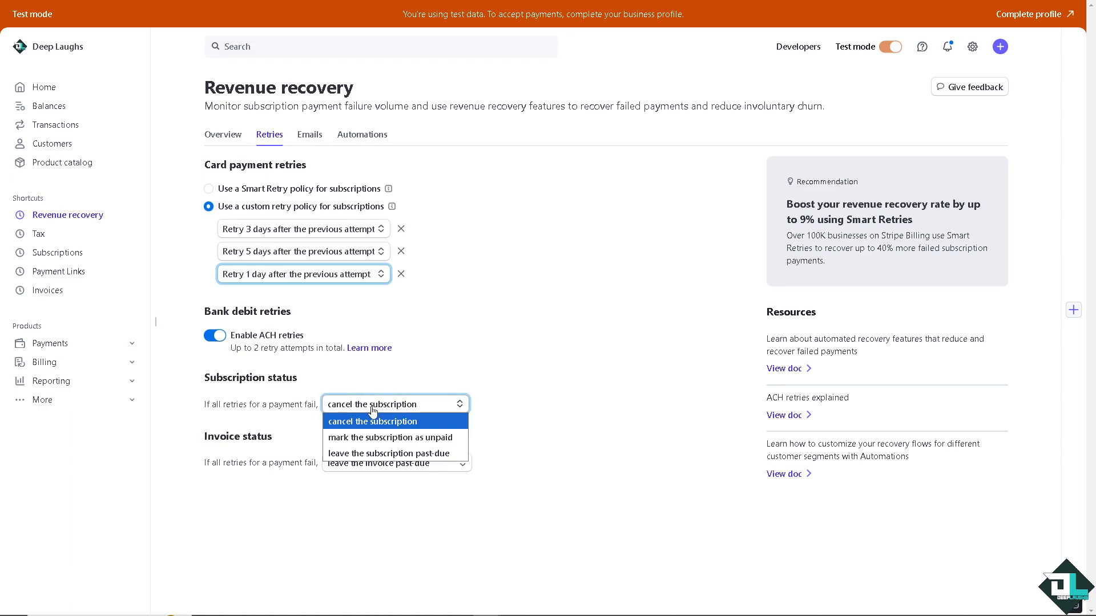
mouse_move(390, 437)
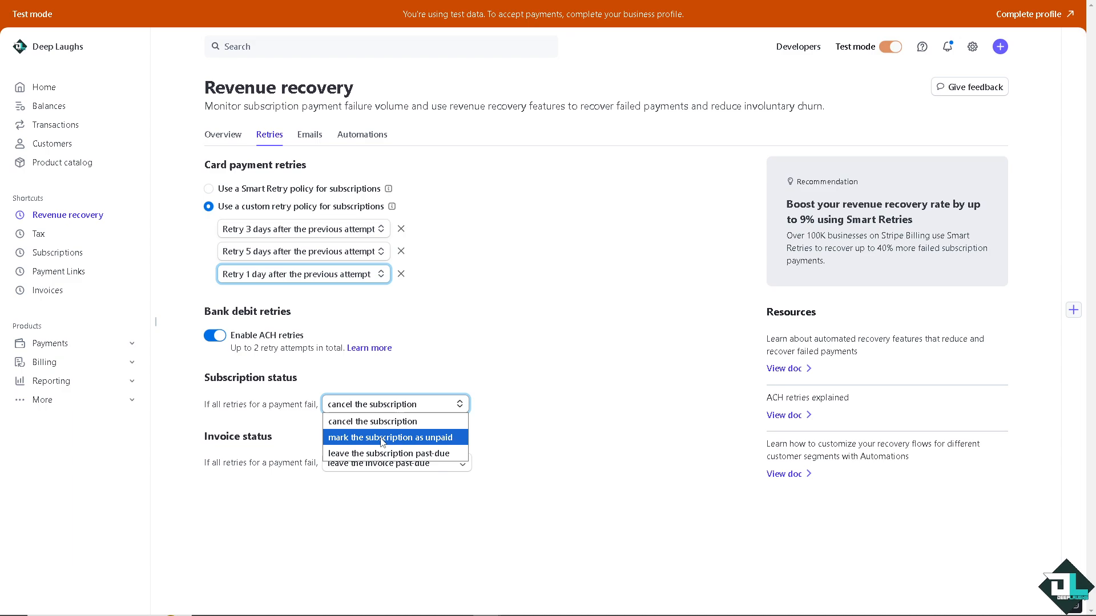
mouse_move(390, 453)
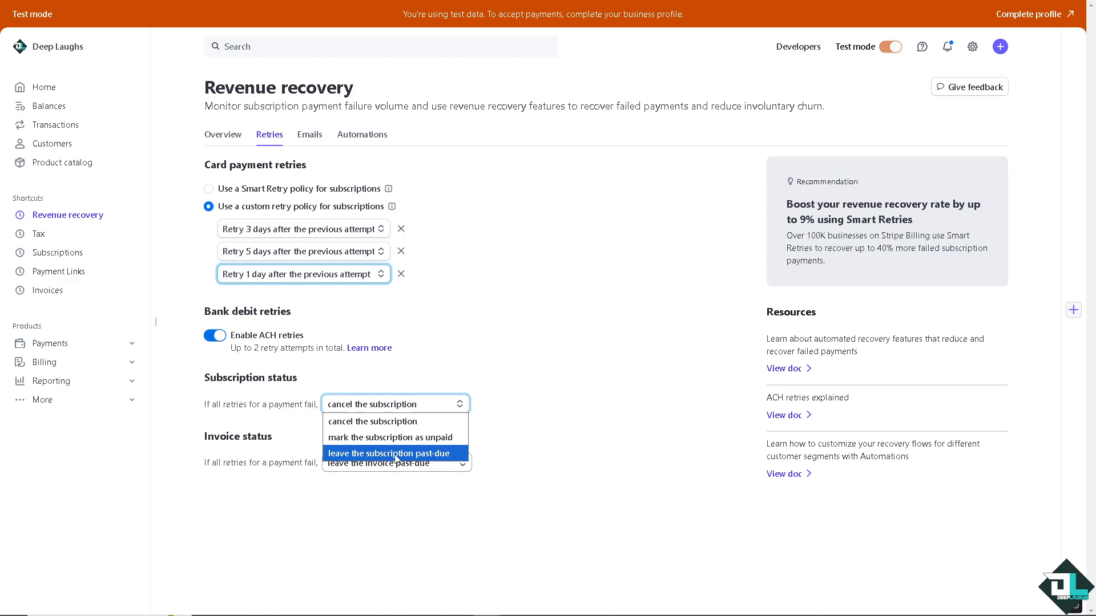
click(388, 453)
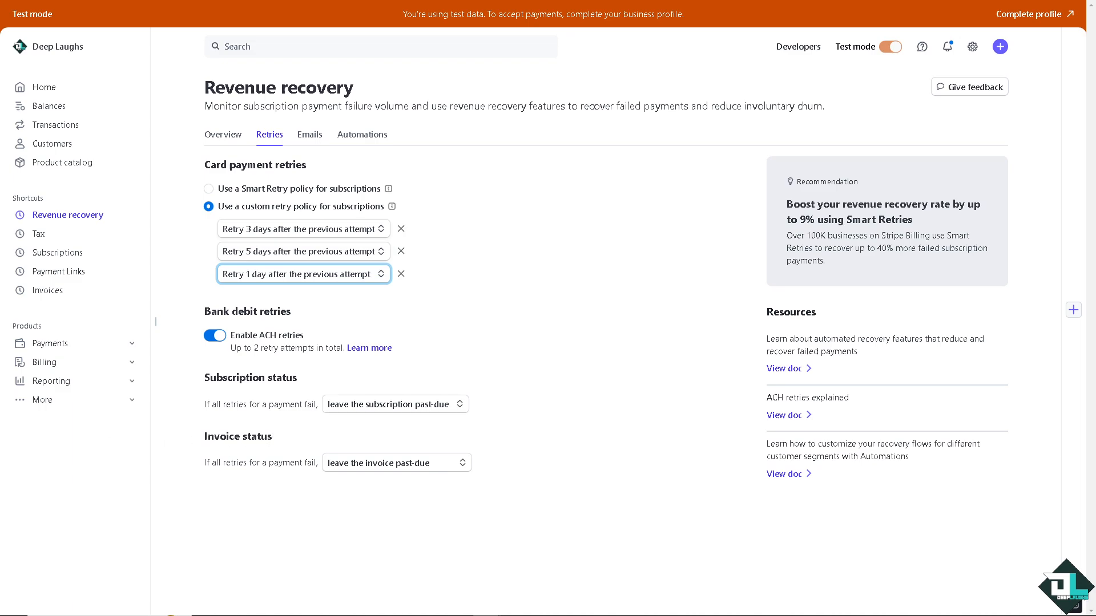
mouse_move(347, 473)
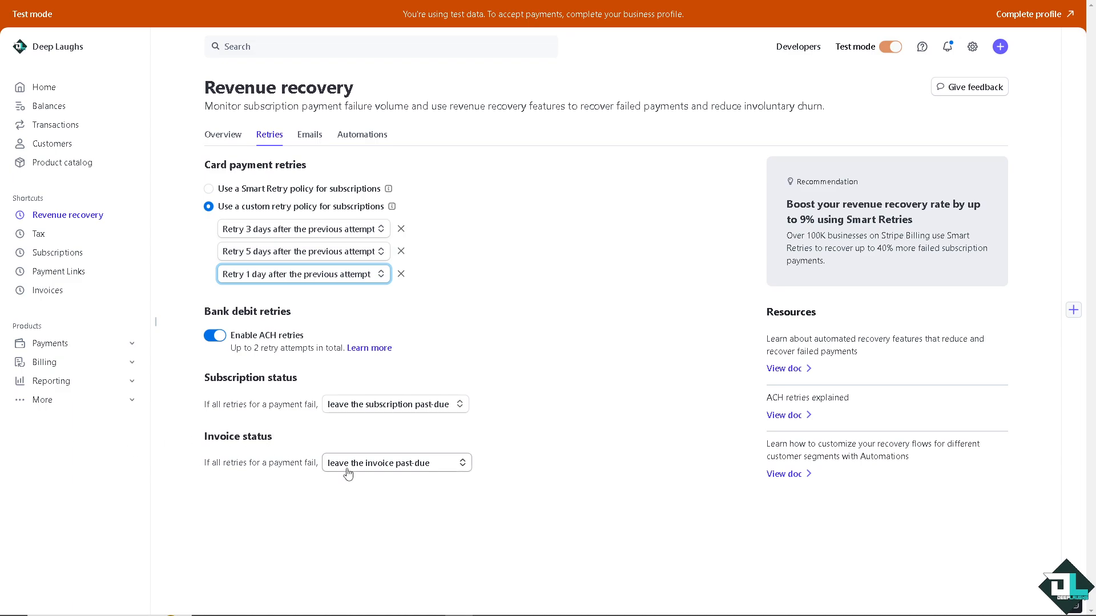
mouse_move(424, 475)
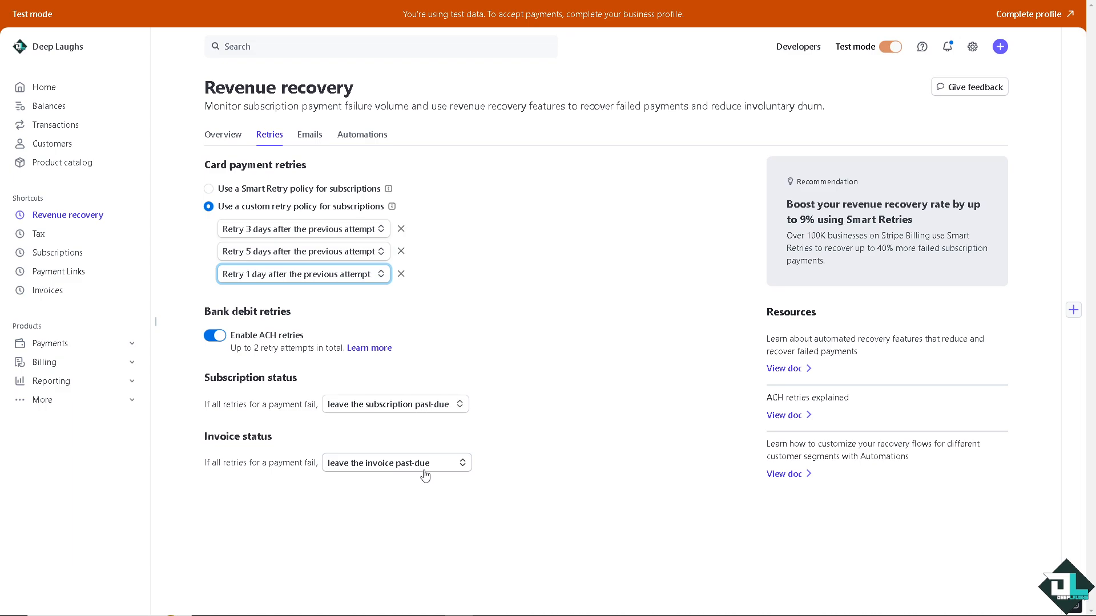
click(395, 463)
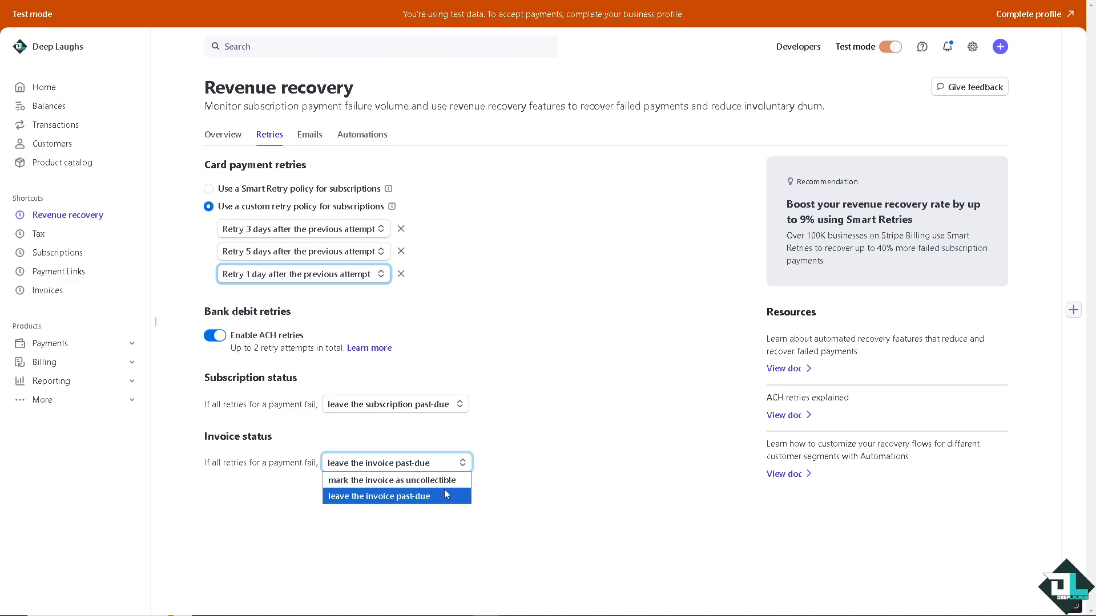
mouse_move(448, 499)
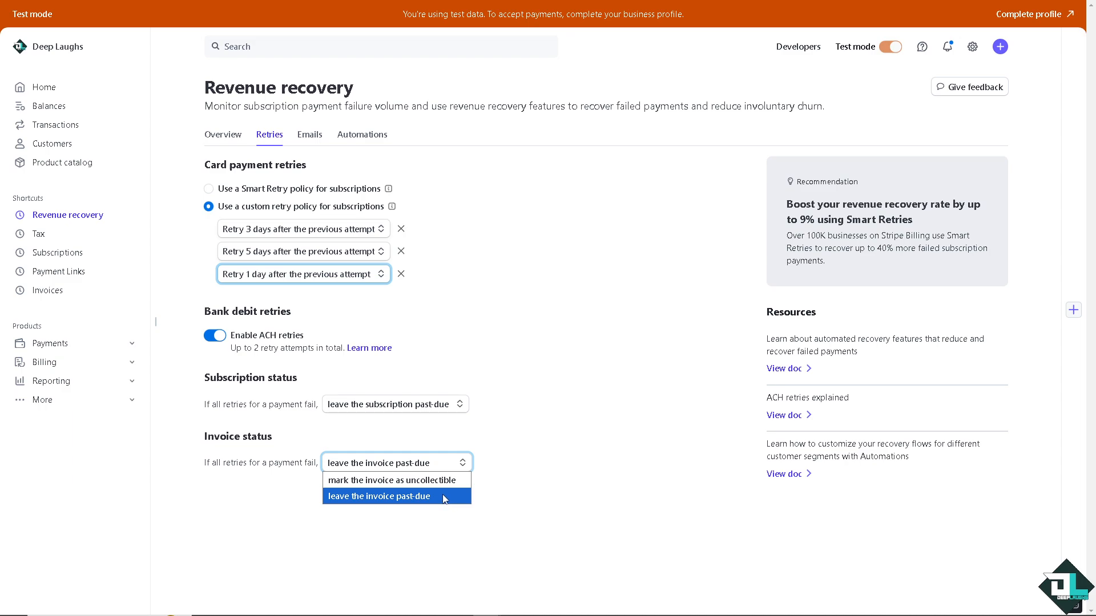
click(379, 497)
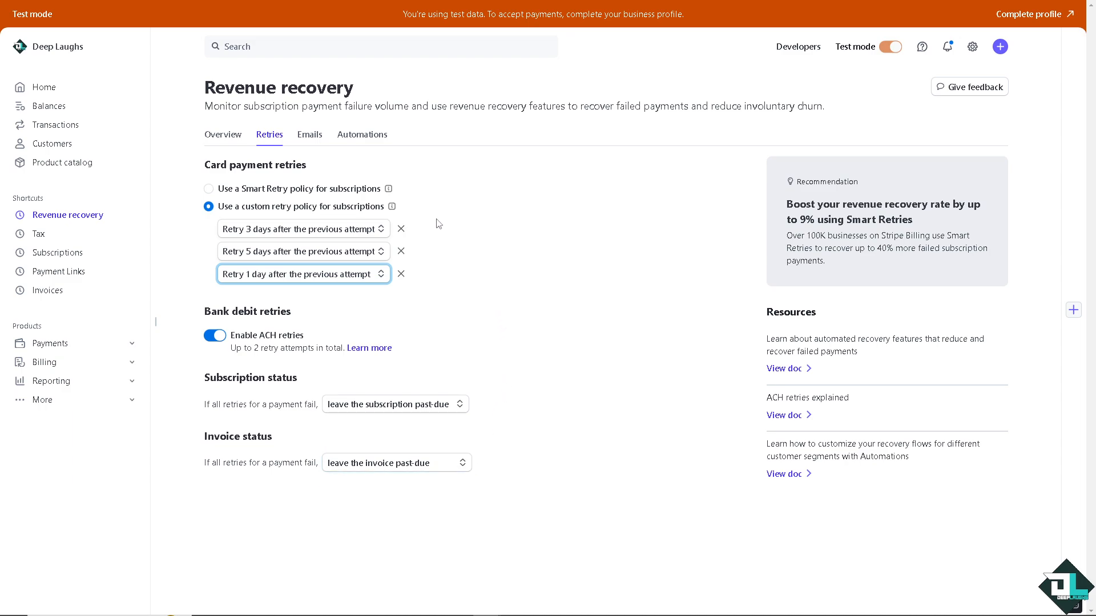
mouse_move(477, 195)
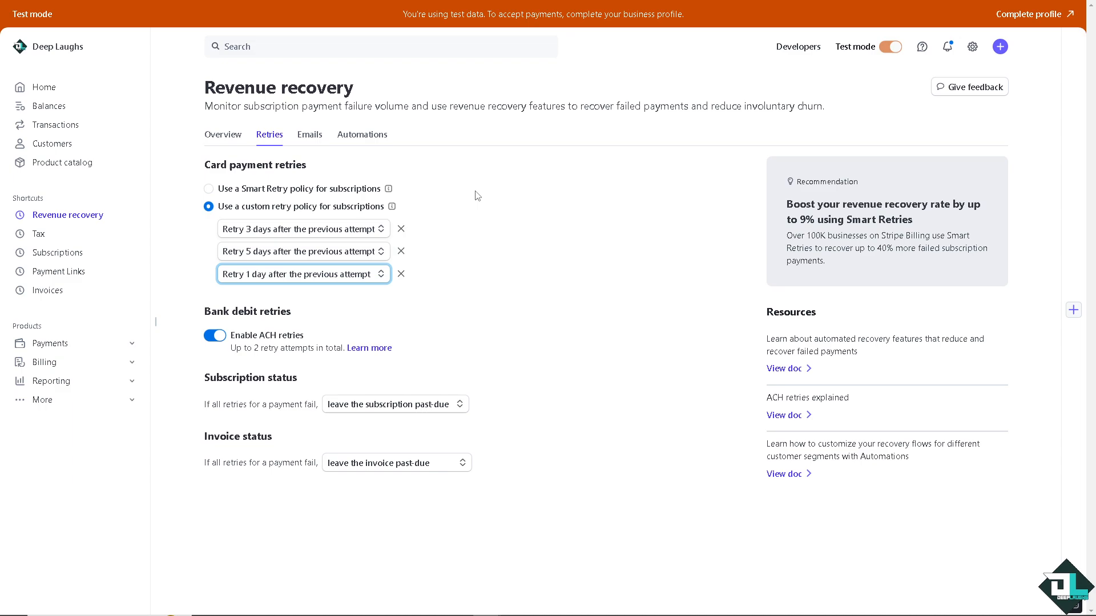
mouse_move(309, 134)
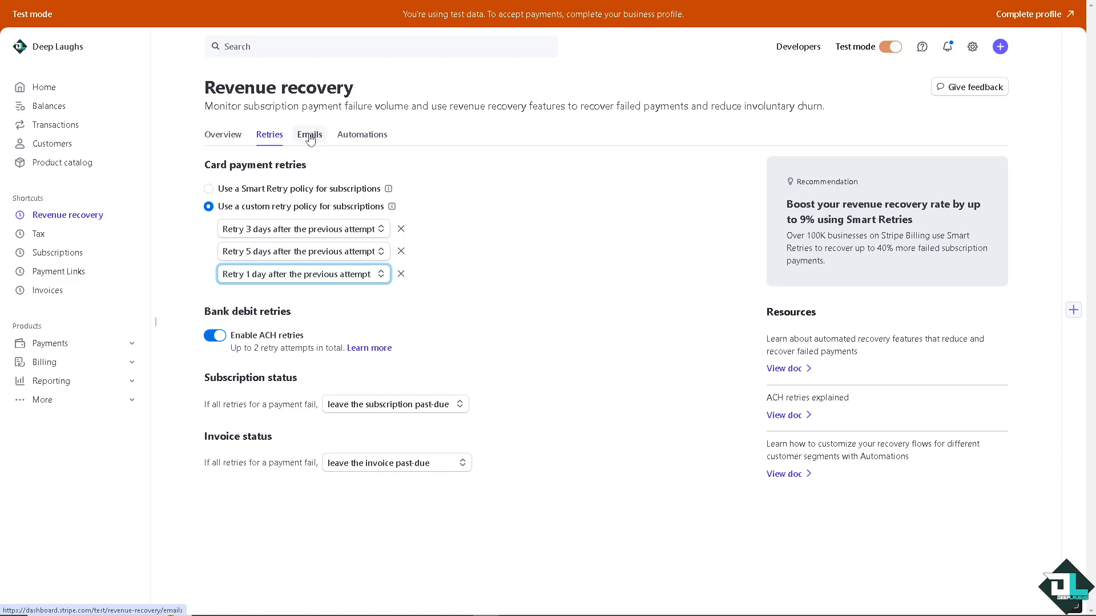
Switch on recovery emails for card payment failures, ACH payment failures and expiring cards
click(310, 135)
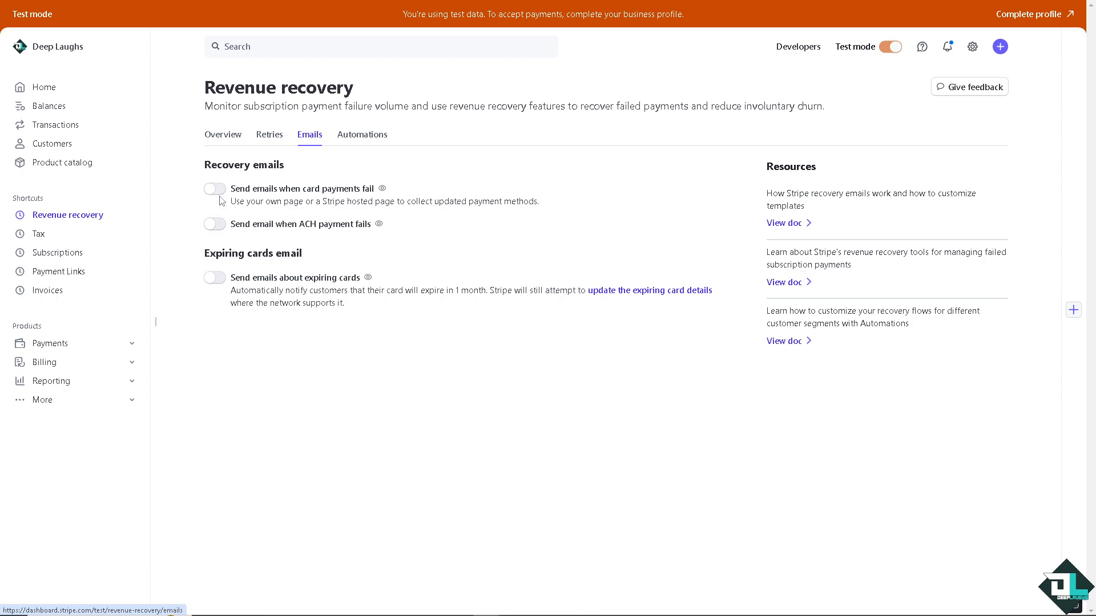
mouse_move(219, 191)
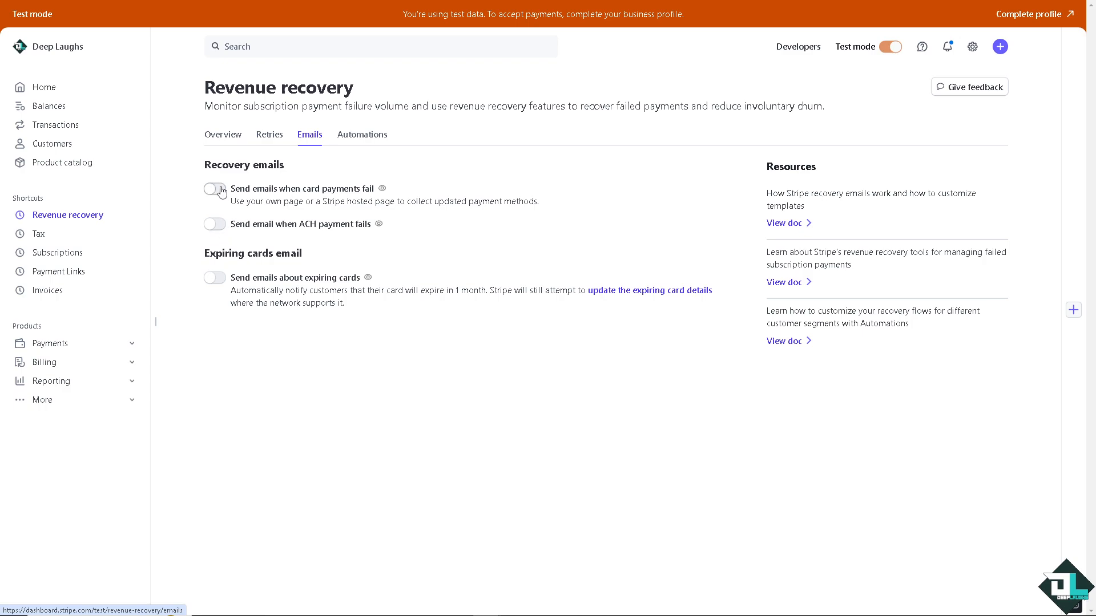
click(214, 189)
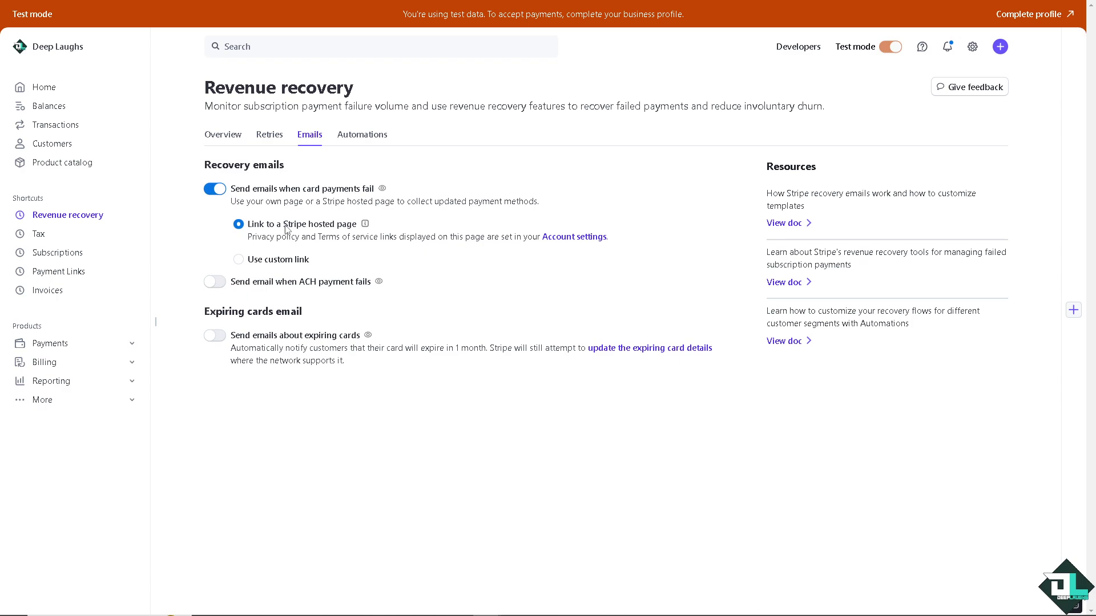
mouse_move(251, 267)
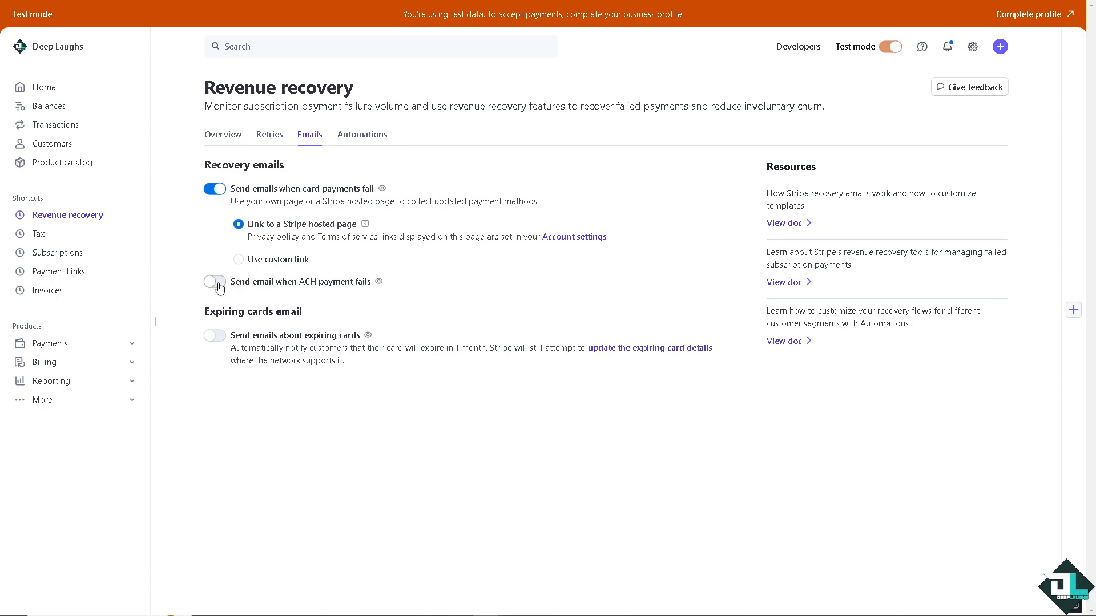
click(215, 189)
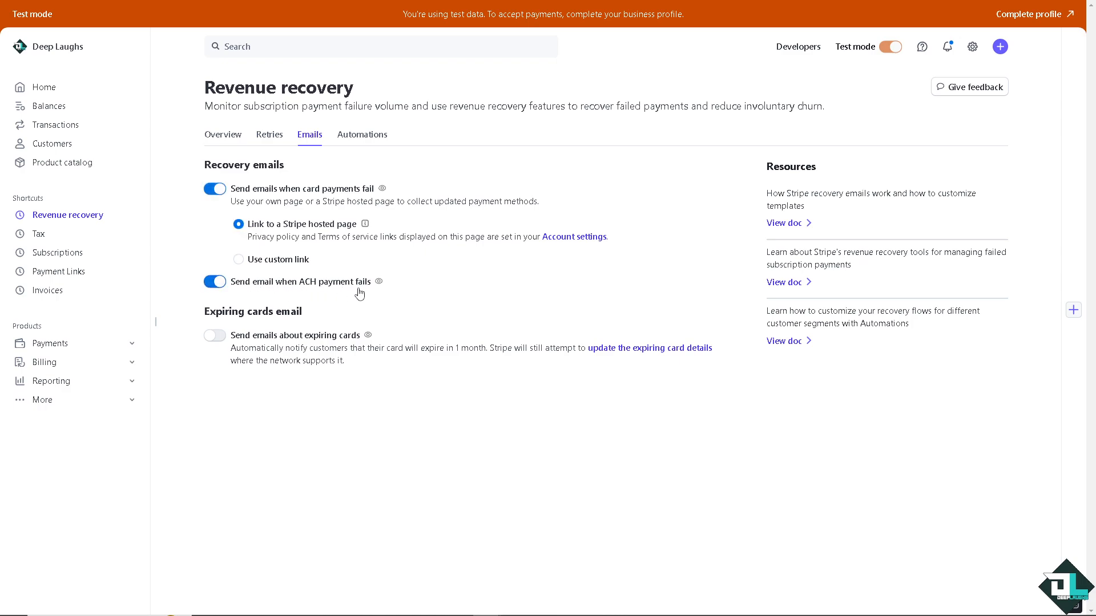
mouse_move(311, 326)
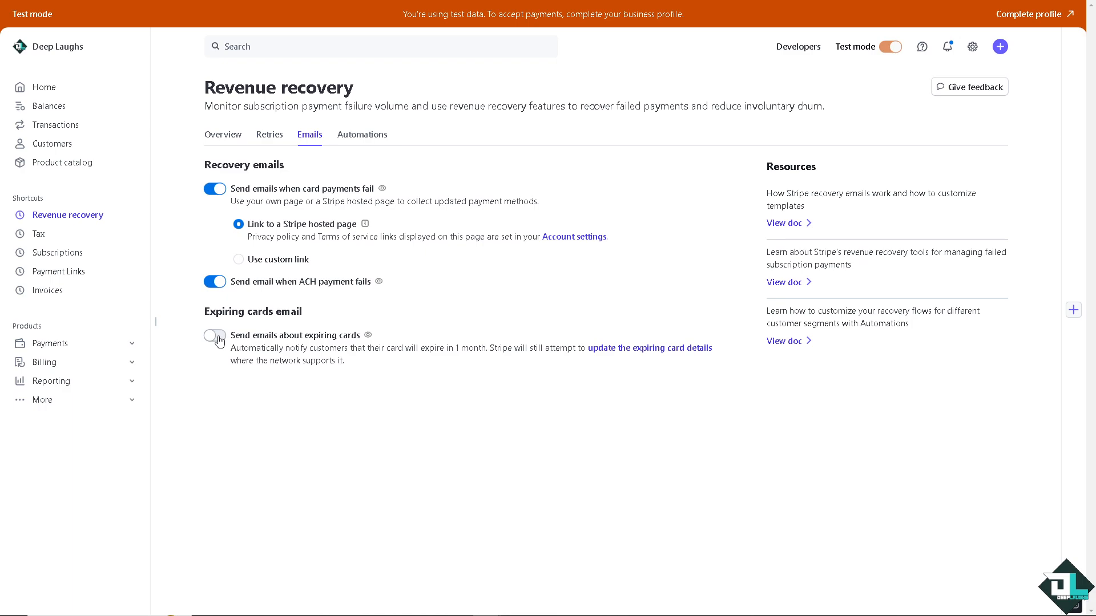
click(215, 336)
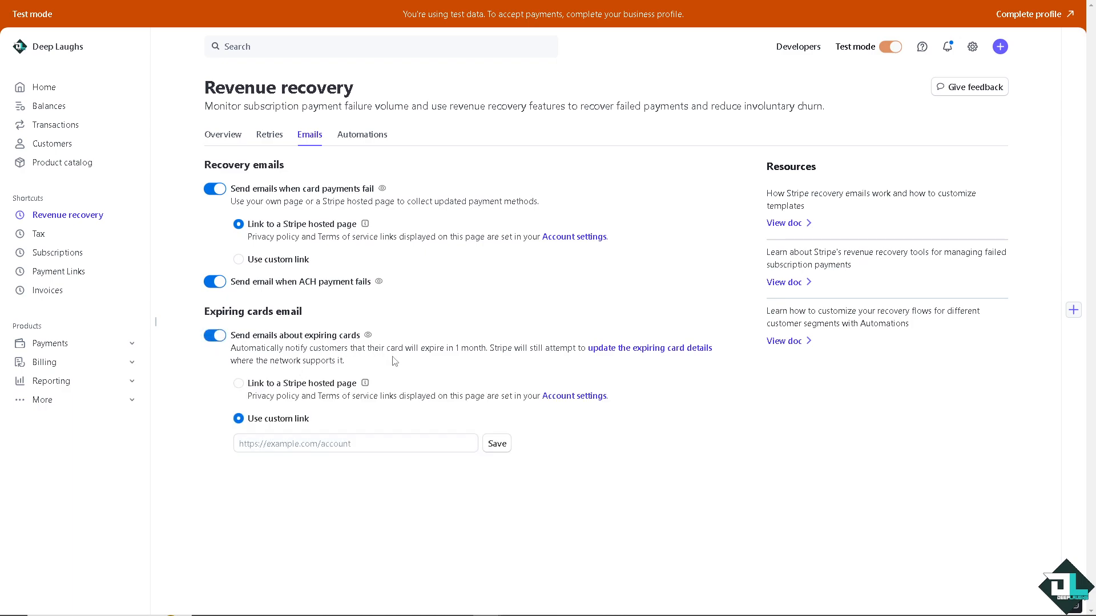
mouse_move(577, 361)
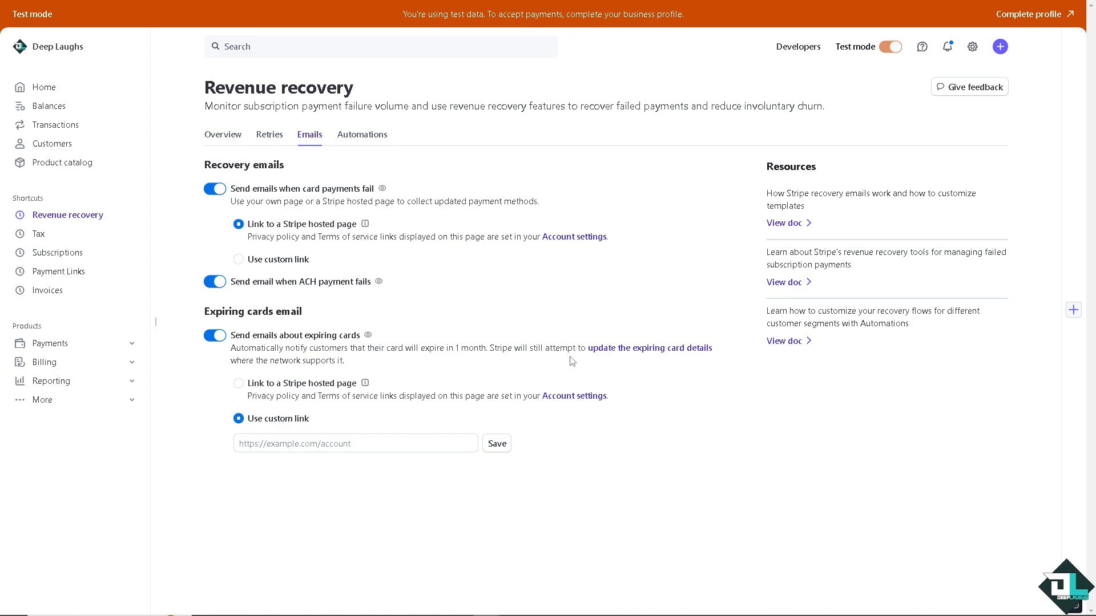
mouse_move(700, 358)
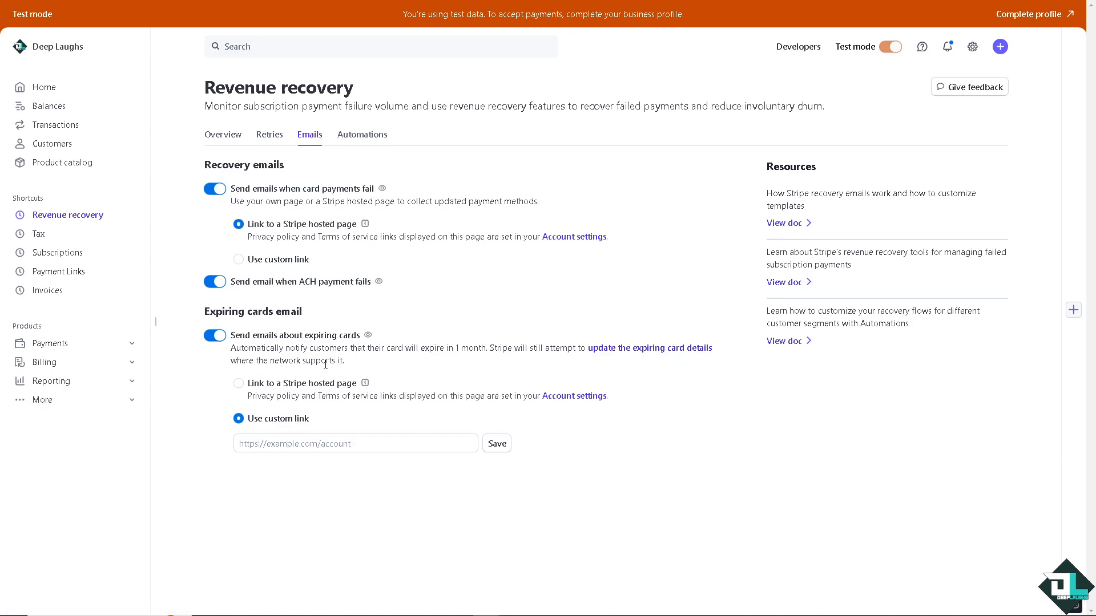
mouse_move(238, 388)
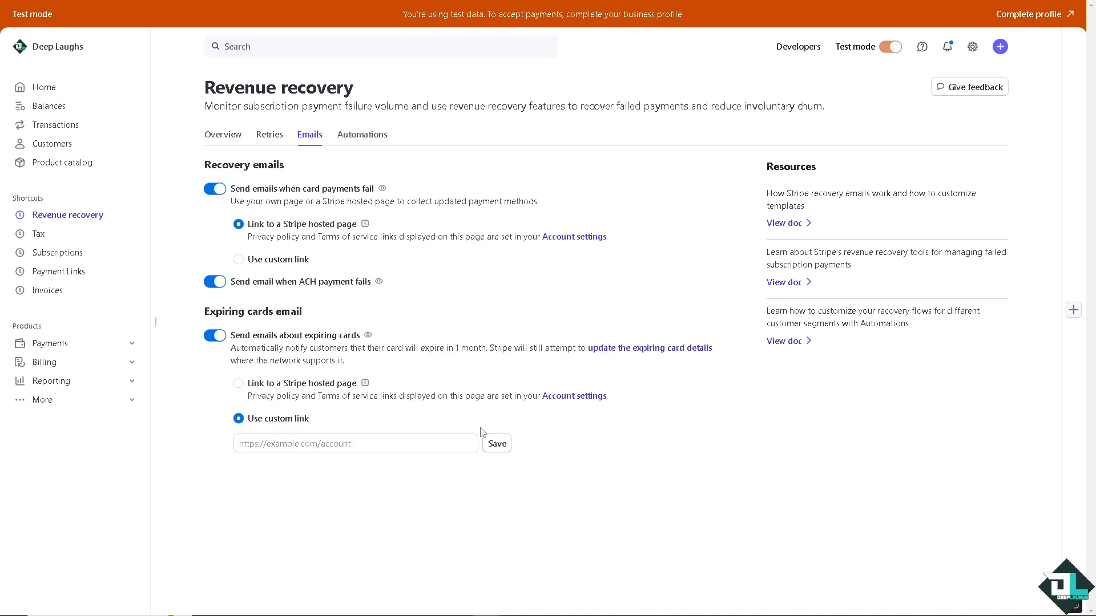
mouse_move(362, 135)
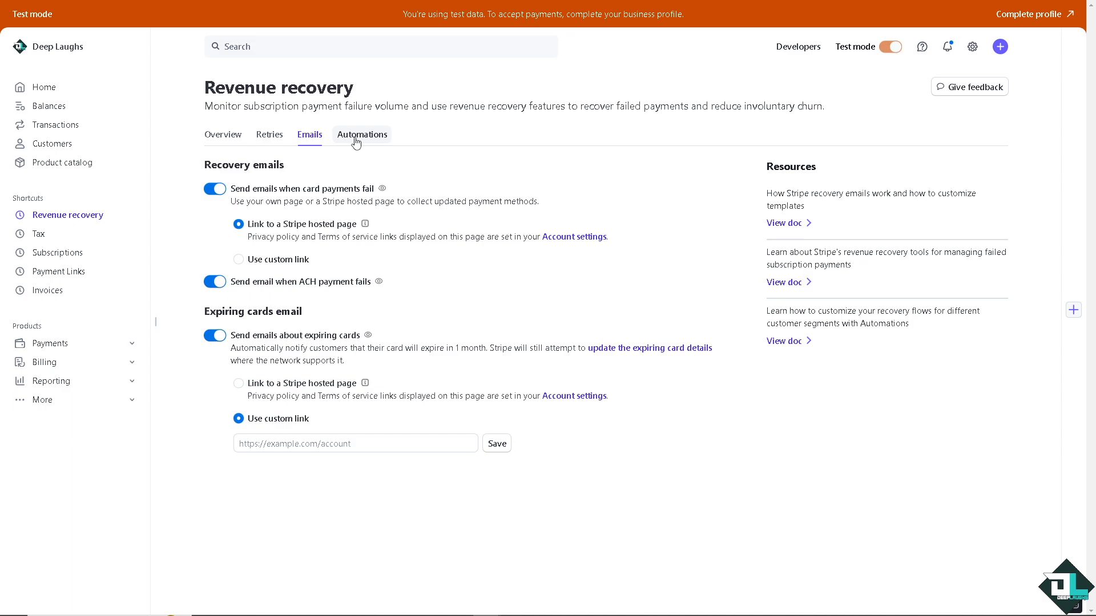
View the Automations overview of Revenue recovery for subscription and invoice workflows
click(362, 135)
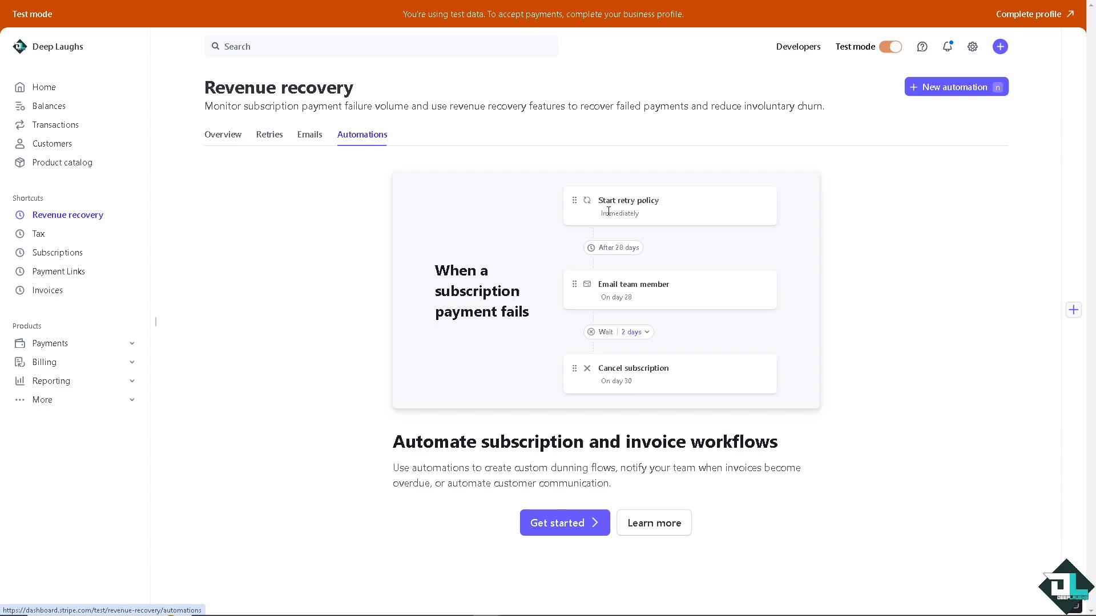
mouse_move(603, 205)
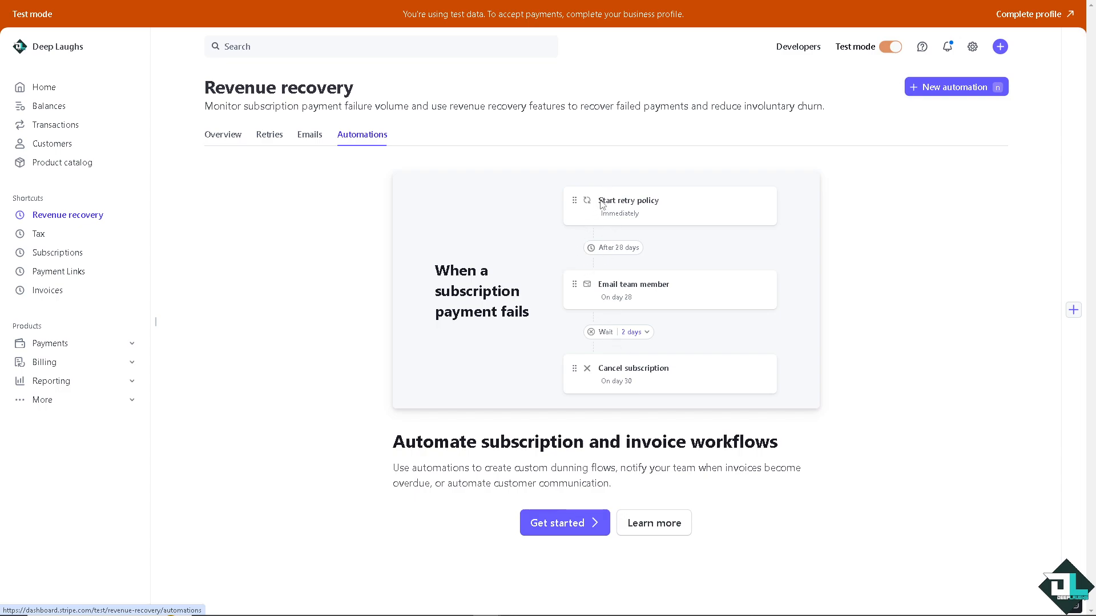
mouse_move(443, 451)
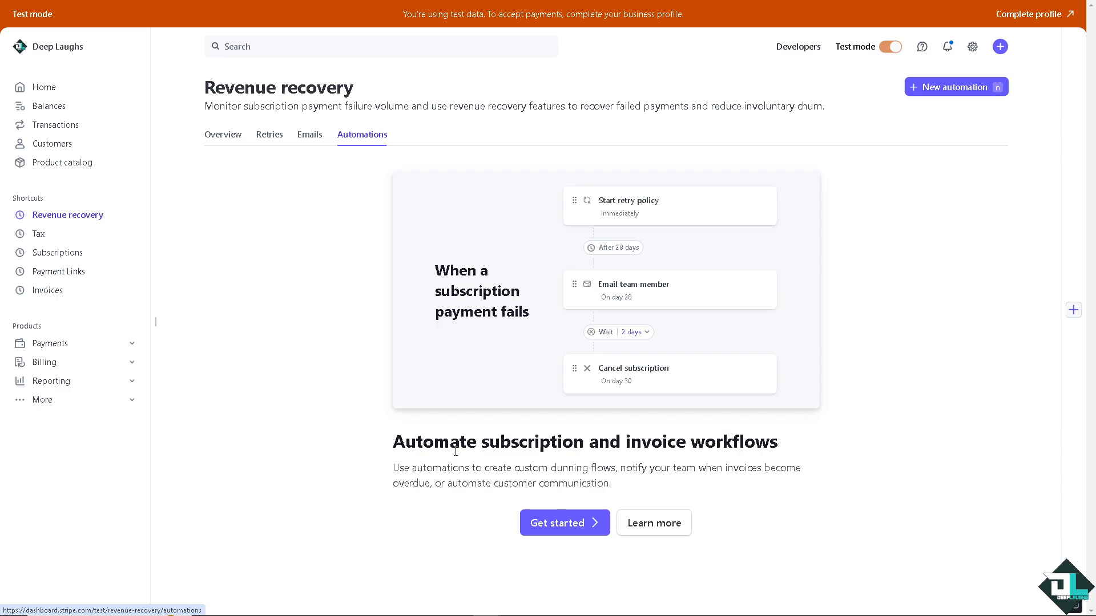
mouse_move(508, 356)
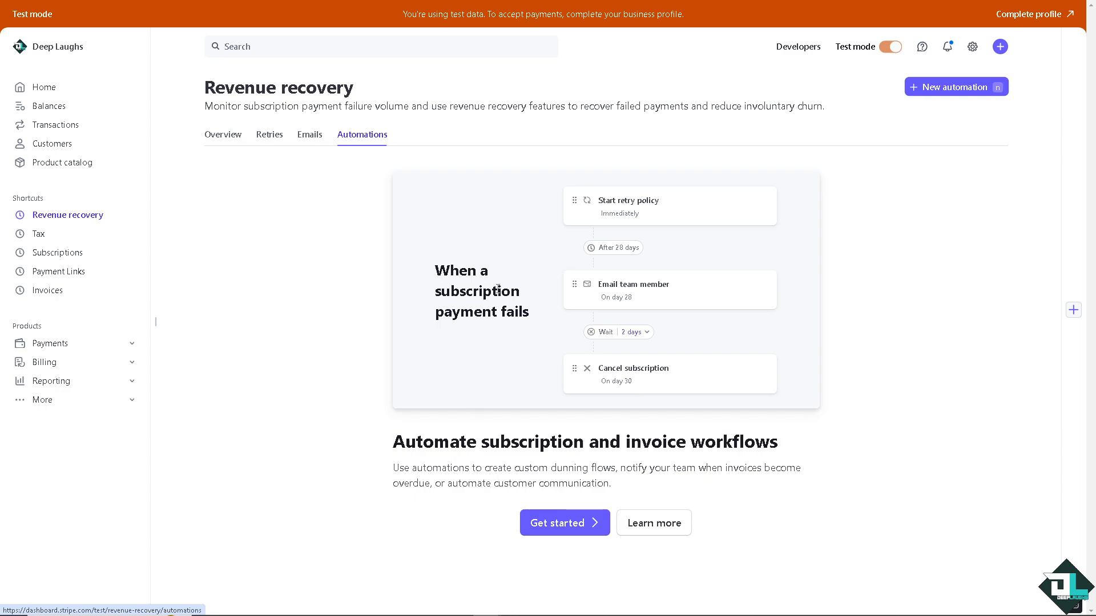
mouse_move(630, 286)
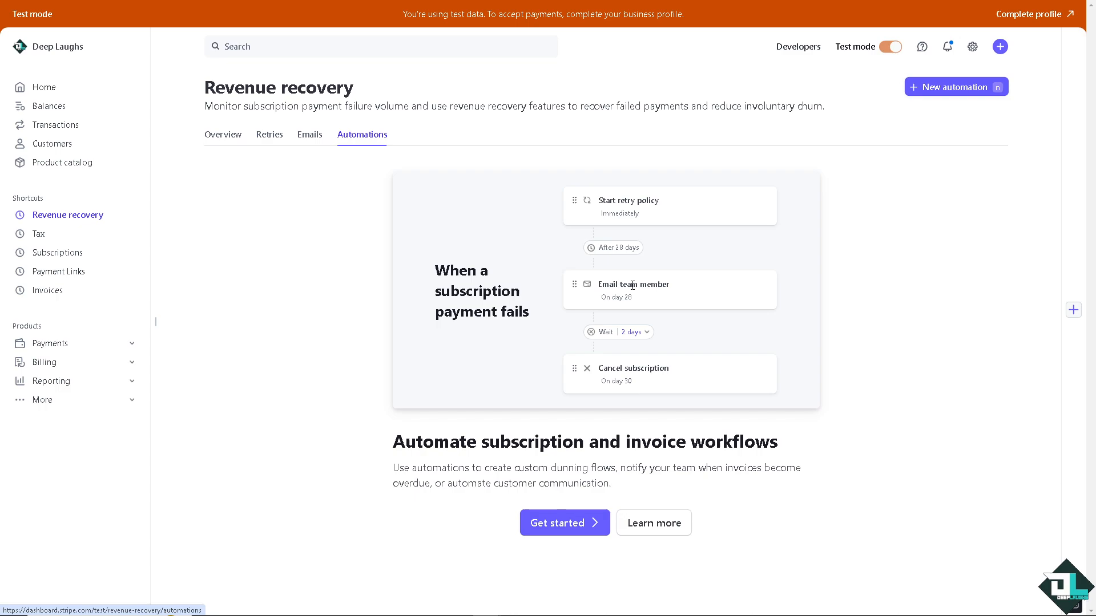
mouse_move(787, 176)
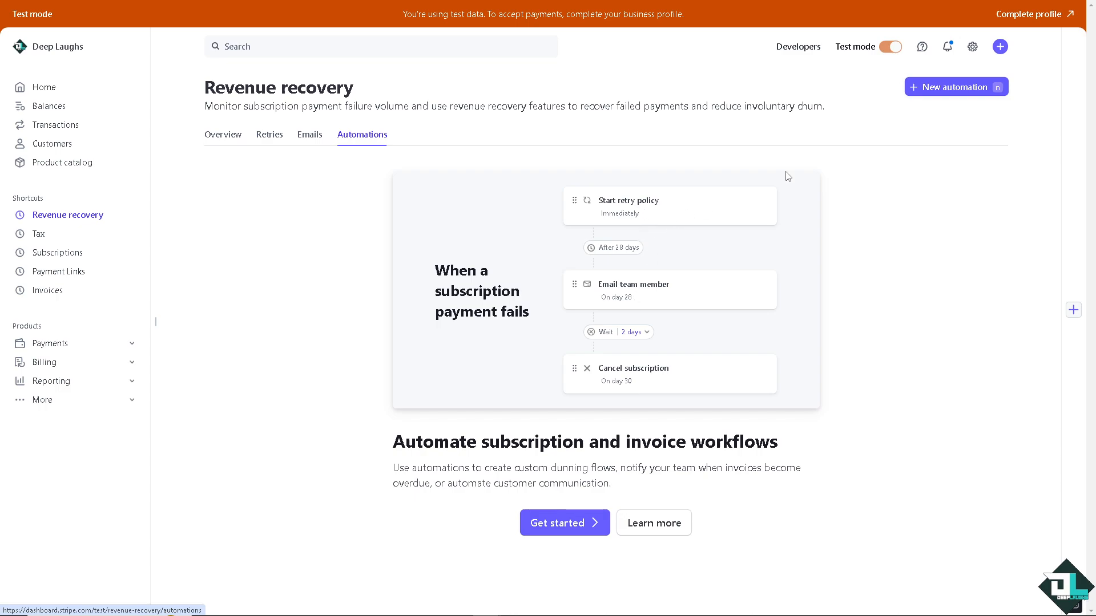
Create a new automation named 'How to retry a failed payment on Stripe' triggered when a subscription payment fails
click(955, 87)
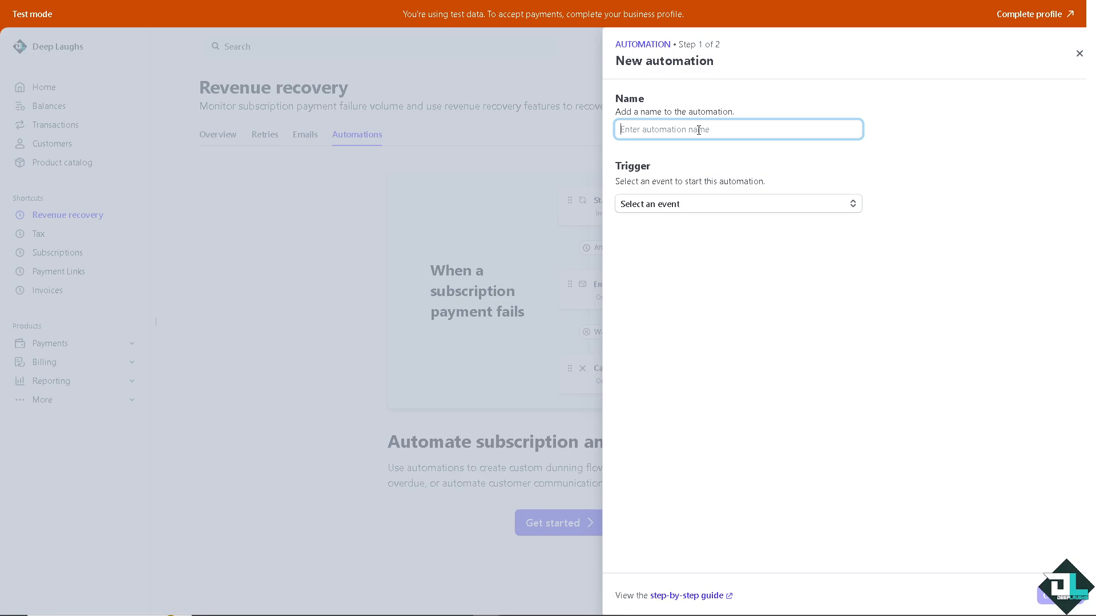
text(How to retry a failed payment on Stripe)
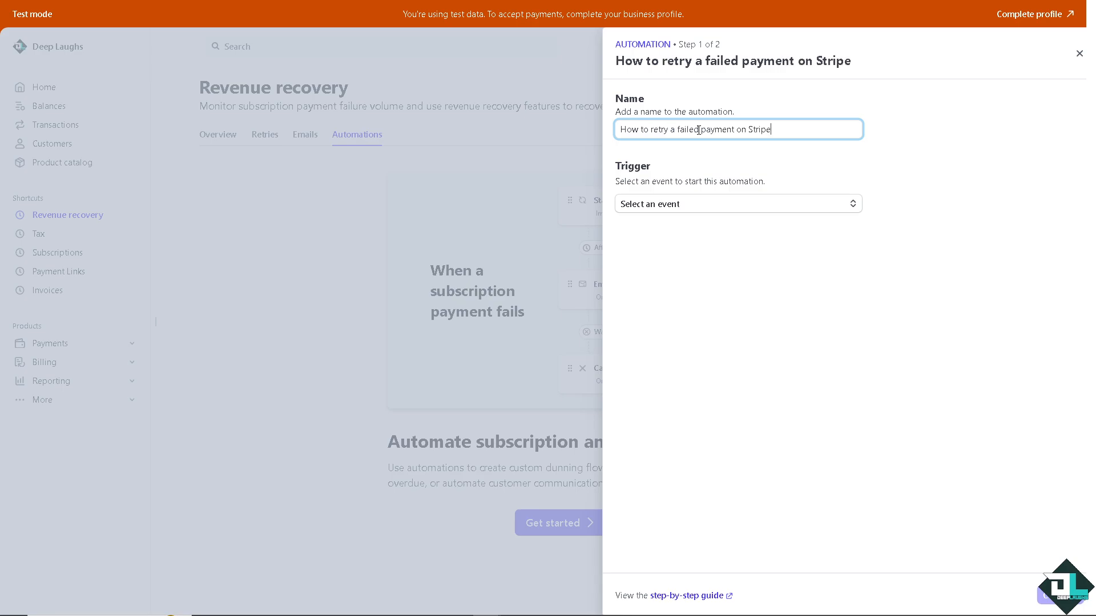
click(736, 203)
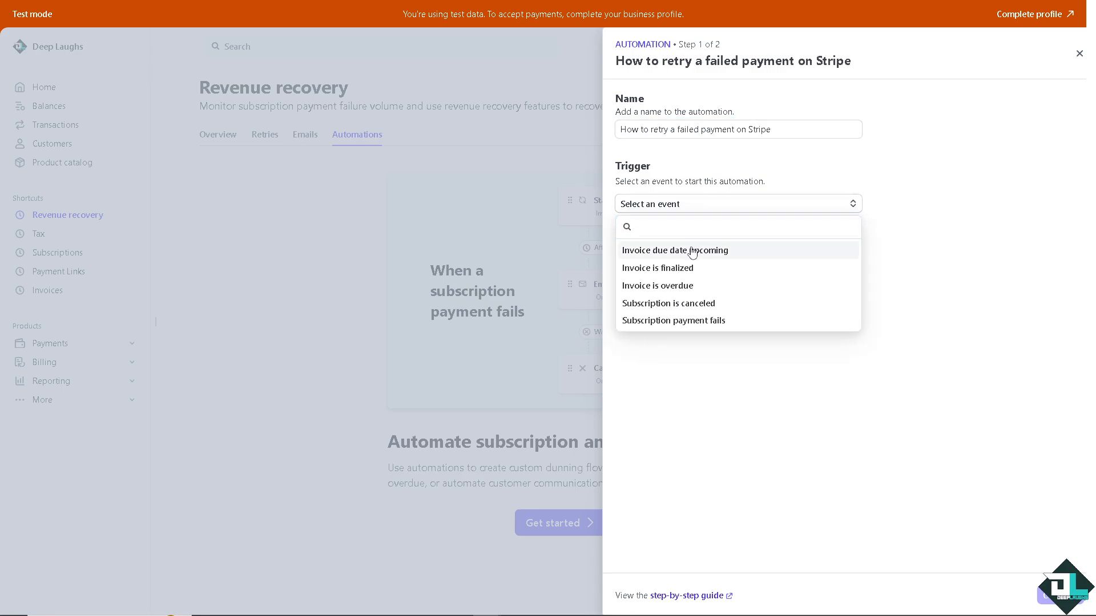
click(673, 320)
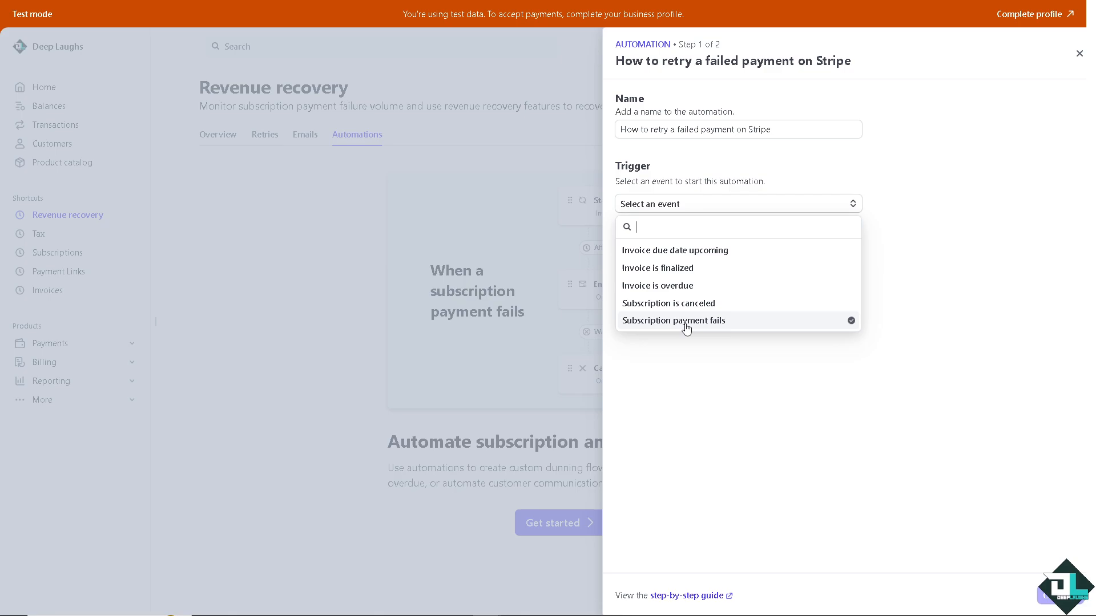
click(674, 320)
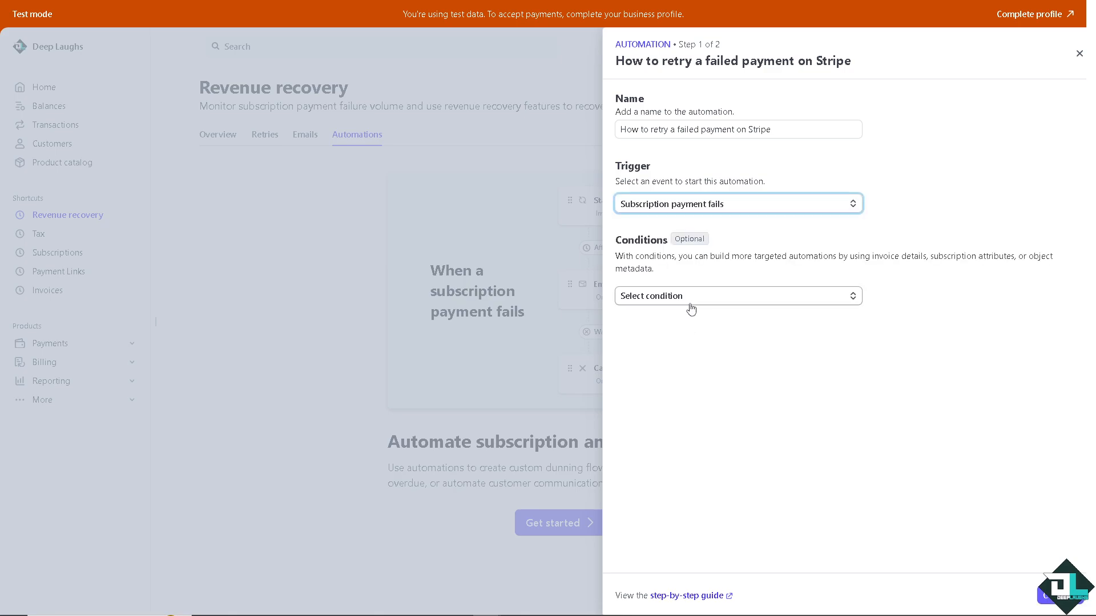
mouse_move(693, 307)
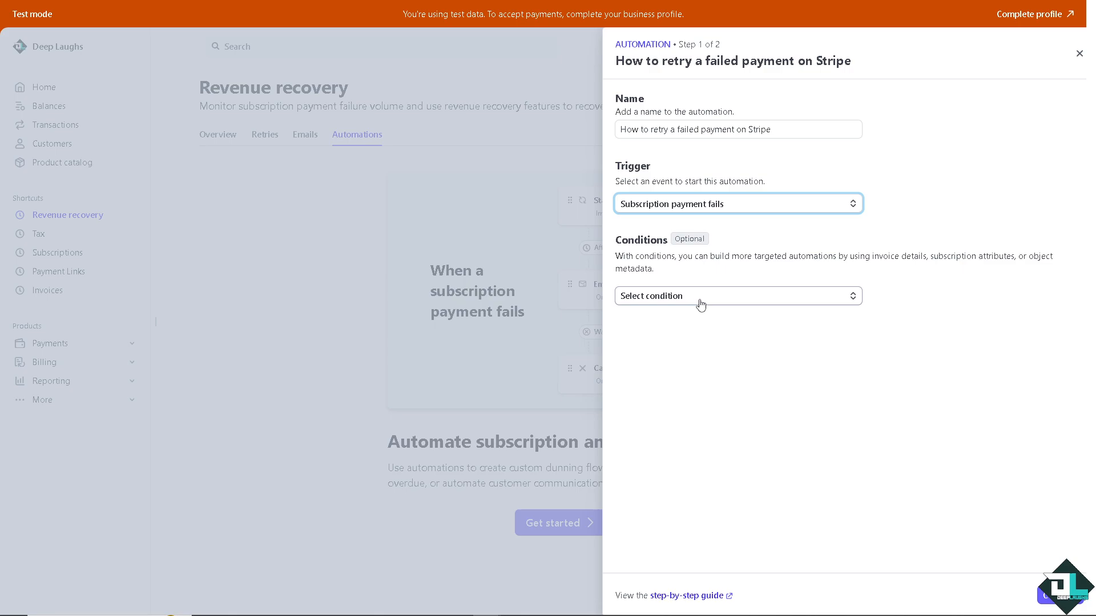
Add an 'Invoice amount is' condition to the automation
click(737, 295)
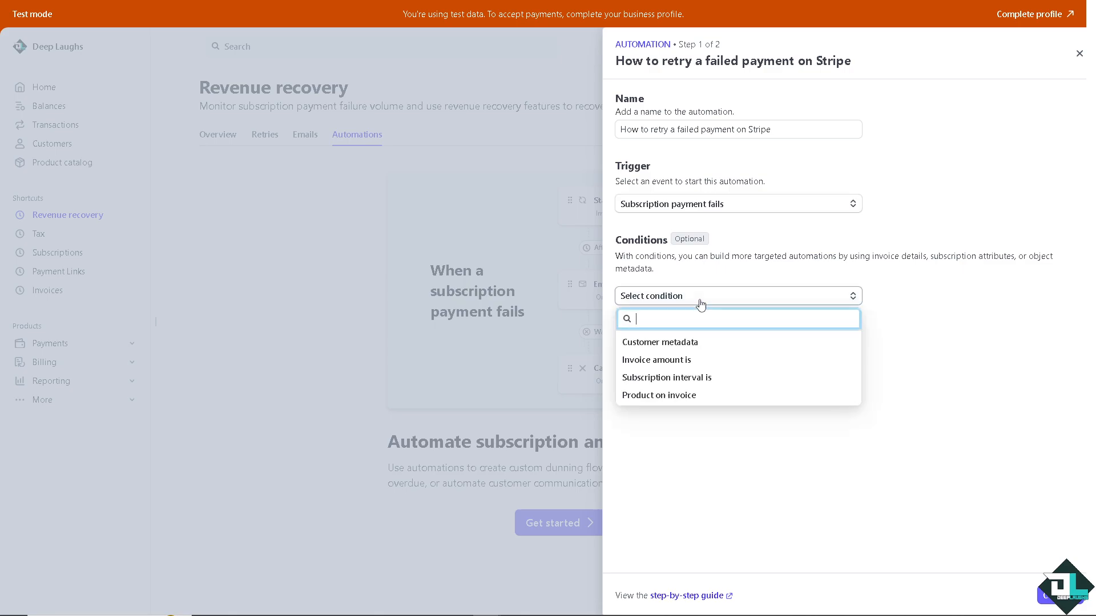
mouse_move(681, 377)
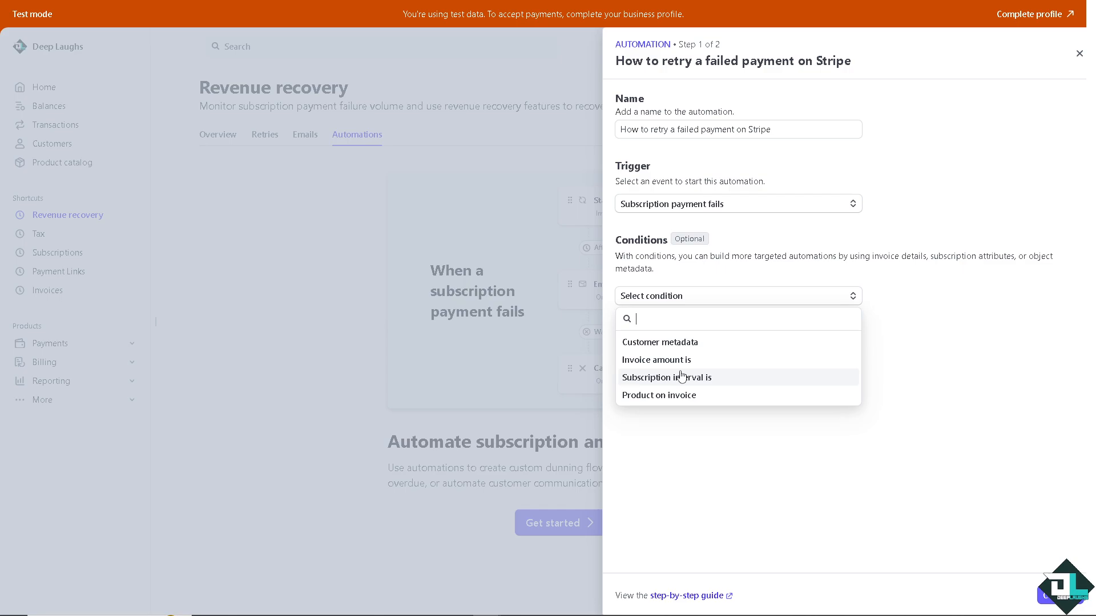
click(656, 360)
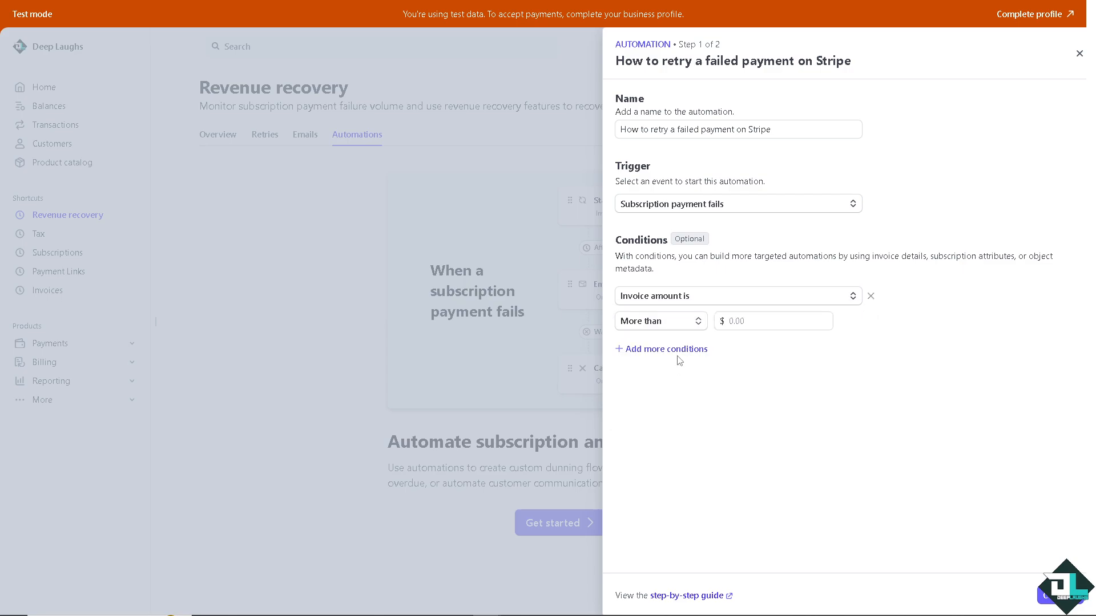
mouse_move(863, 484)
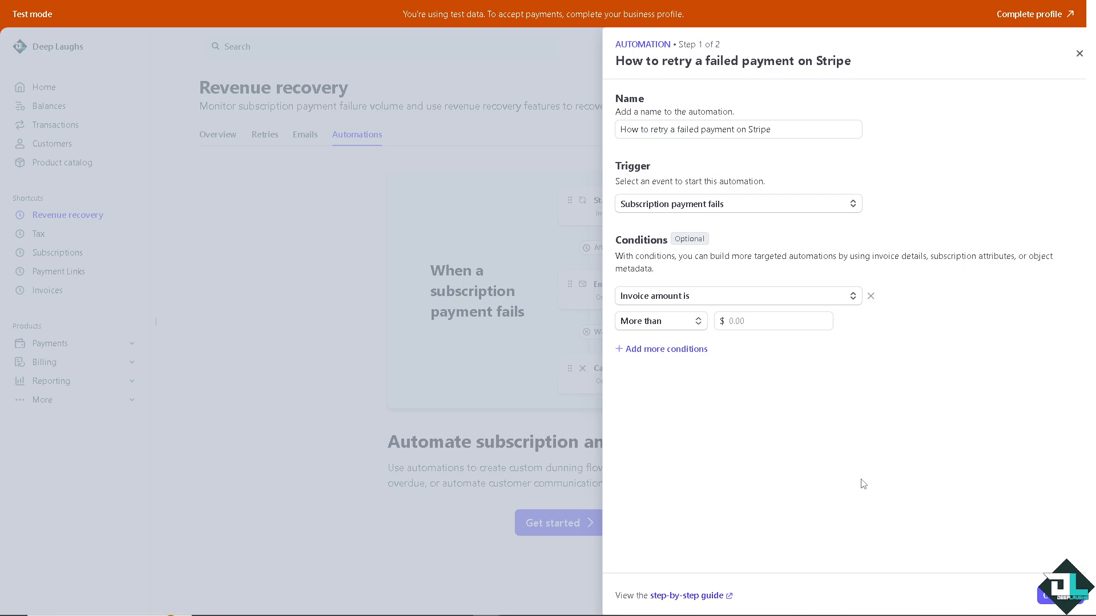
mouse_move(811, 425)
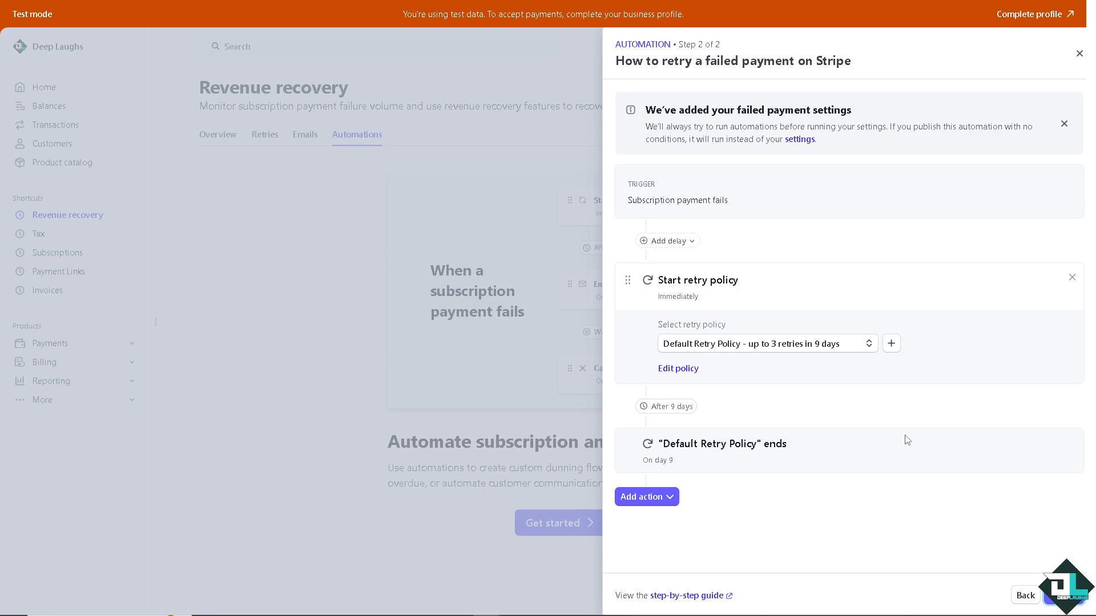
mouse_move(828, 508)
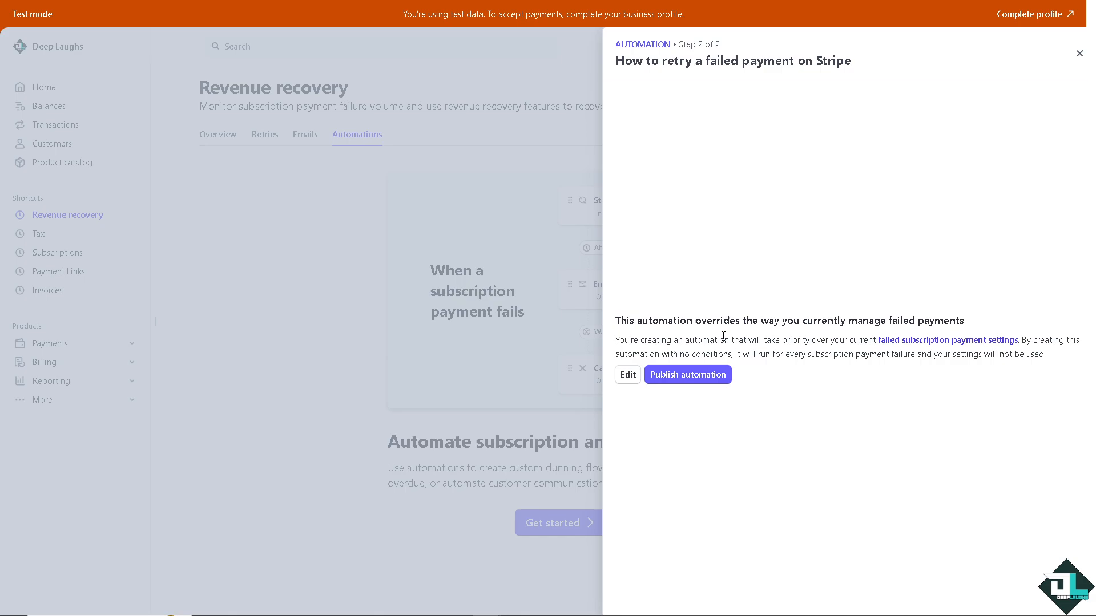
mouse_move(858, 336)
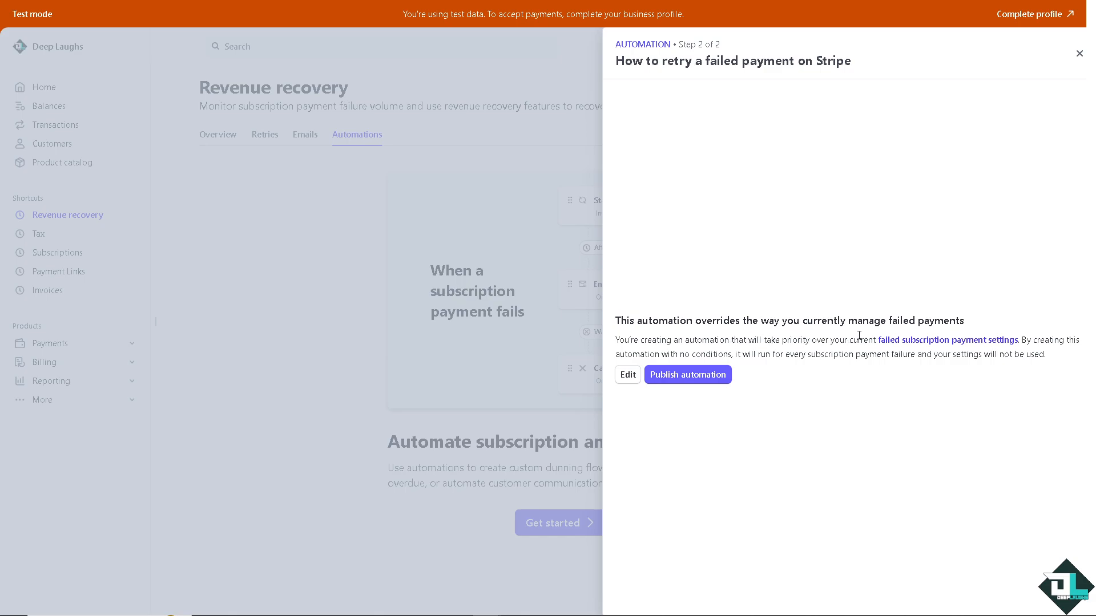
mouse_move(660, 367)
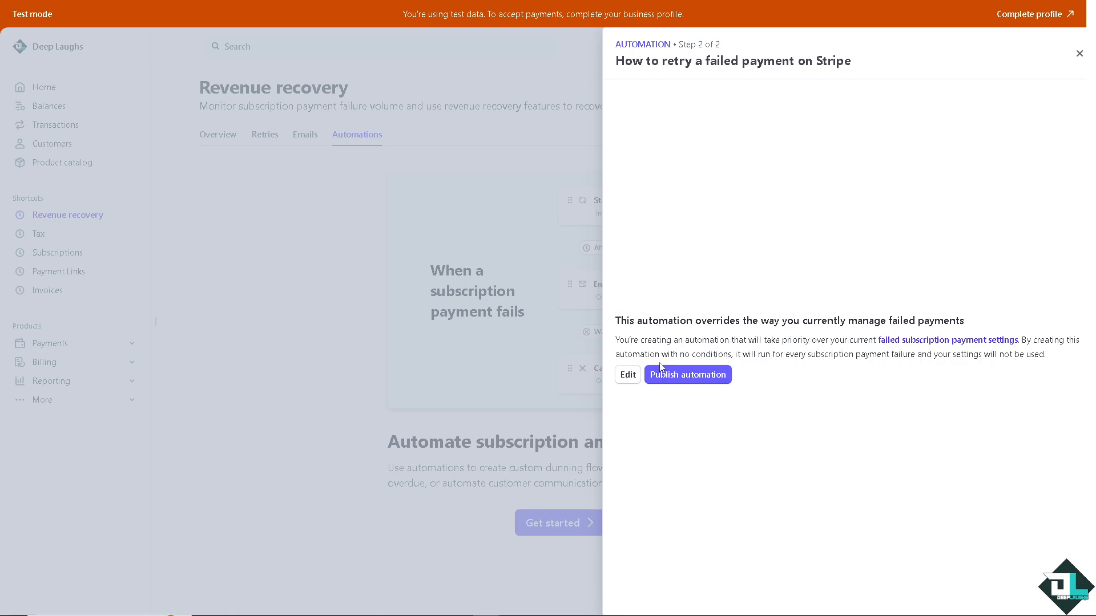
mouse_move(749, 282)
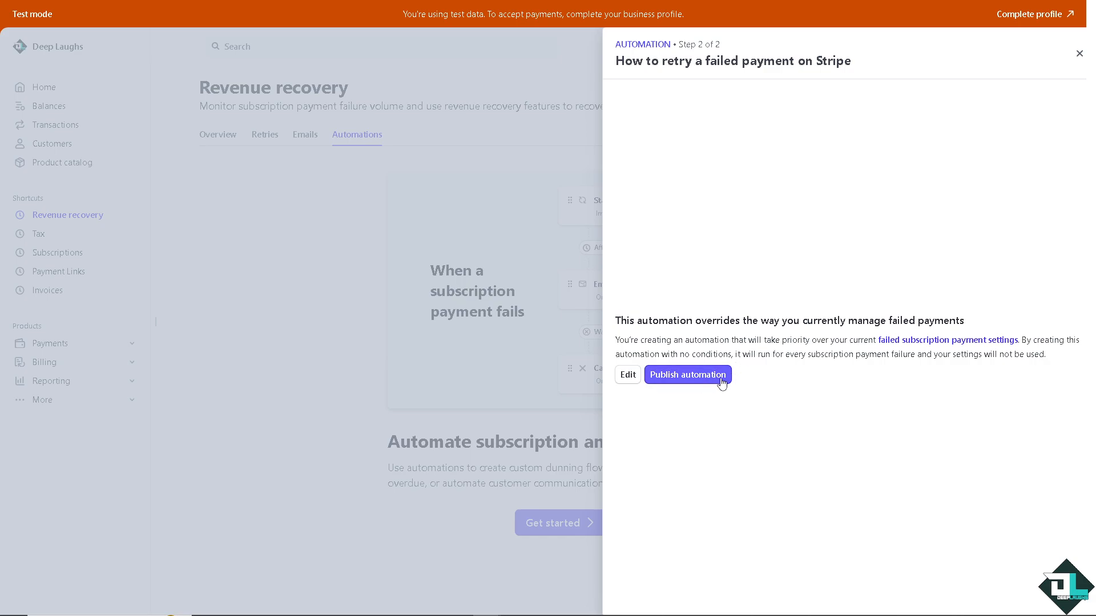
mouse_move(217, 164)
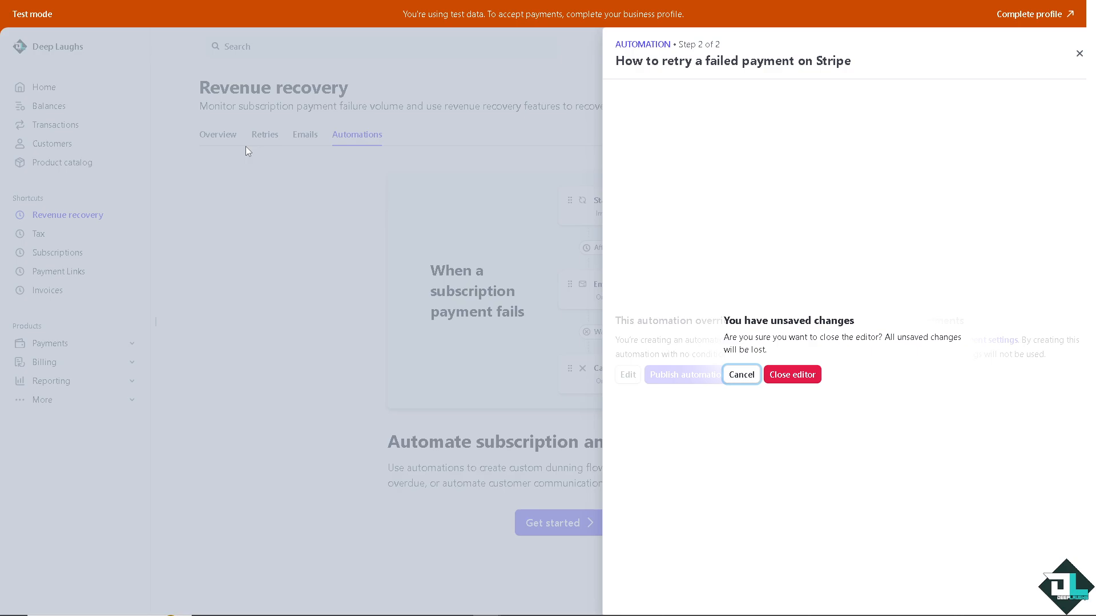
Cancel closing the editor twice, then discard unsaved changes and return to the automations page
click(740, 375)
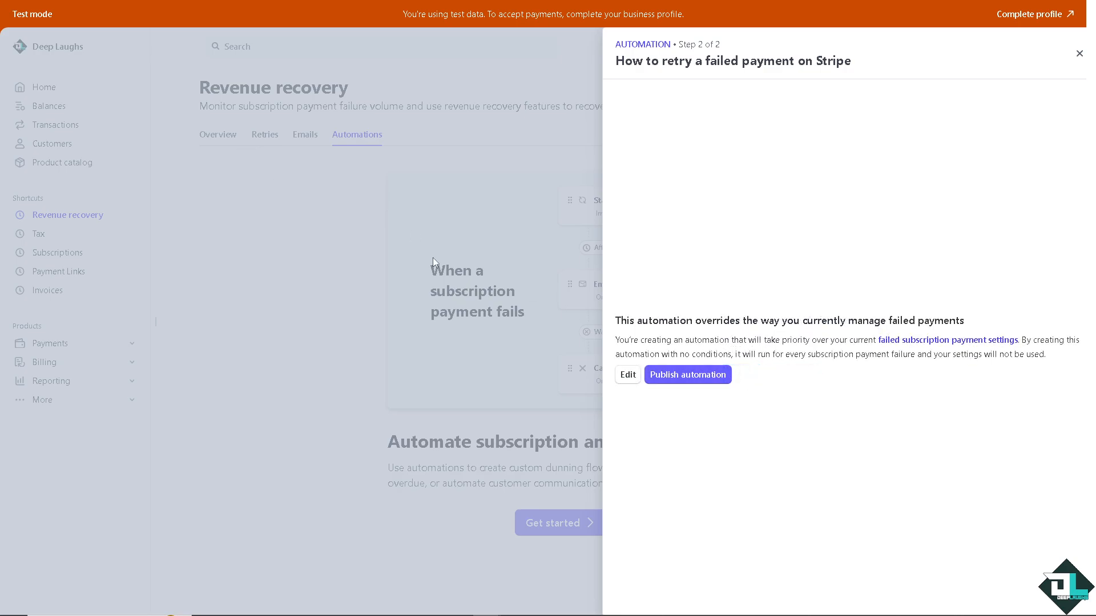
click(1079, 54)
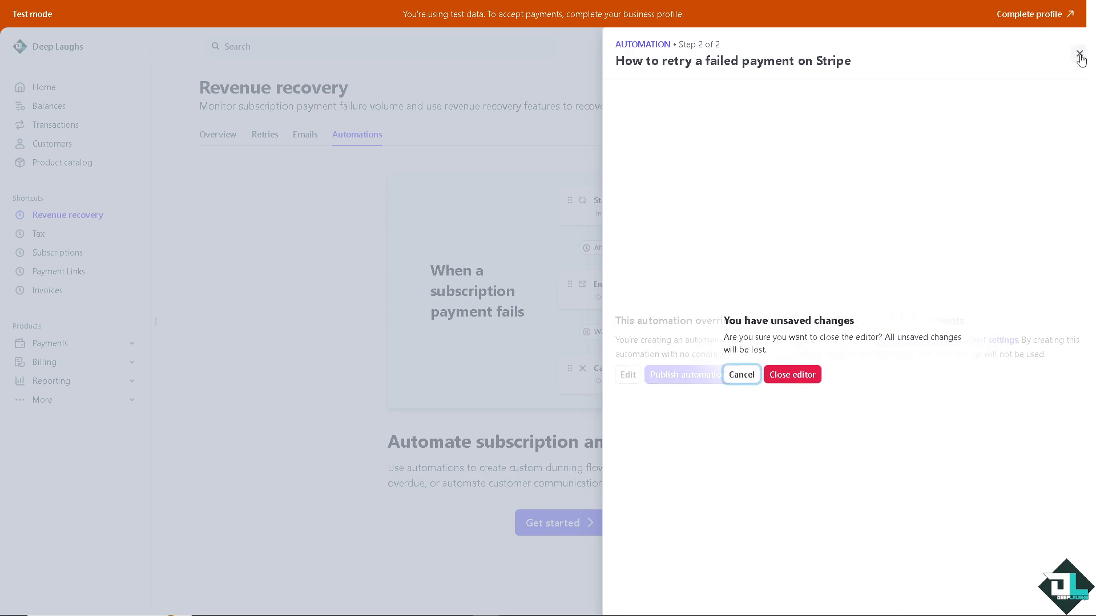
click(740, 375)
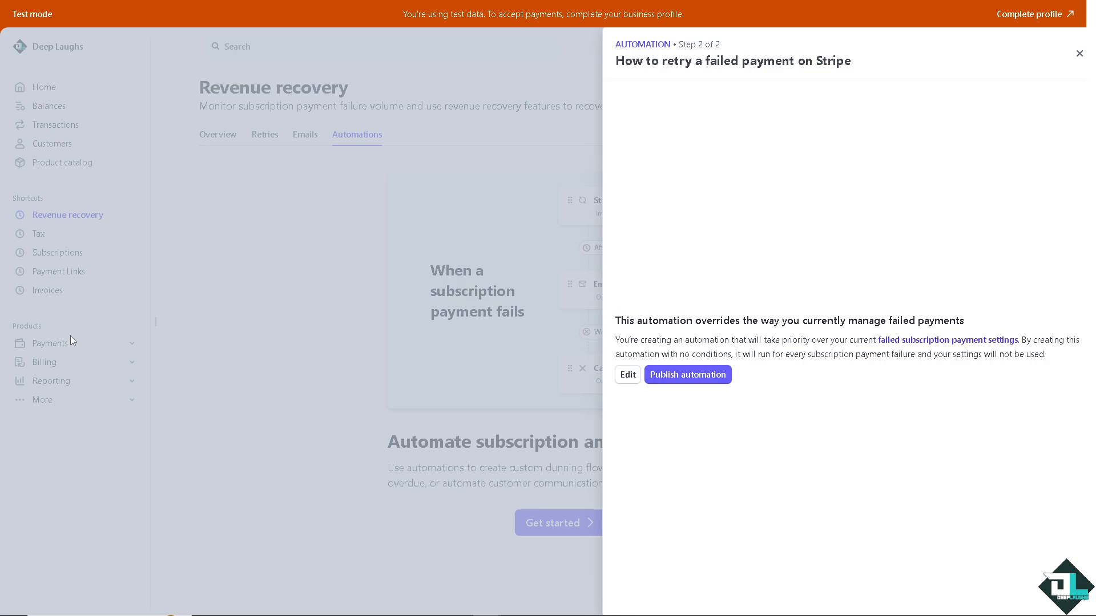
mouse_move(1070, 56)
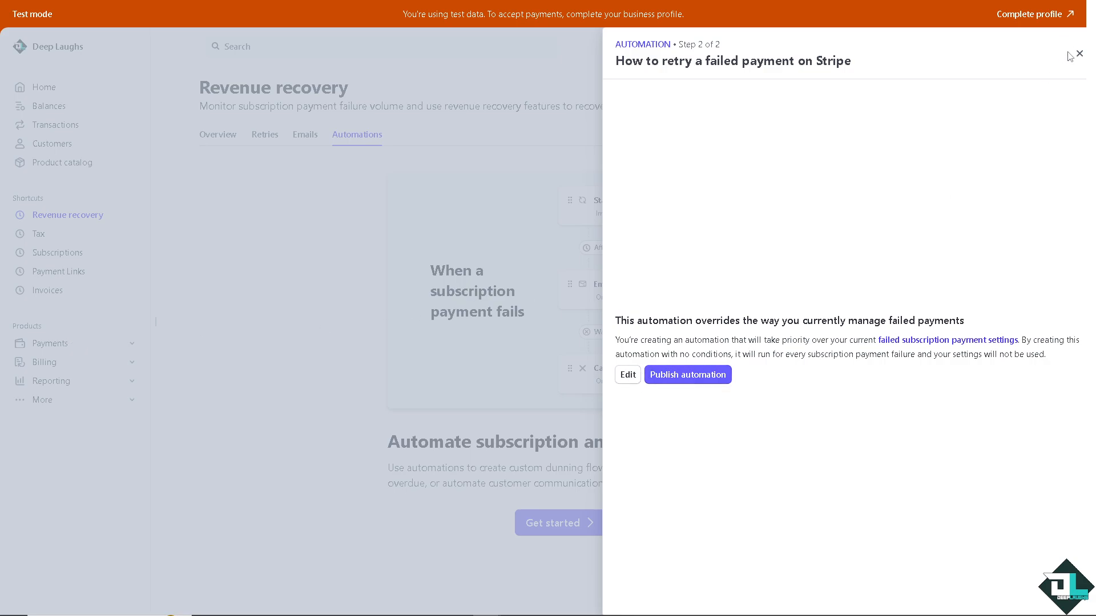
click(1079, 53)
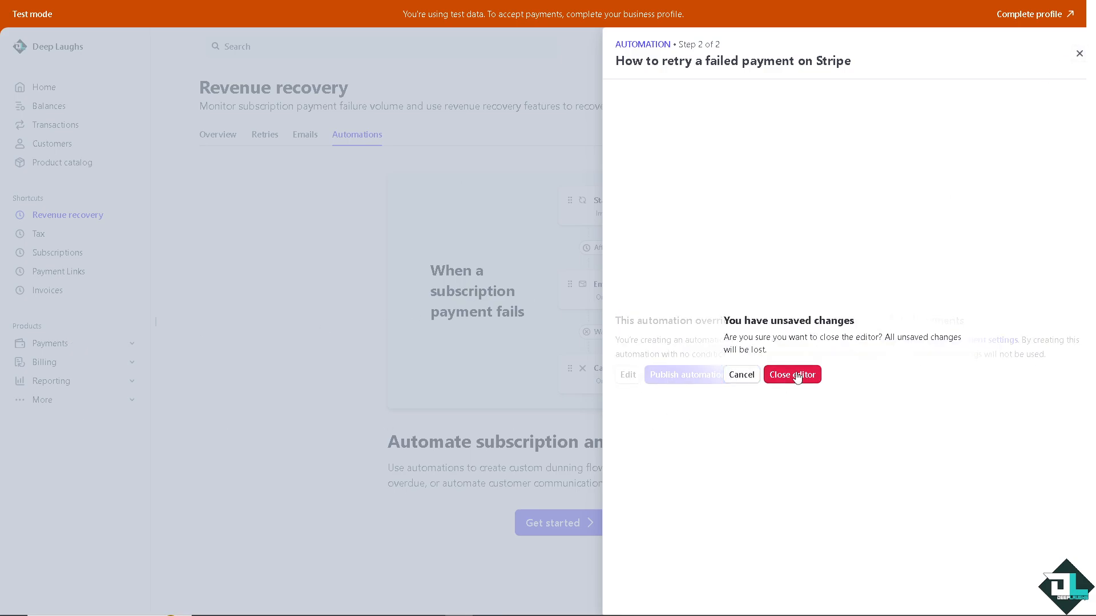
click(792, 374)
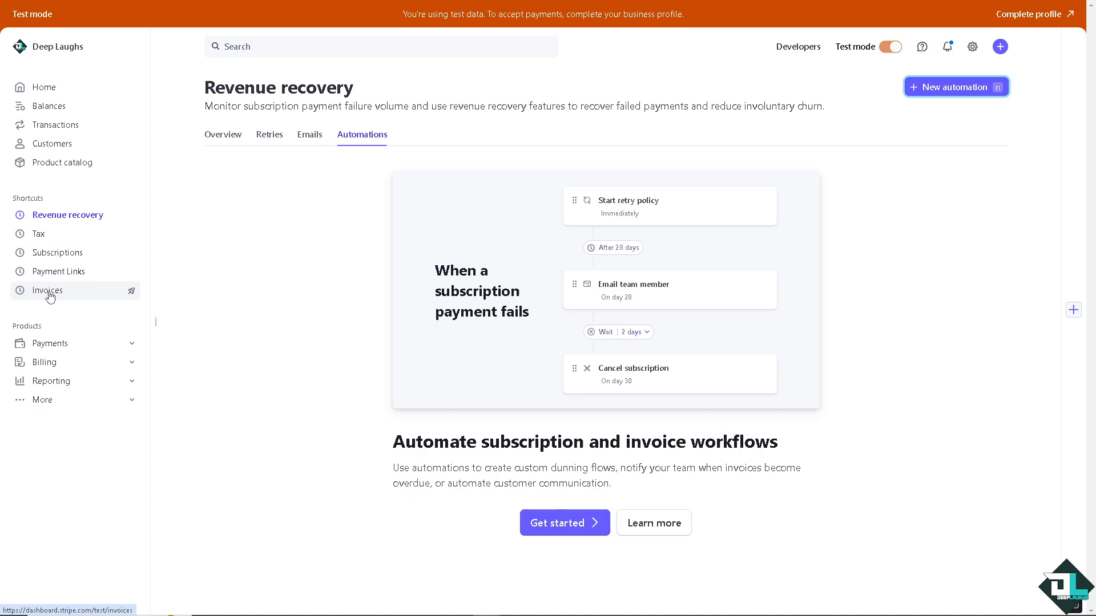
Filter the Invoices list to Attempted, leaving only paid invoice DL60-0001
click(47, 290)
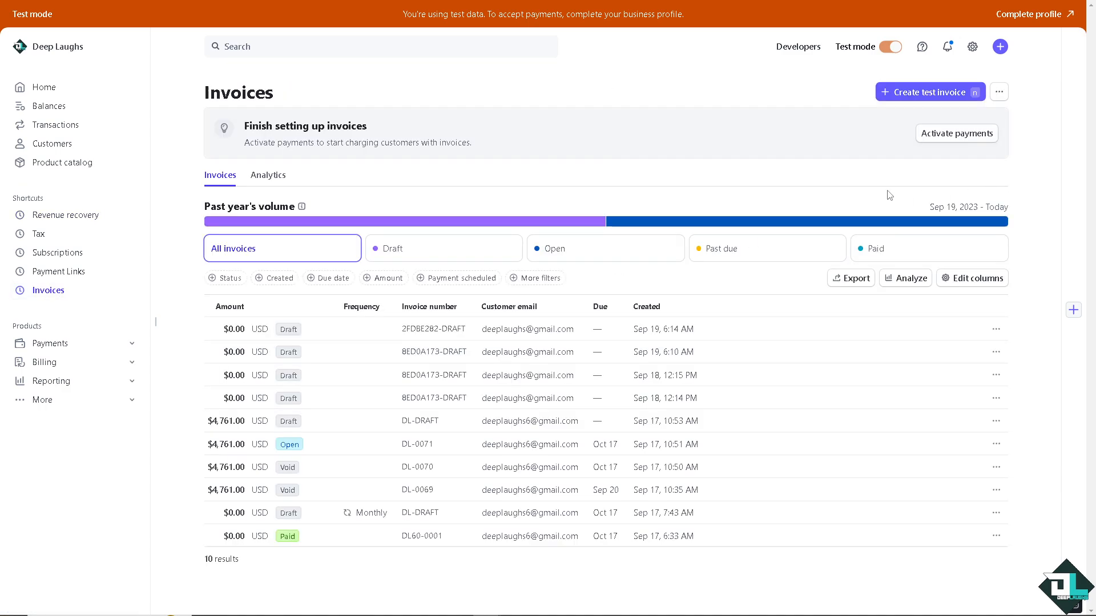
mouse_move(419, 329)
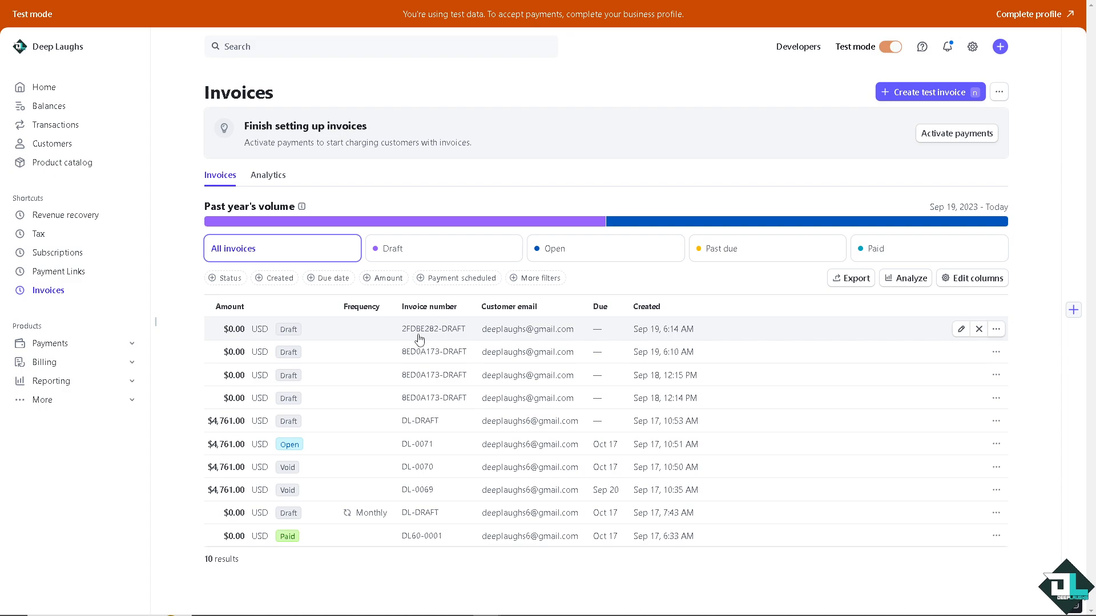
mouse_move(795, 129)
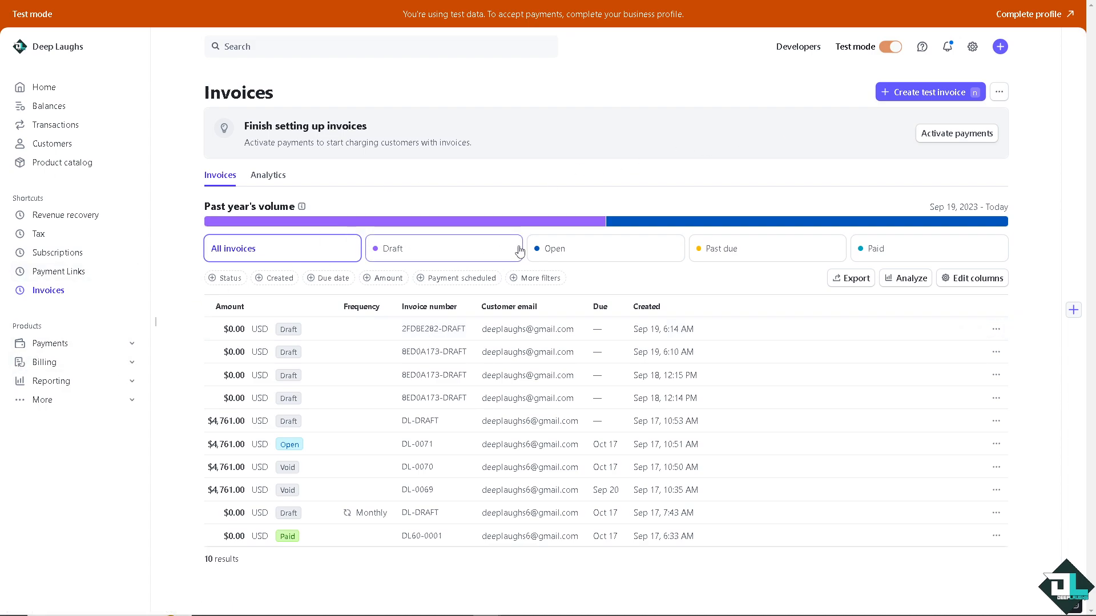
click(540, 278)
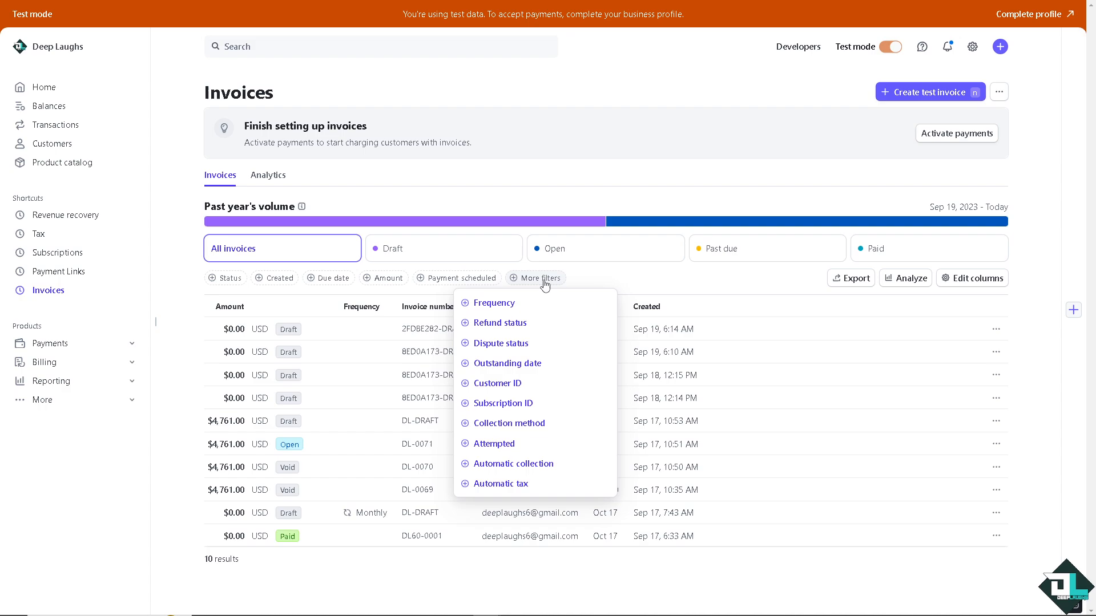
mouse_move(506, 363)
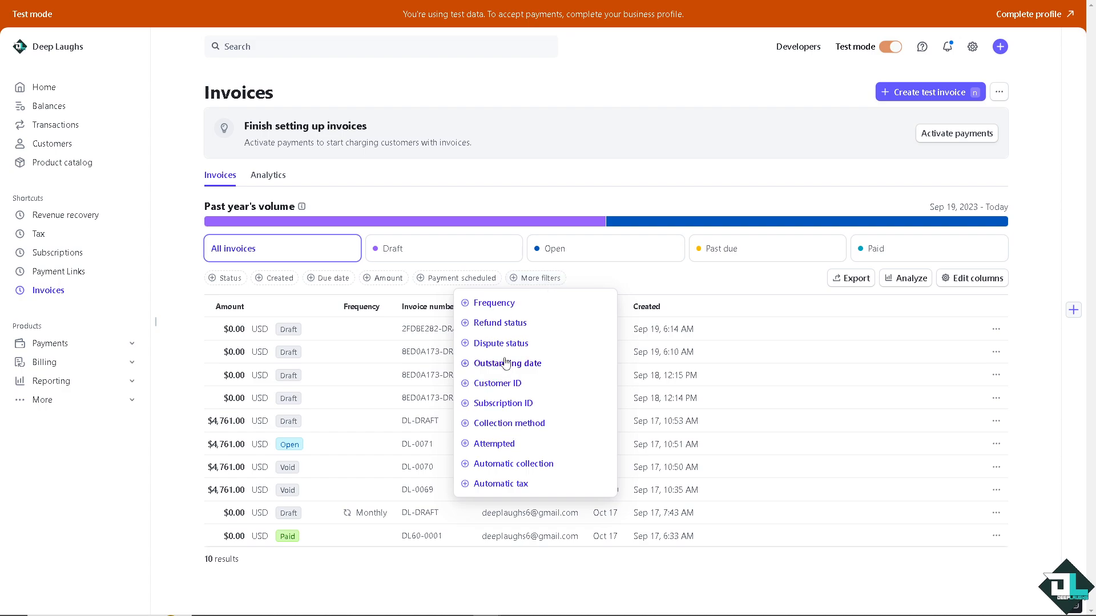
mouse_move(471, 344)
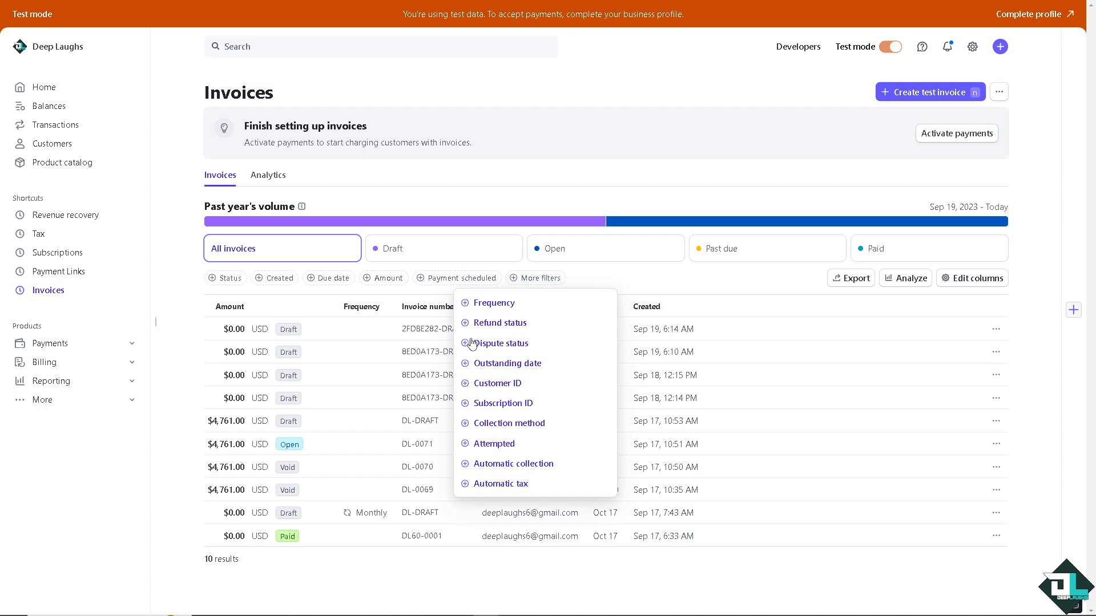
click(493, 443)
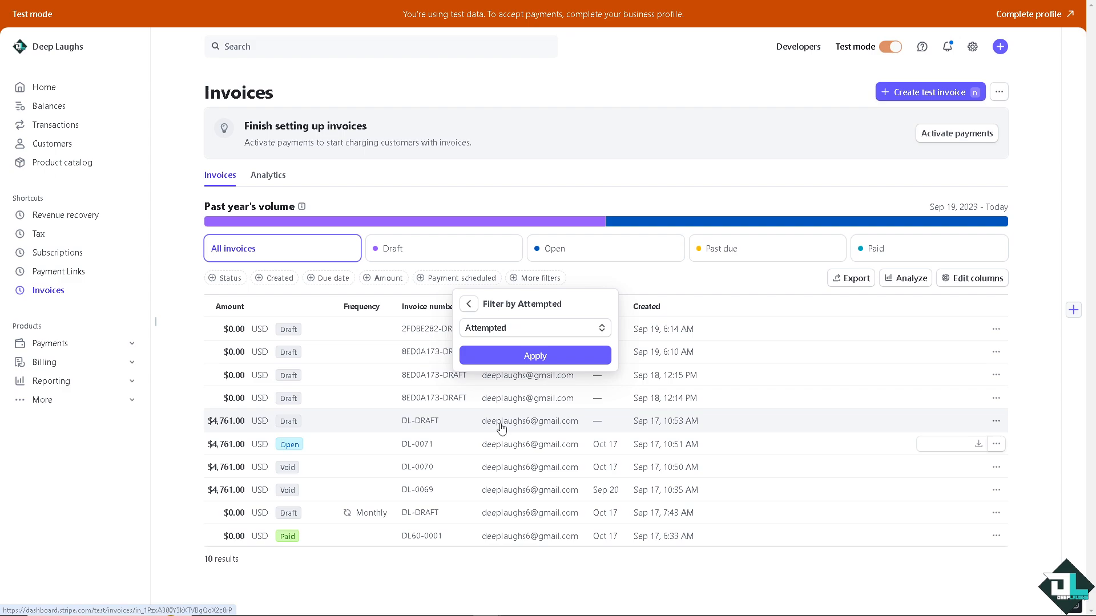
mouse_move(535, 356)
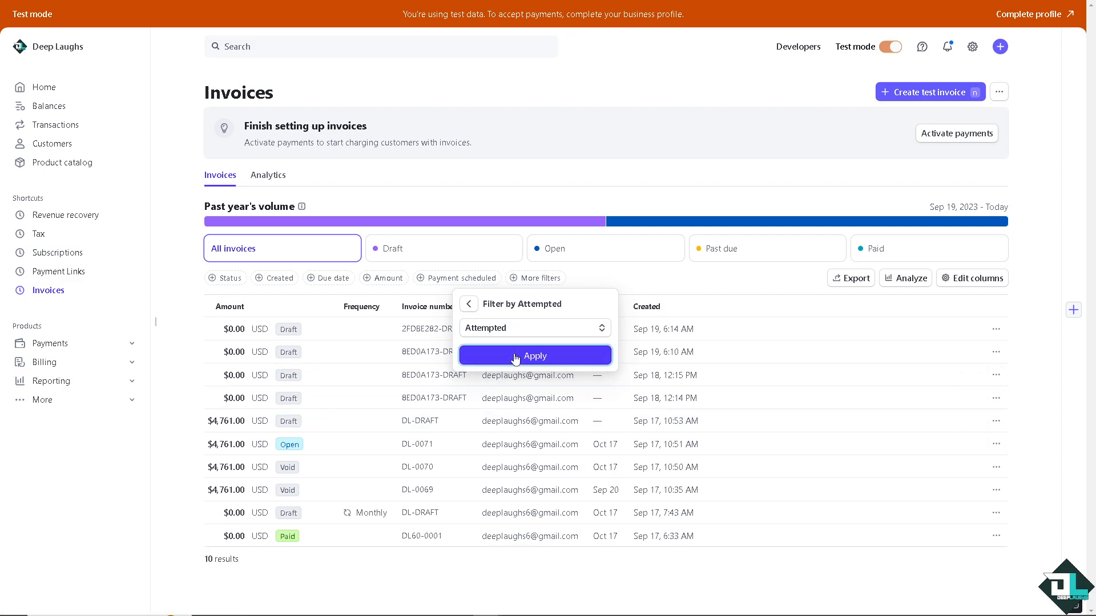
click(534, 355)
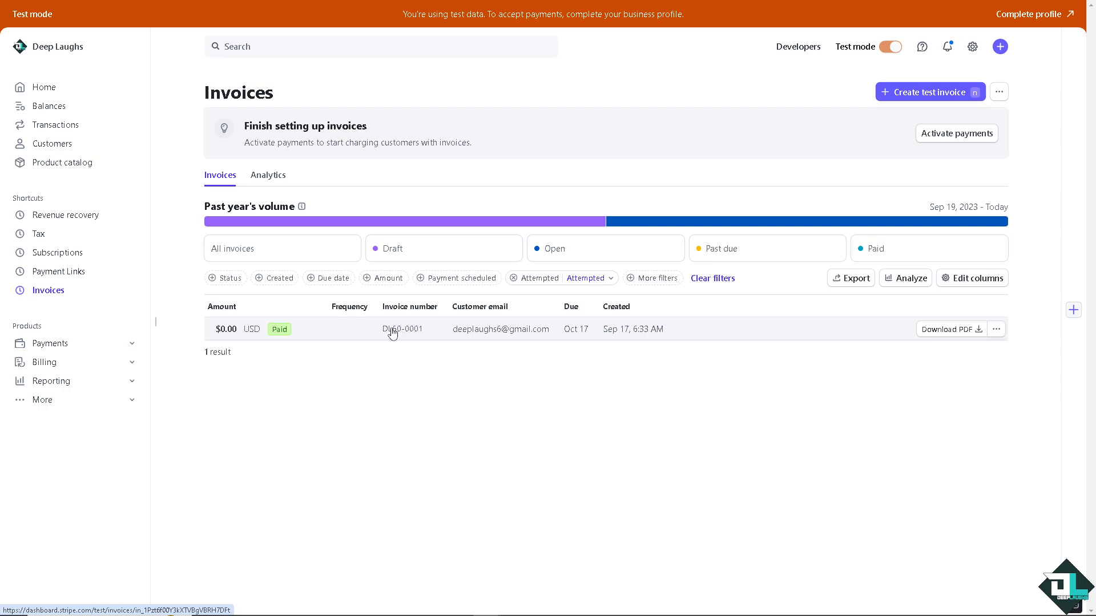
mouse_move(348, 344)
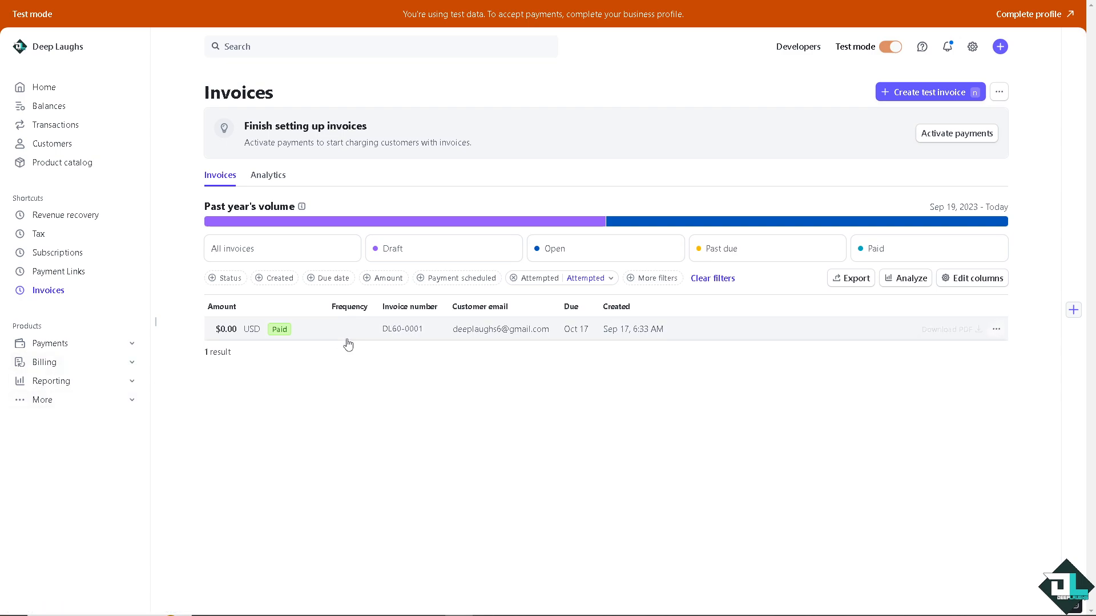
mouse_move(438, 340)
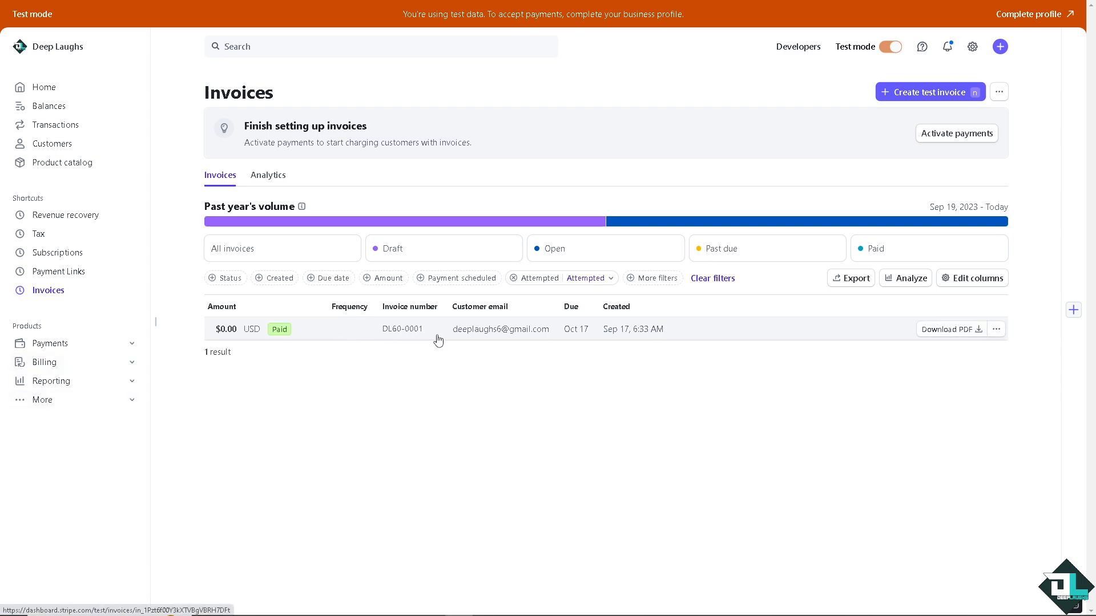
click(996, 328)
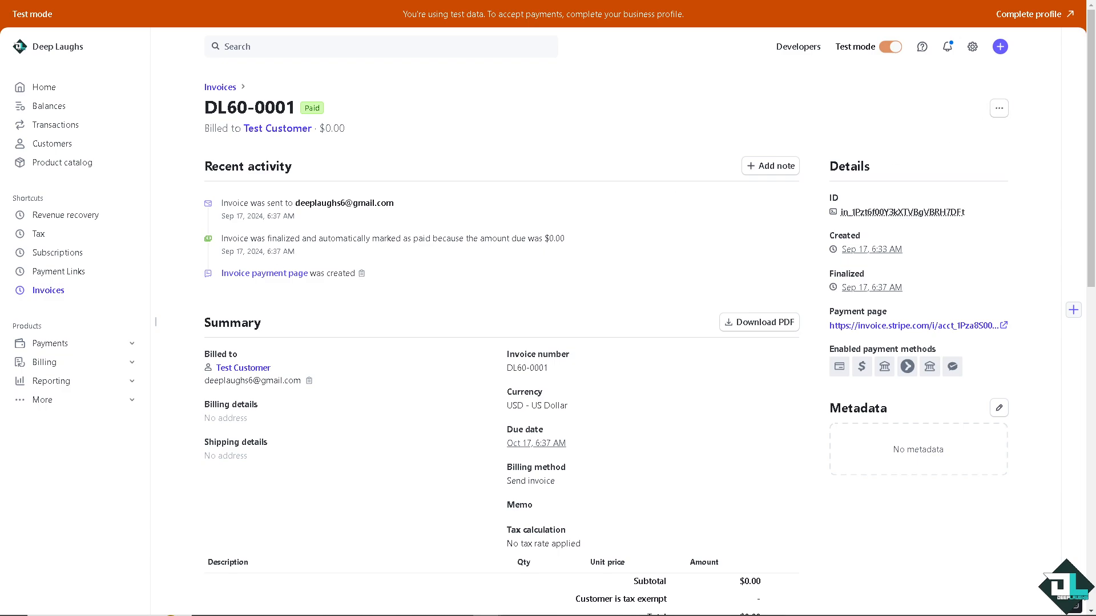
mouse_move(603, 270)
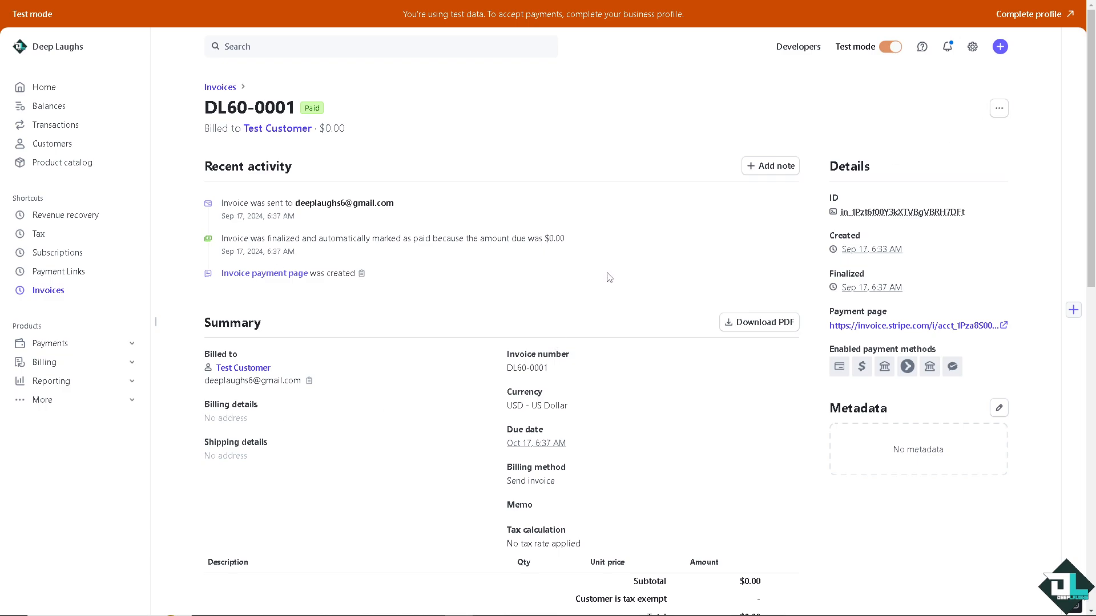
mouse_move(907, 367)
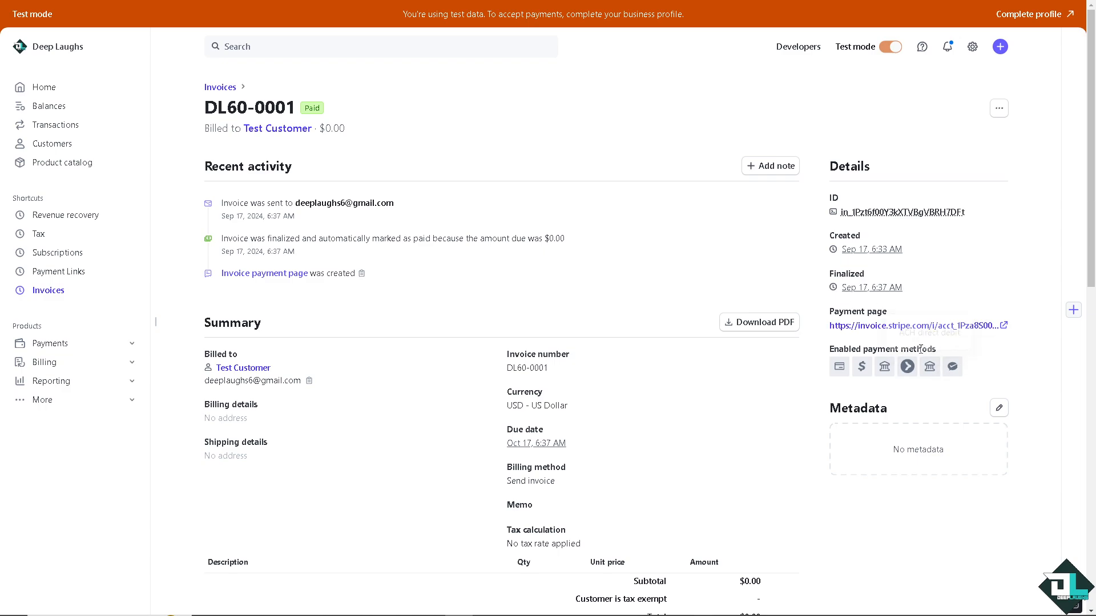
mouse_move(1003, 326)
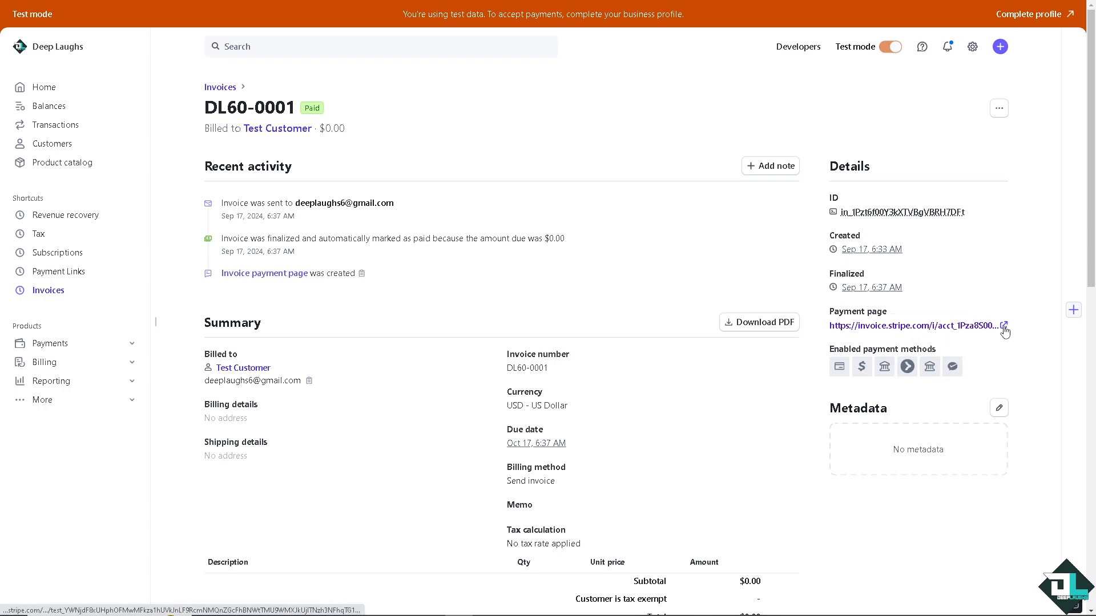
click(1005, 329)
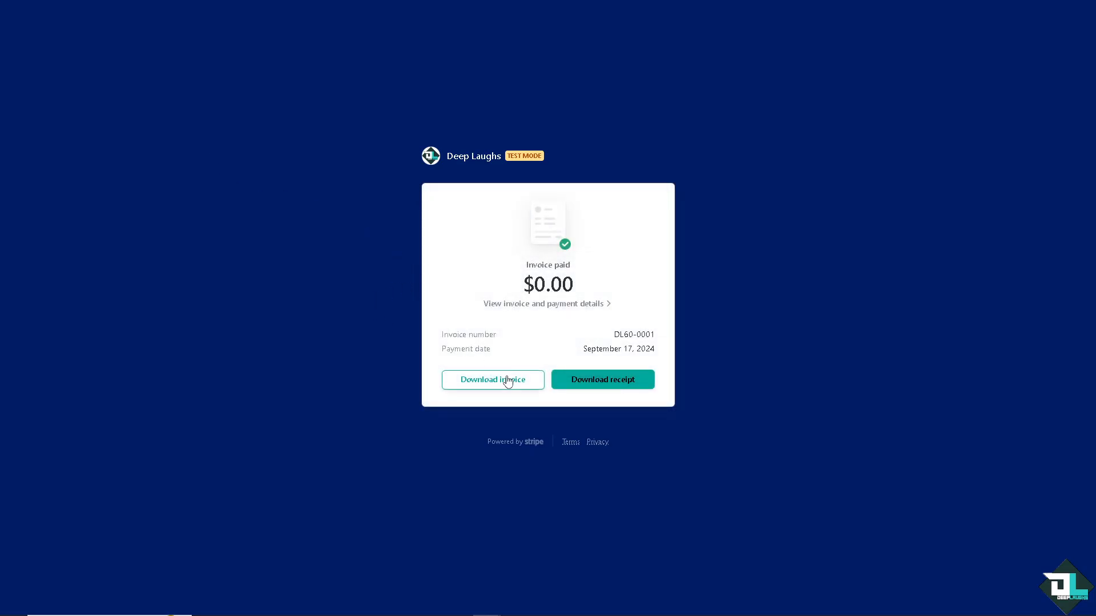
mouse_move(536, 388)
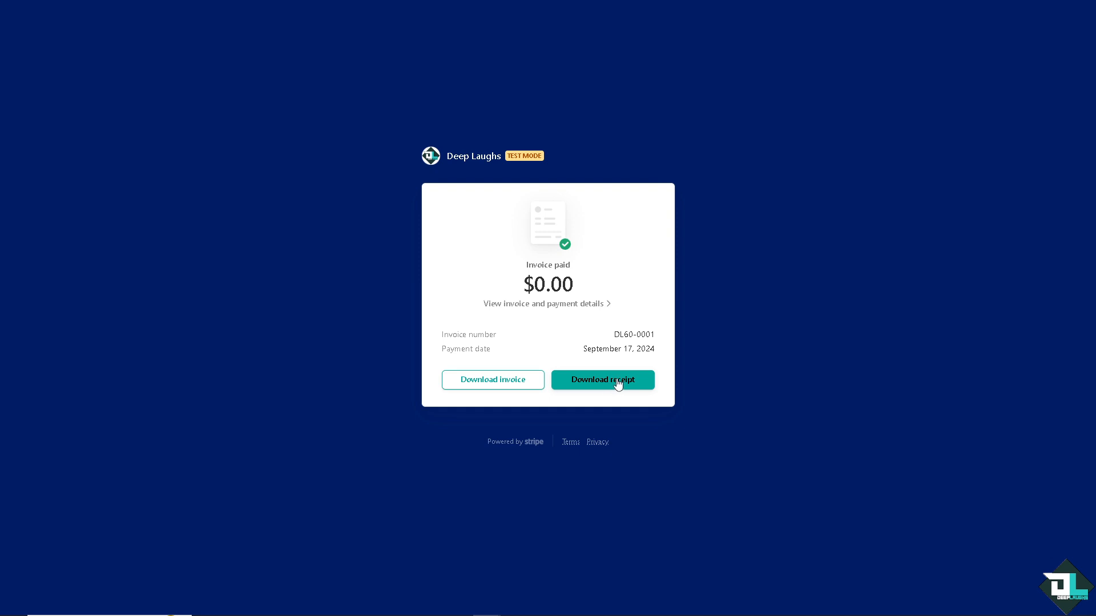
mouse_move(609, 387)
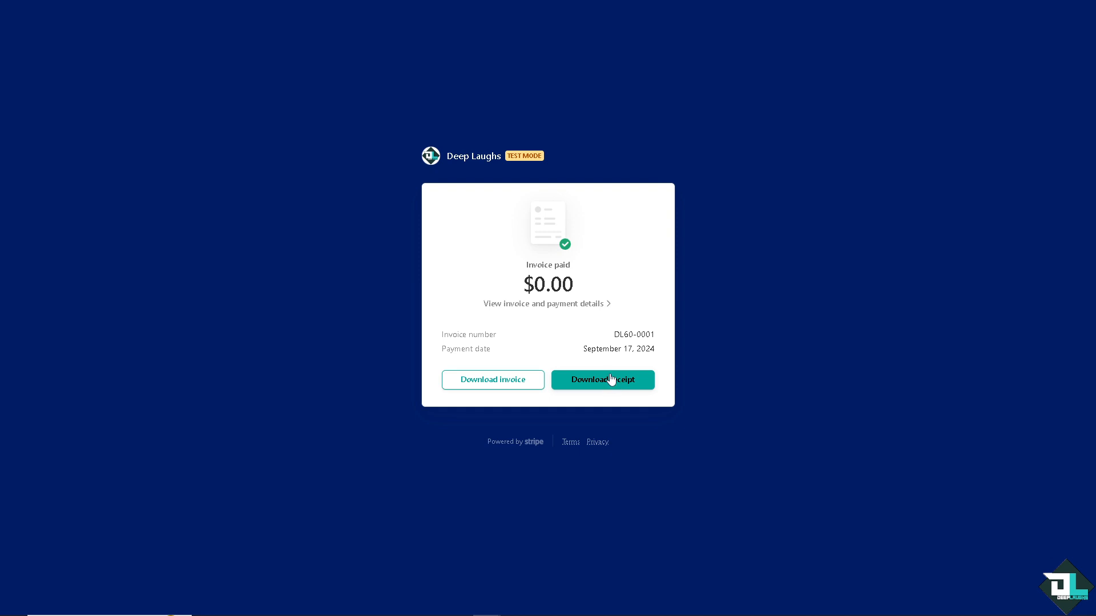
mouse_move(553, 378)
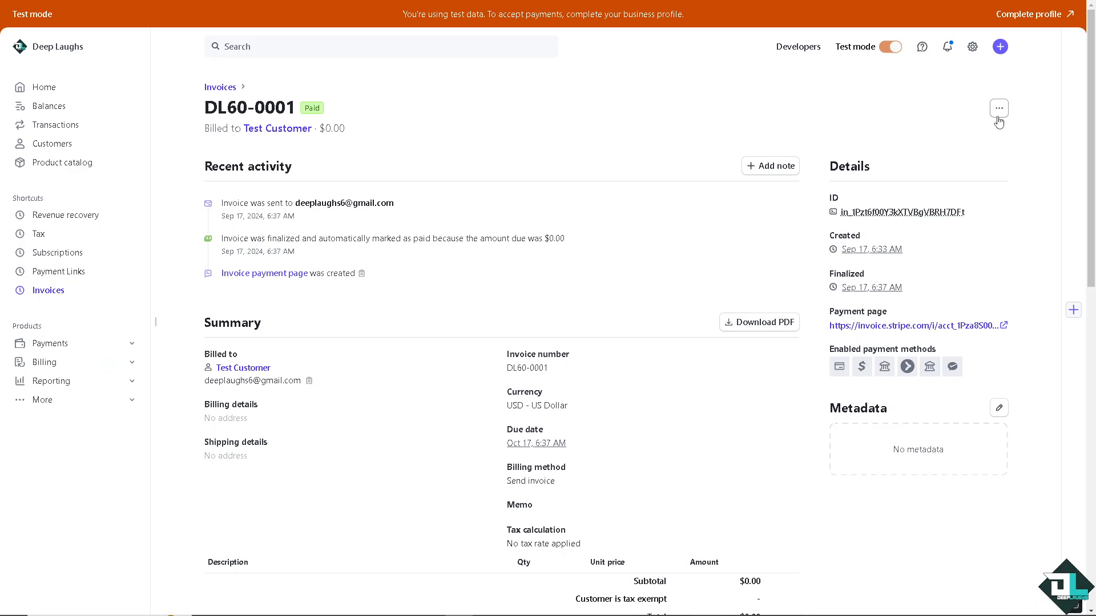
Duplicate paid invoice DL60-0001 into a $0.00 draft and start sending it
click(998, 109)
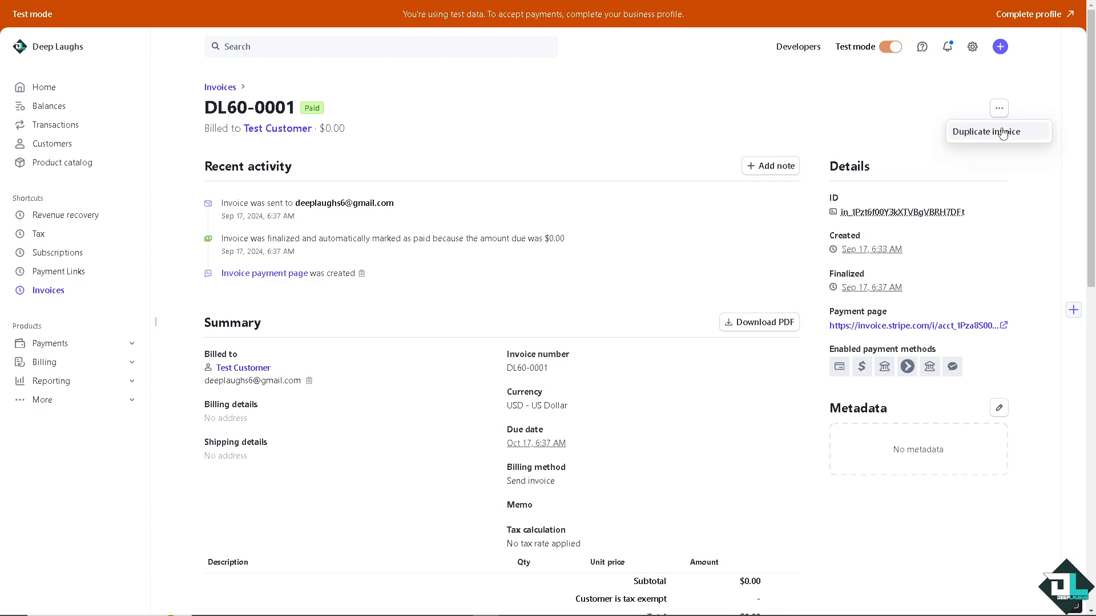
click(987, 132)
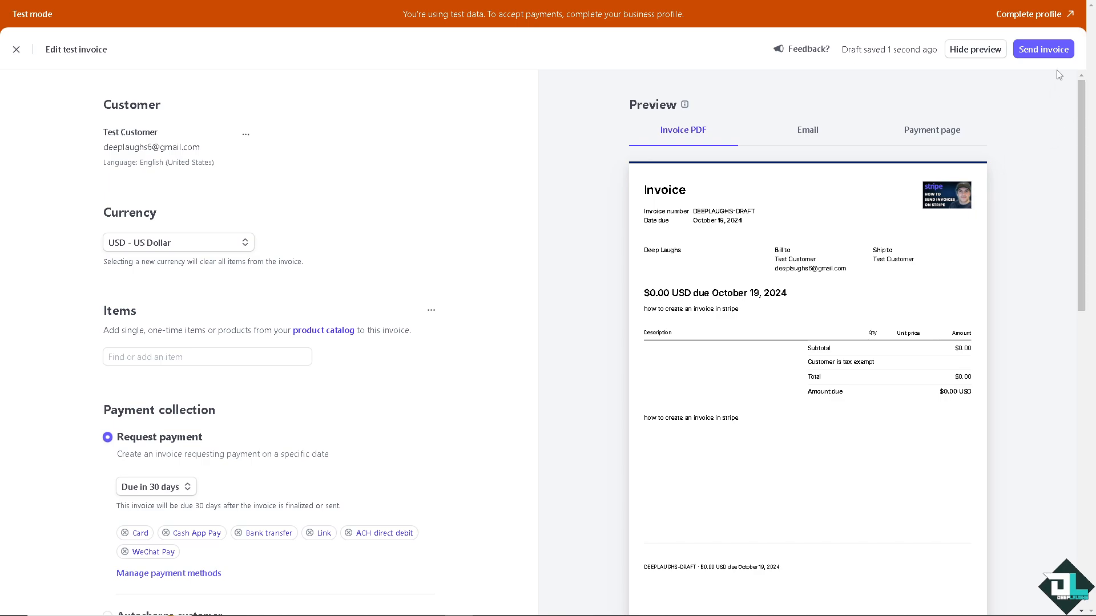
click(1042, 49)
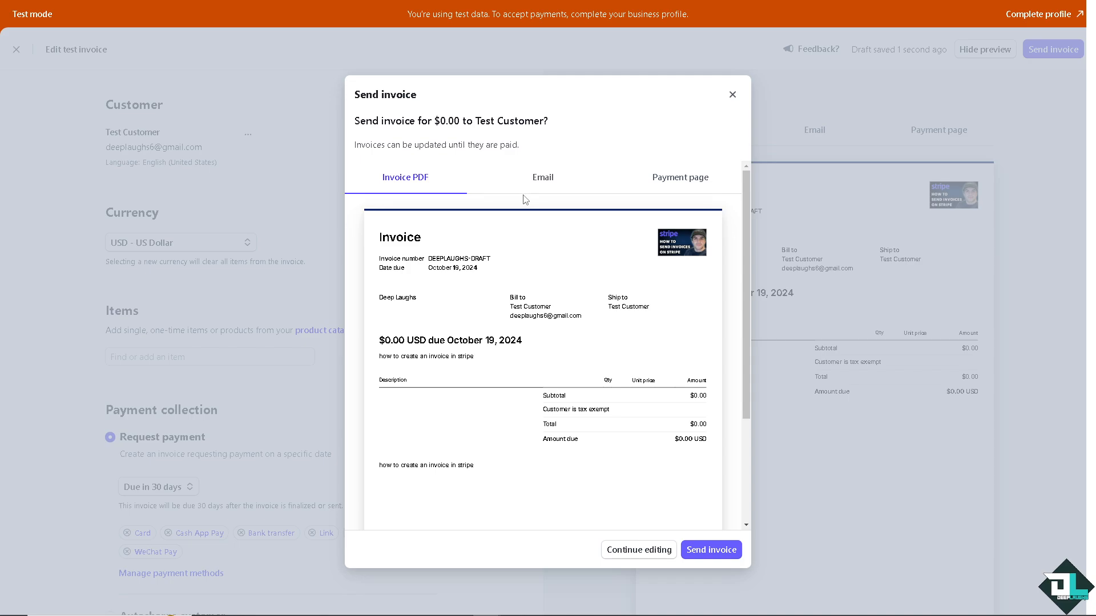
Review the email preview and send the draft, creating paid invoice DEEPLAUGHS-0069
click(542, 177)
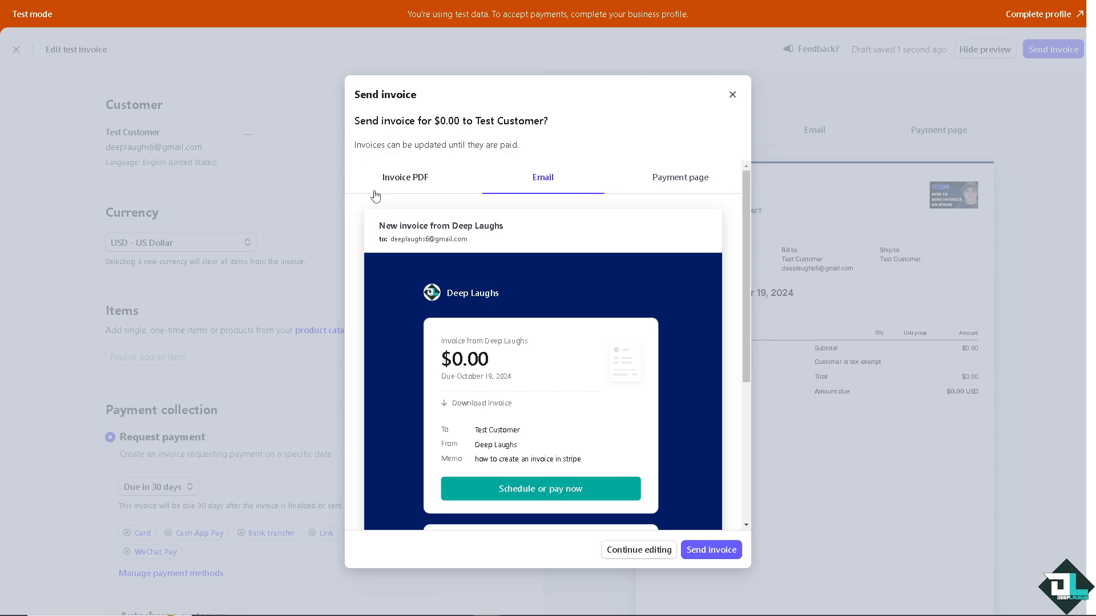
mouse_move(558, 462)
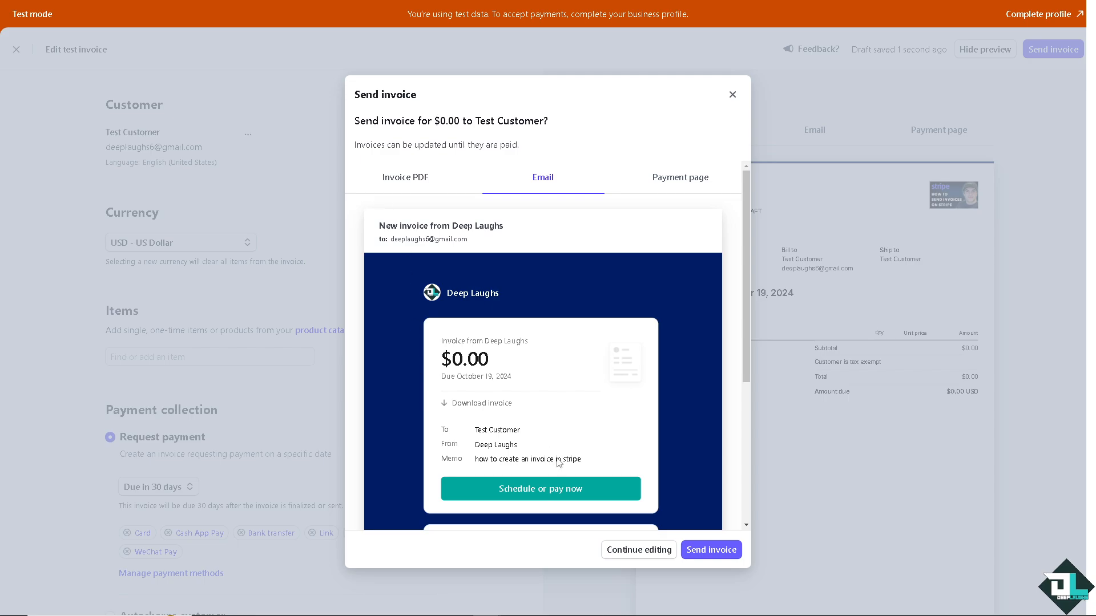
mouse_move(727, 578)
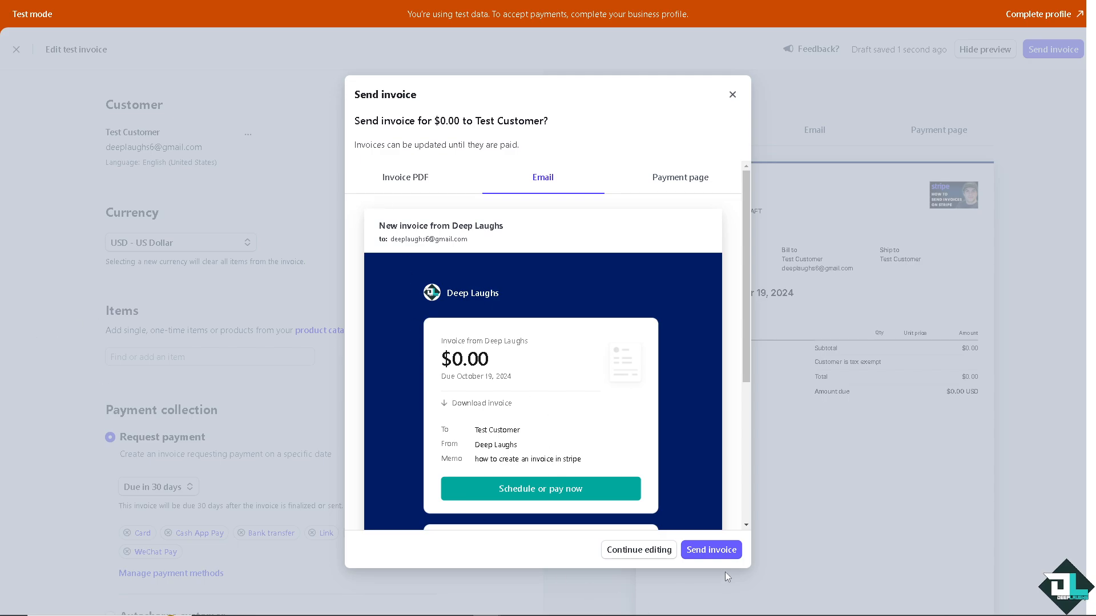
click(710, 551)
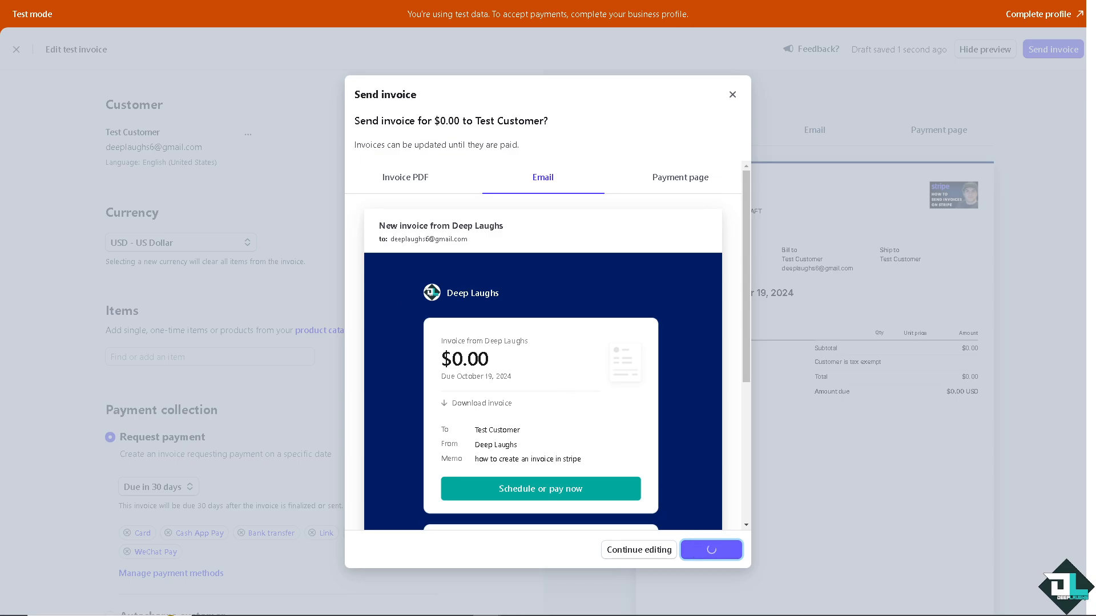
click(712, 549)
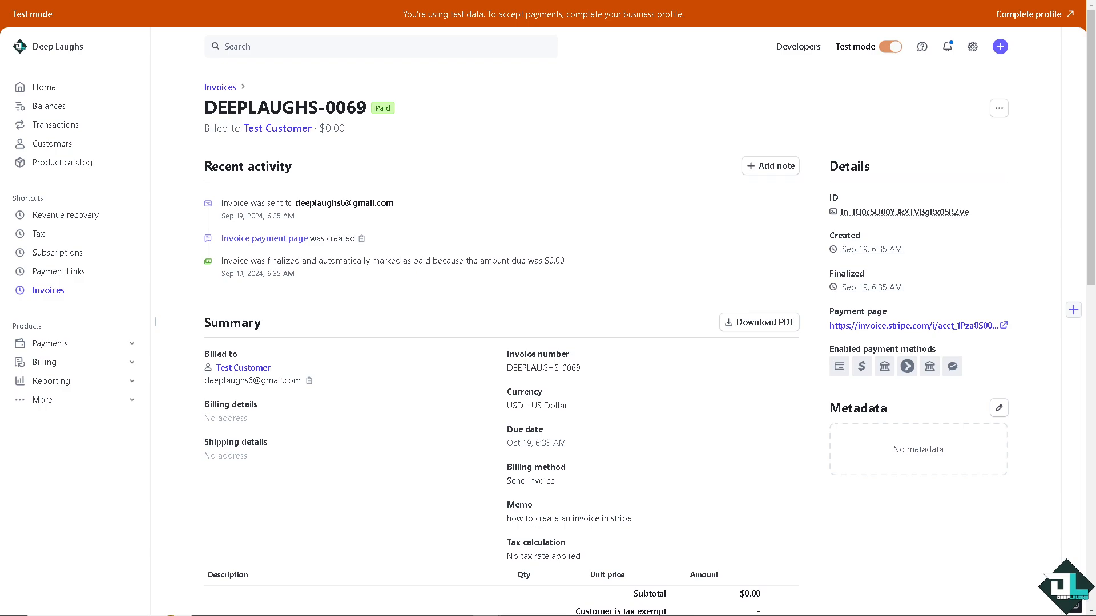
Return to the Revenue recovery retries page with the 3, 5, 1 day policy
click(69, 214)
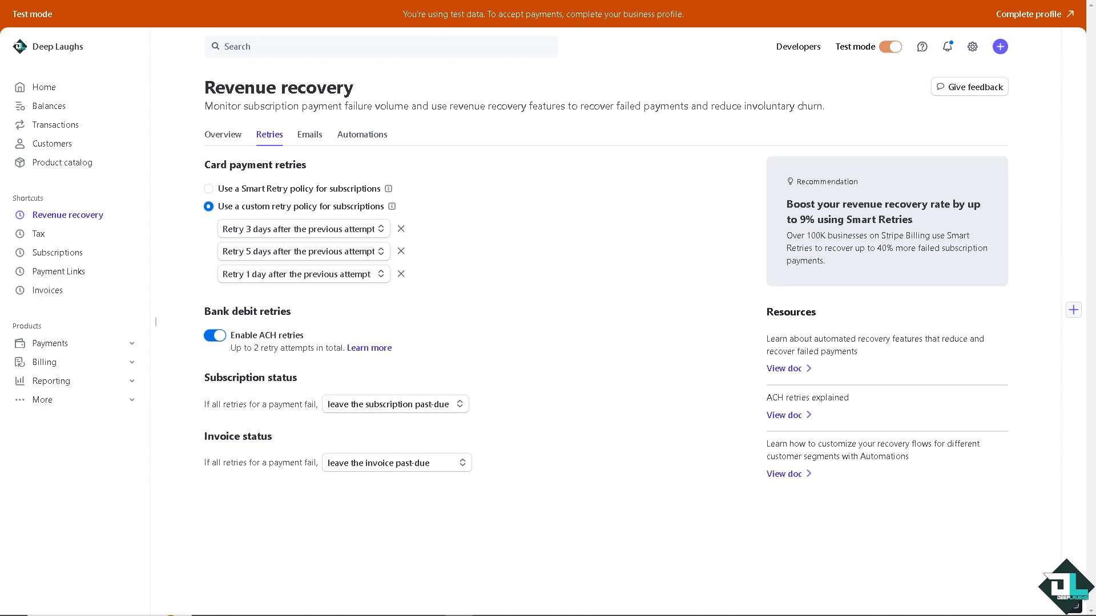
mouse_move(702, 33)
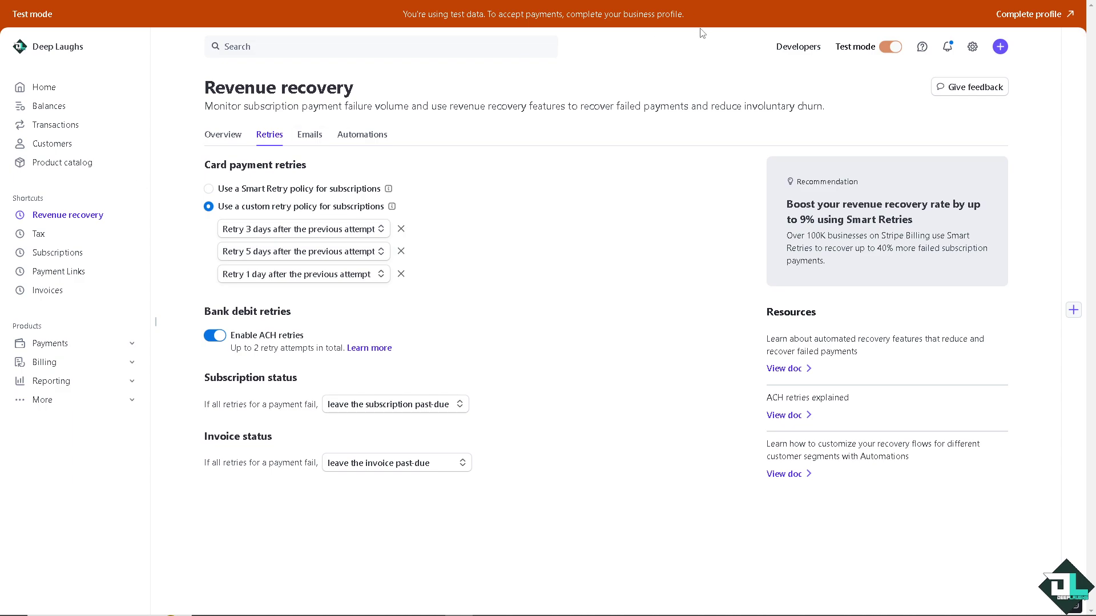
mouse_move(895, 73)
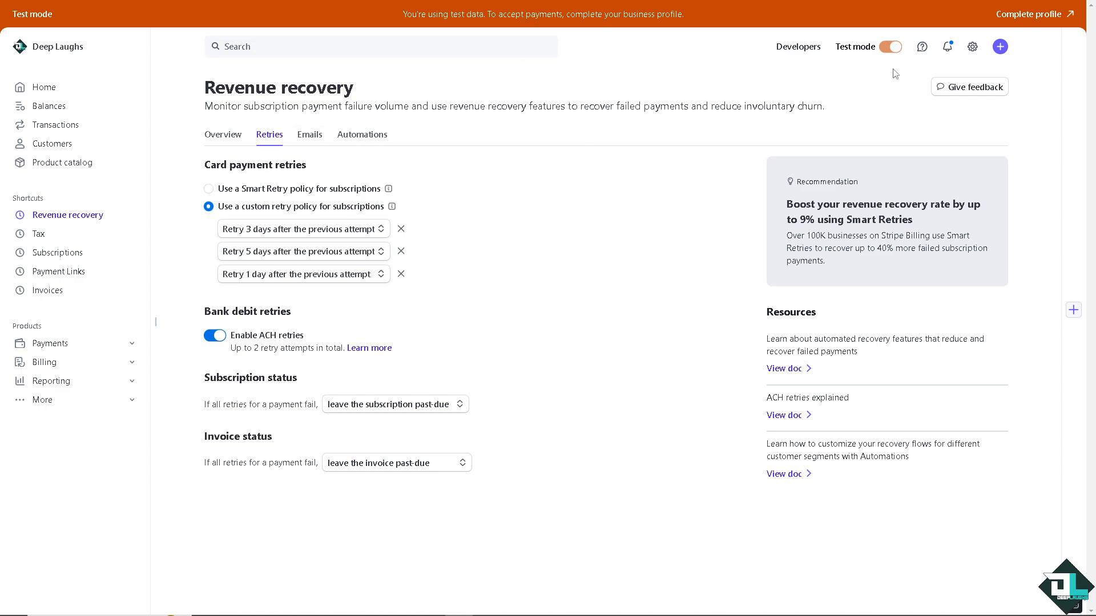
mouse_move(969, 86)
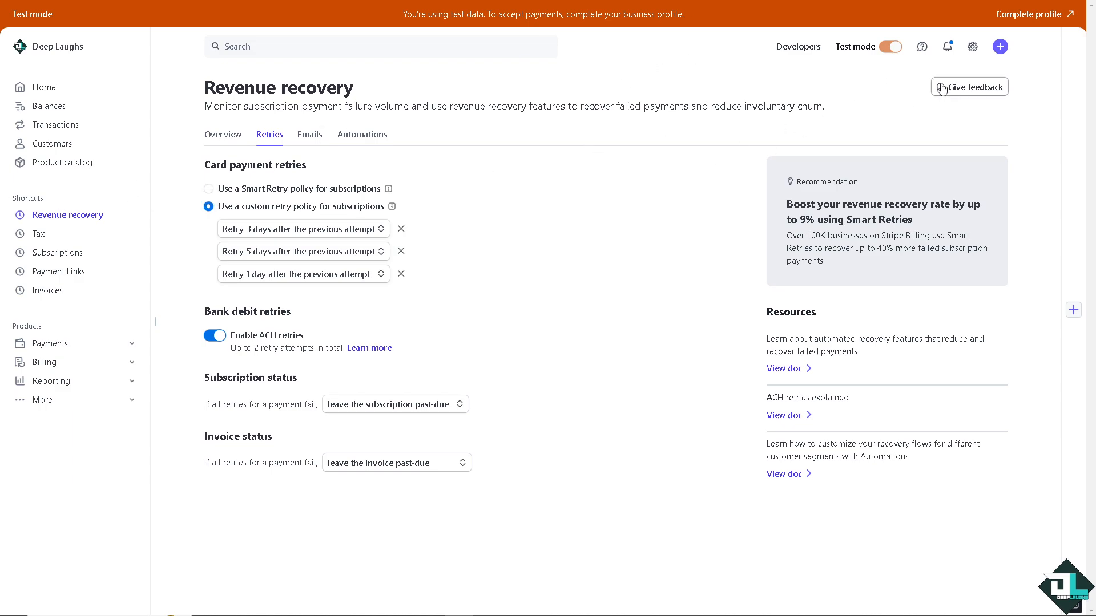
Go from the help menu through Support center to the Stripe Support articles site
click(922, 46)
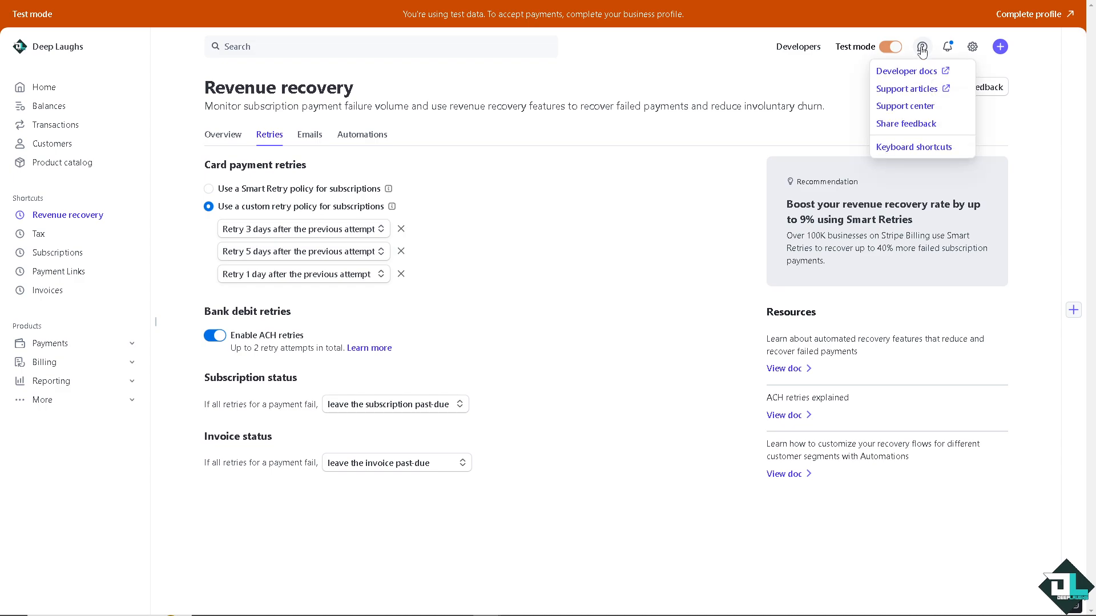
mouse_move(904, 105)
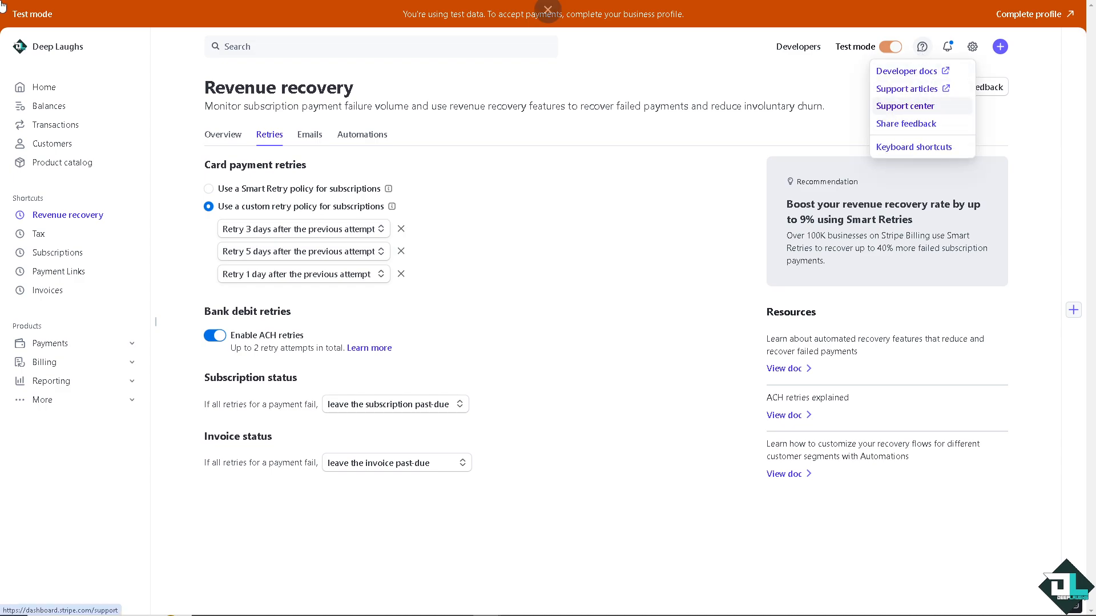
click(904, 105)
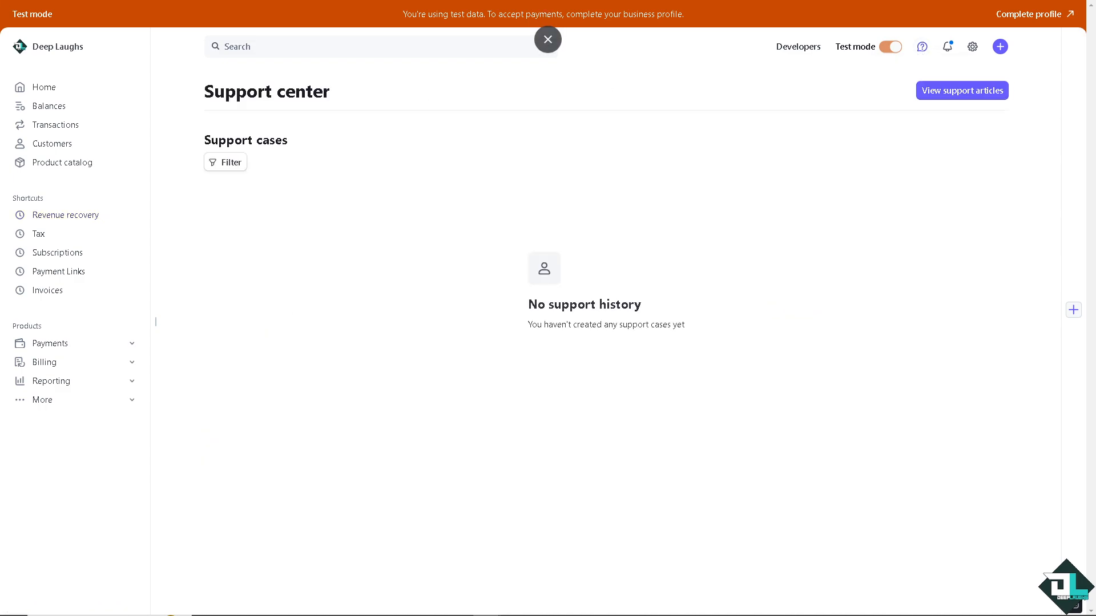
click(546, 39)
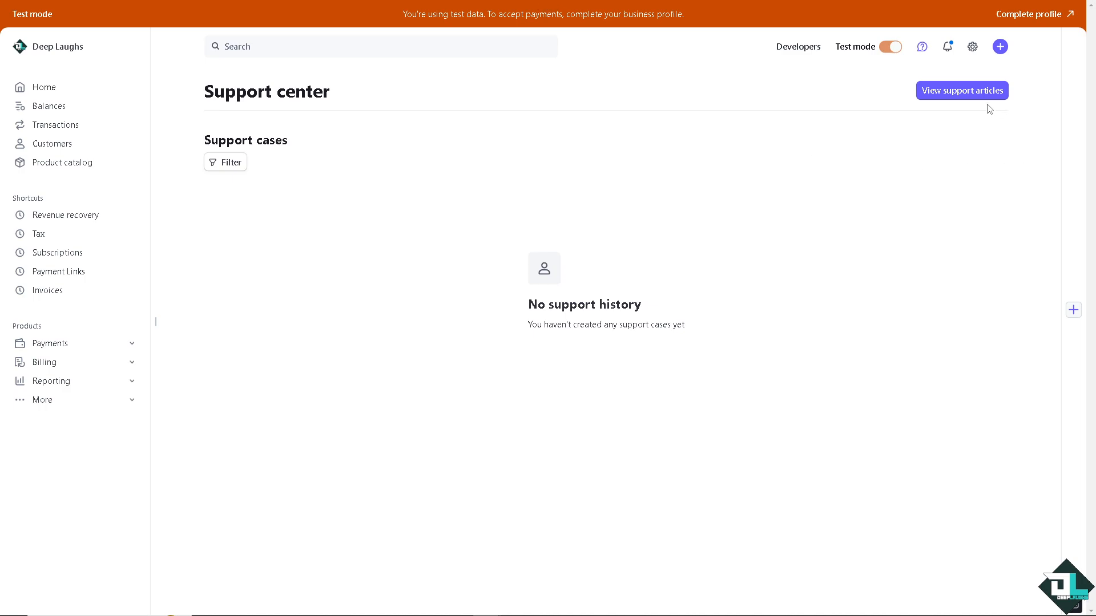
click(961, 91)
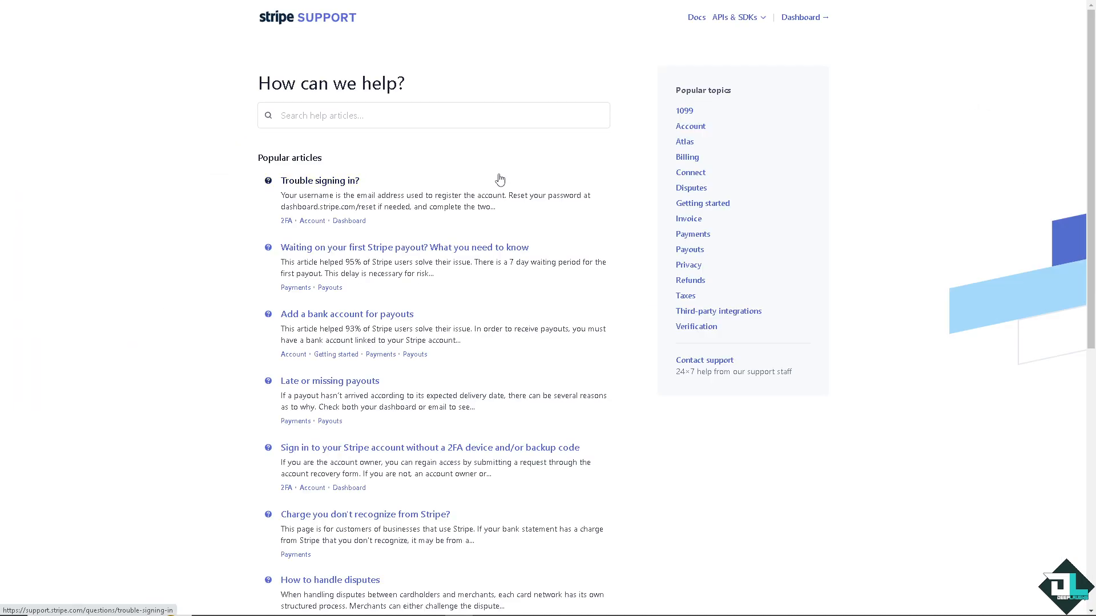
Search the support articles for 'how to retry payment in stripe'
text(how to retry payment in stripe)
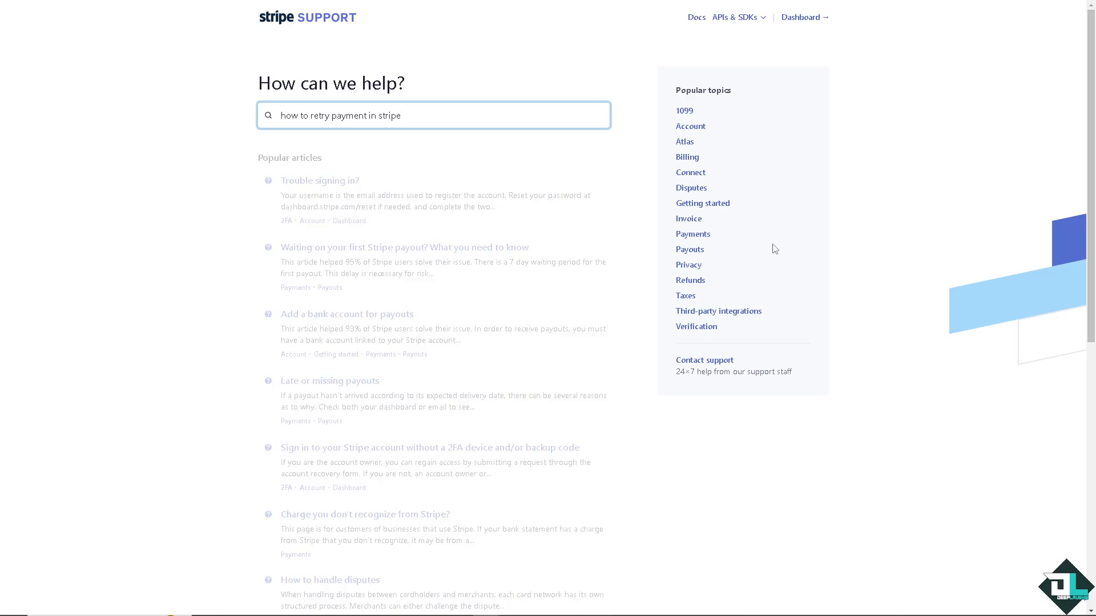
key(Return)
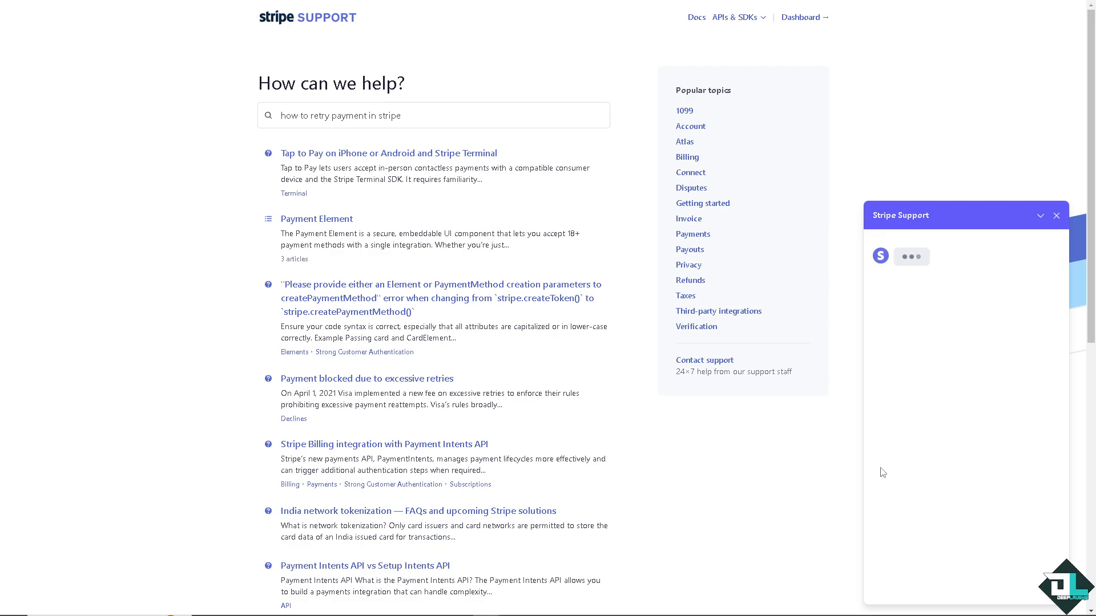
scroll(down, 3)
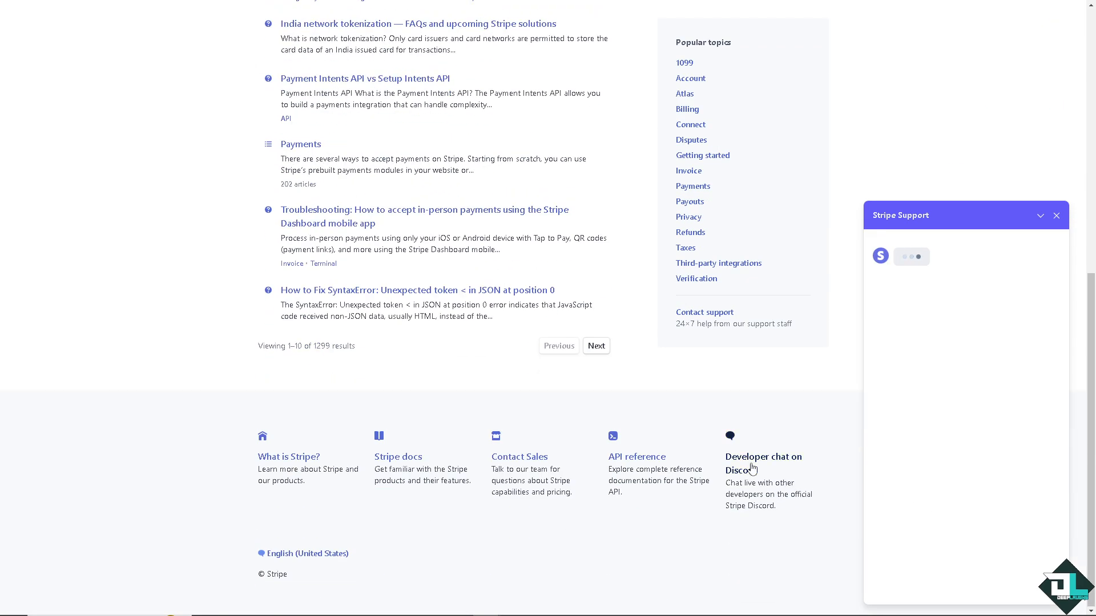
Ask the chat assistant 'how to retry payment in stripe', then go to the Contact Sales form
text(how to retry payment in stripe)
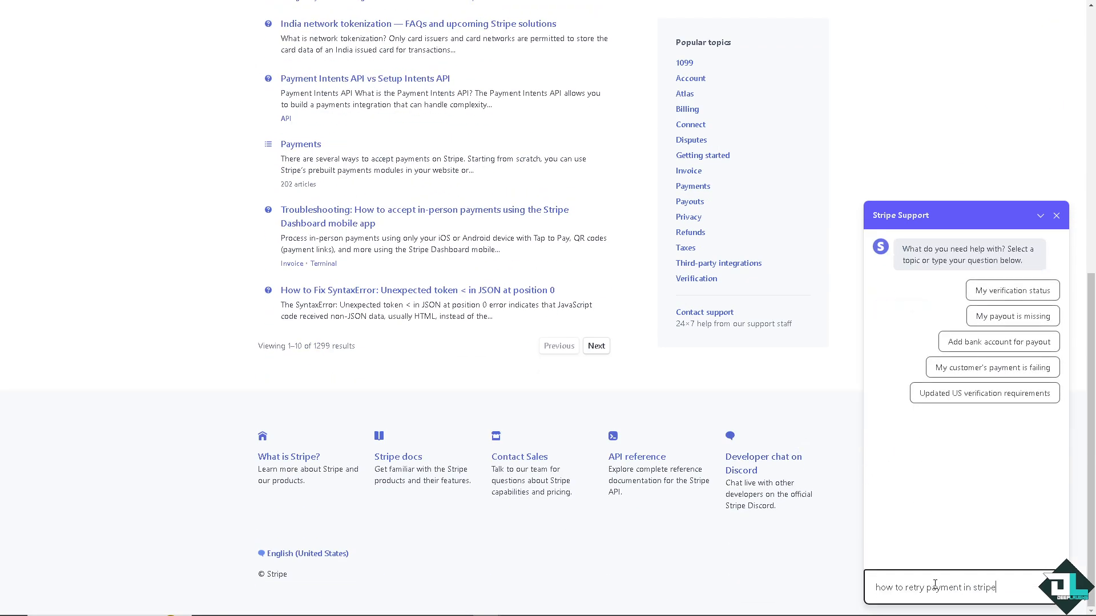
key(Return)
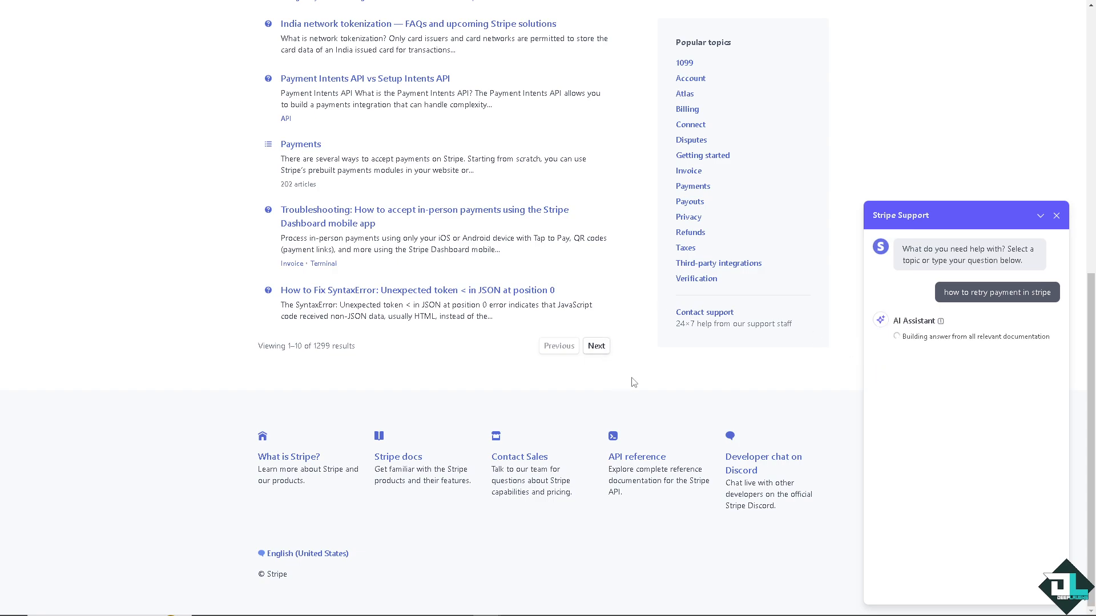
mouse_move(519, 460)
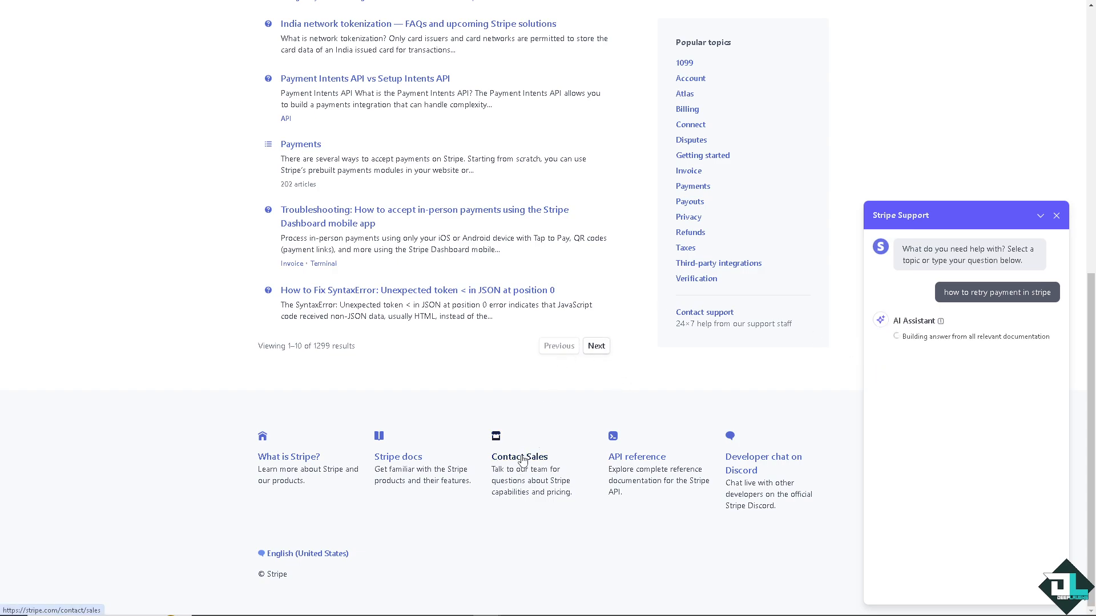
click(518, 457)
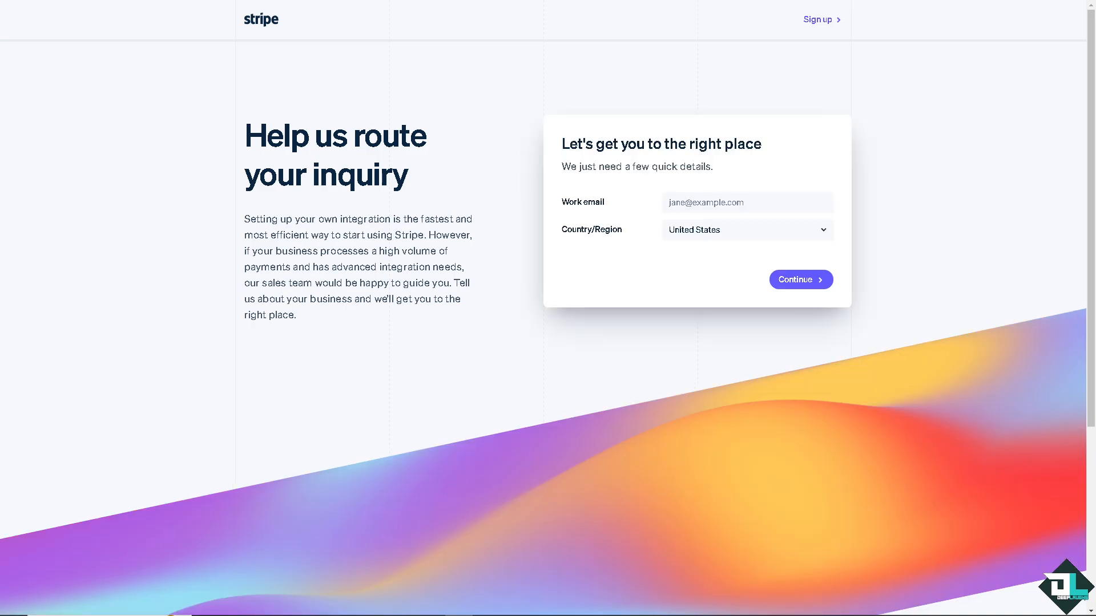